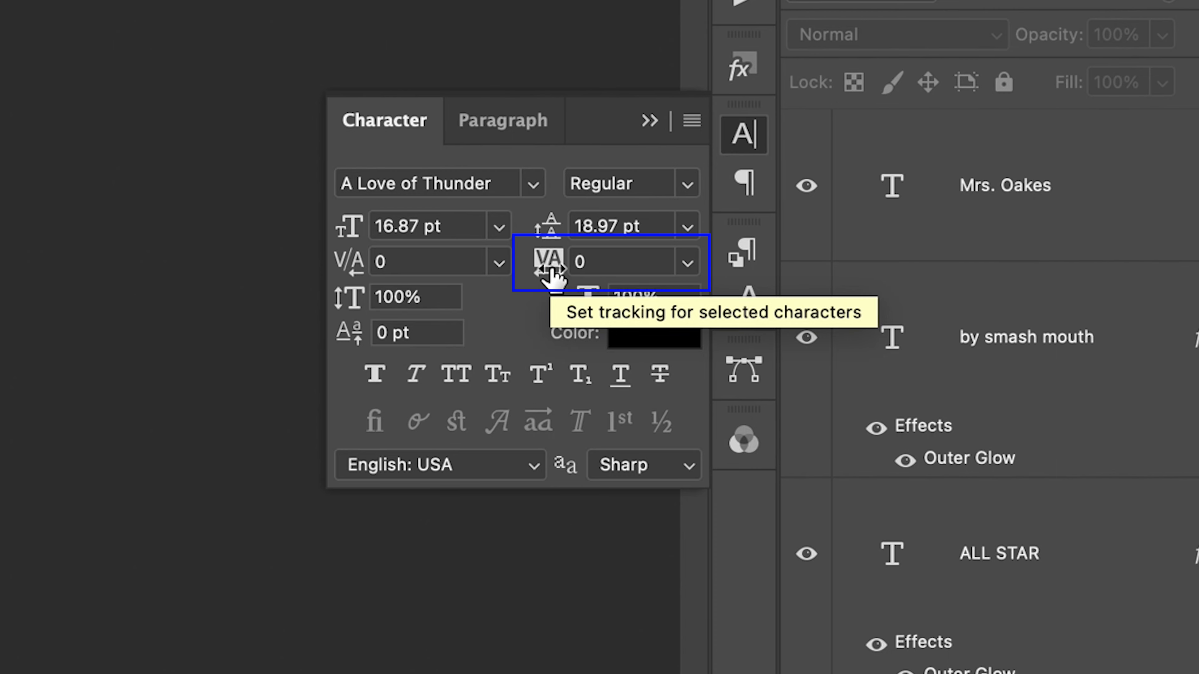
{"action": "mouse_move", "coordinate": [411, 266]}
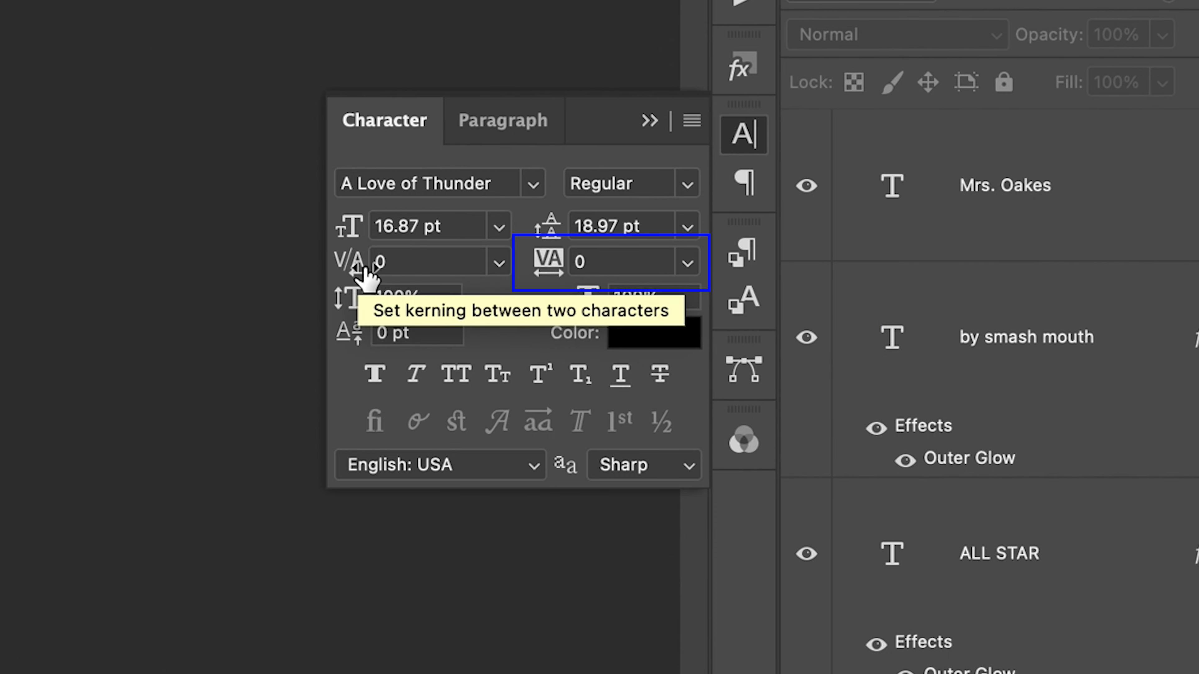
{"action": "mouse_move", "coordinate": [549, 267]}
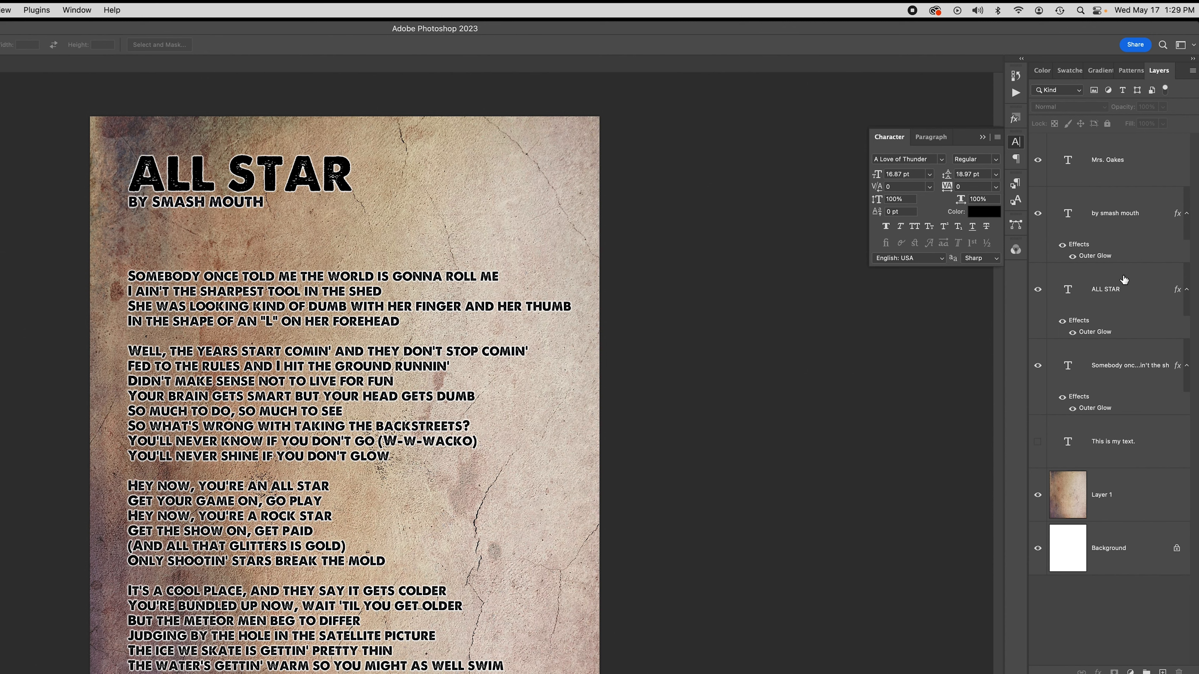
Step: Add an empty 36 pt type layer near the 'by smash mouth' byline
{"action": "left_click", "coordinate": [1120, 213]}
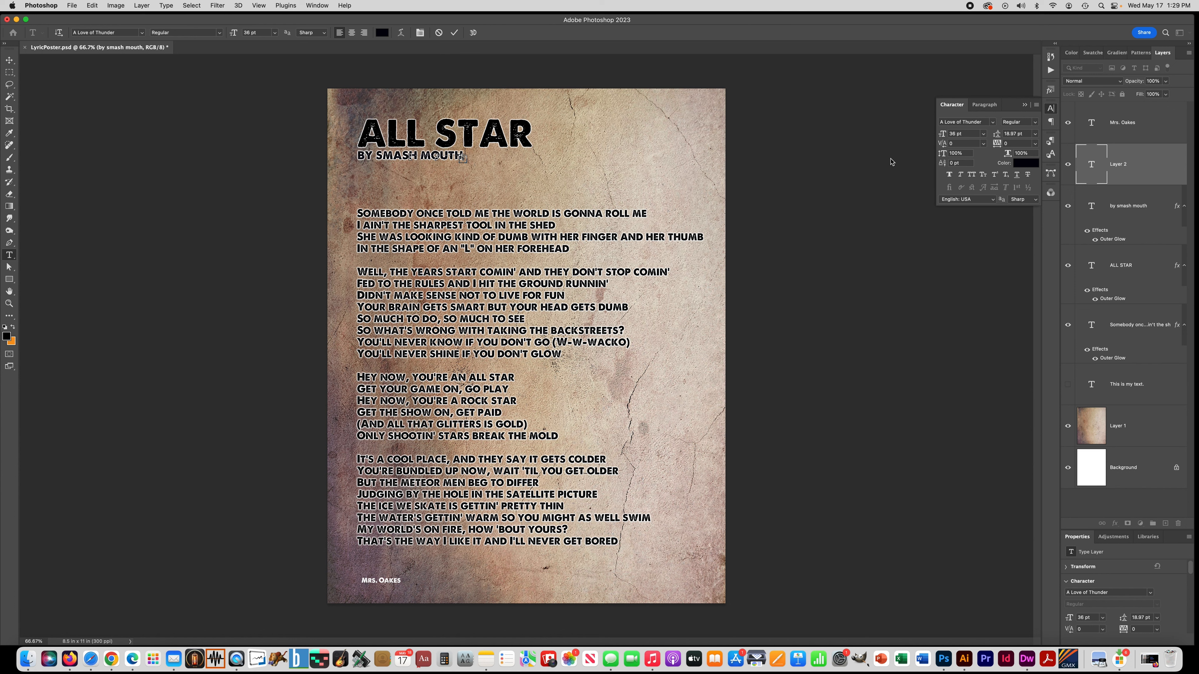
{"action": "mouse_move", "coordinate": [360, 164]}
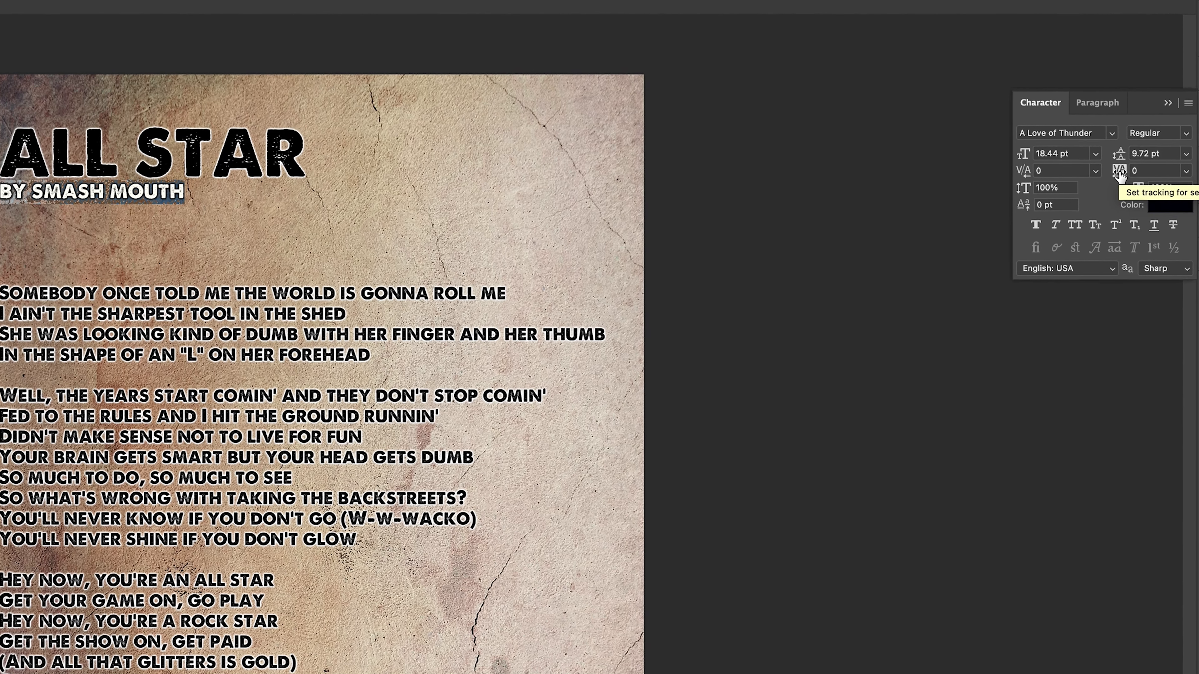
Step: Set the BY SMASH MOUTH byline's tracking to 440 so its letters spread under the title
{"action": "left_click", "coordinate": [1120, 171]}
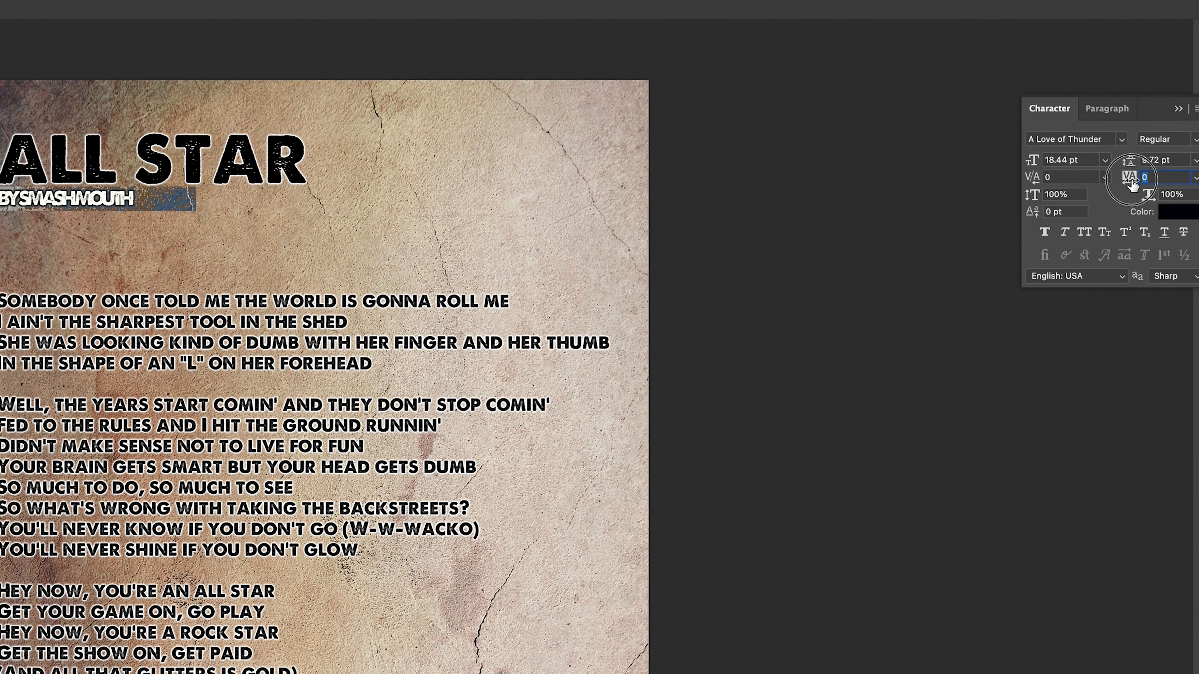
{"action": "type", "text": "40"}
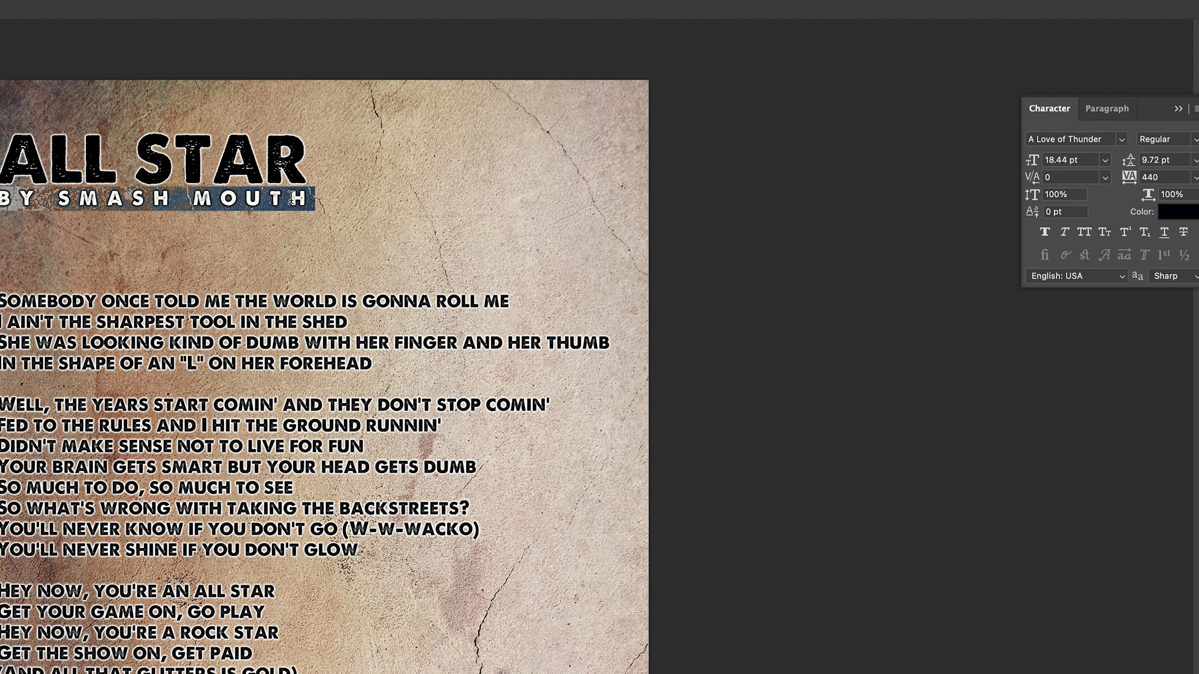
{"action": "mouse_move", "coordinate": [95, 9]}
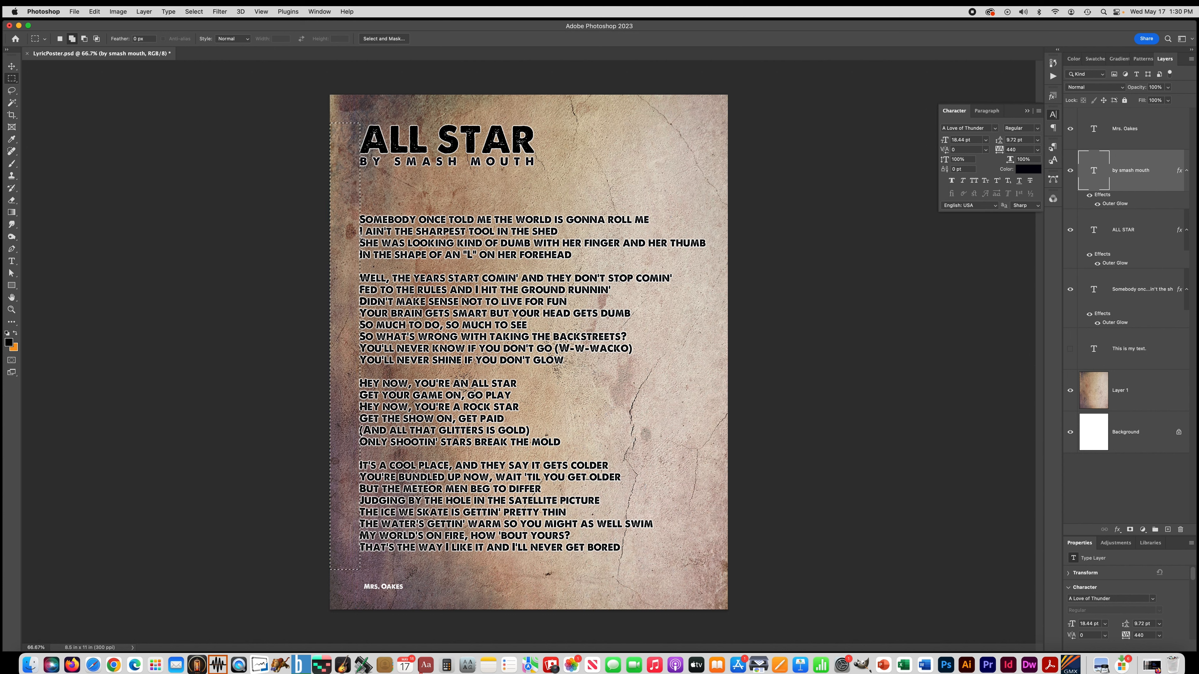
{"action": "mouse_move", "coordinate": [714, 243]}
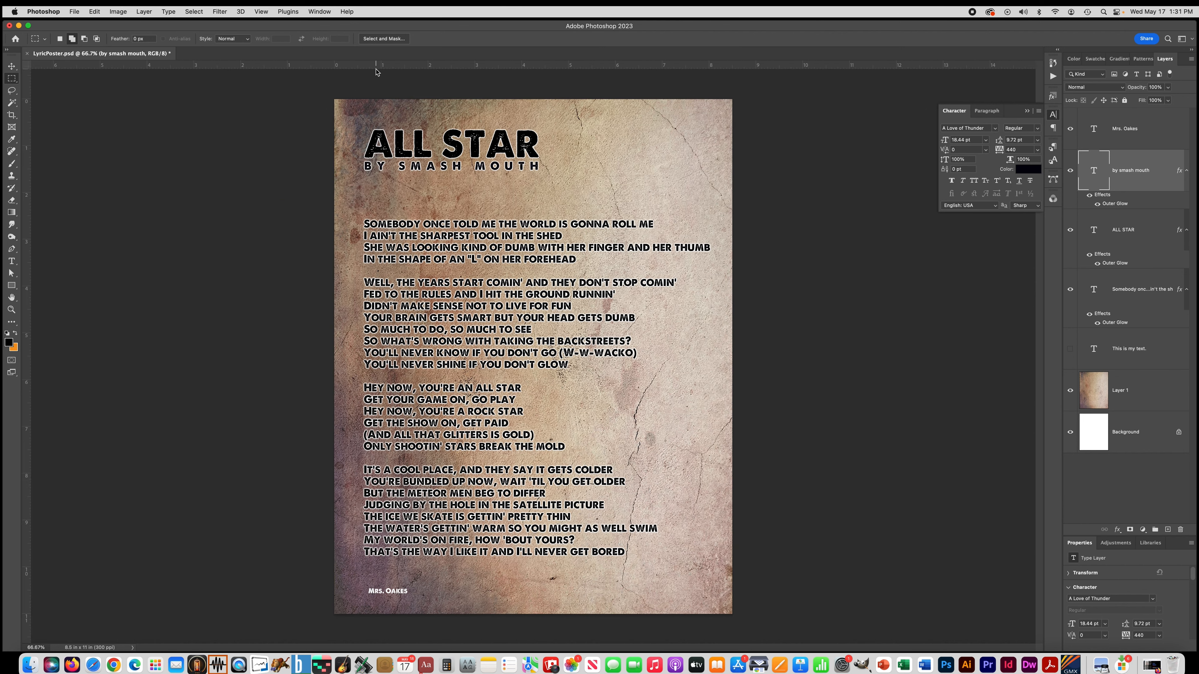
{"action": "mouse_move", "coordinate": [624, 70]}
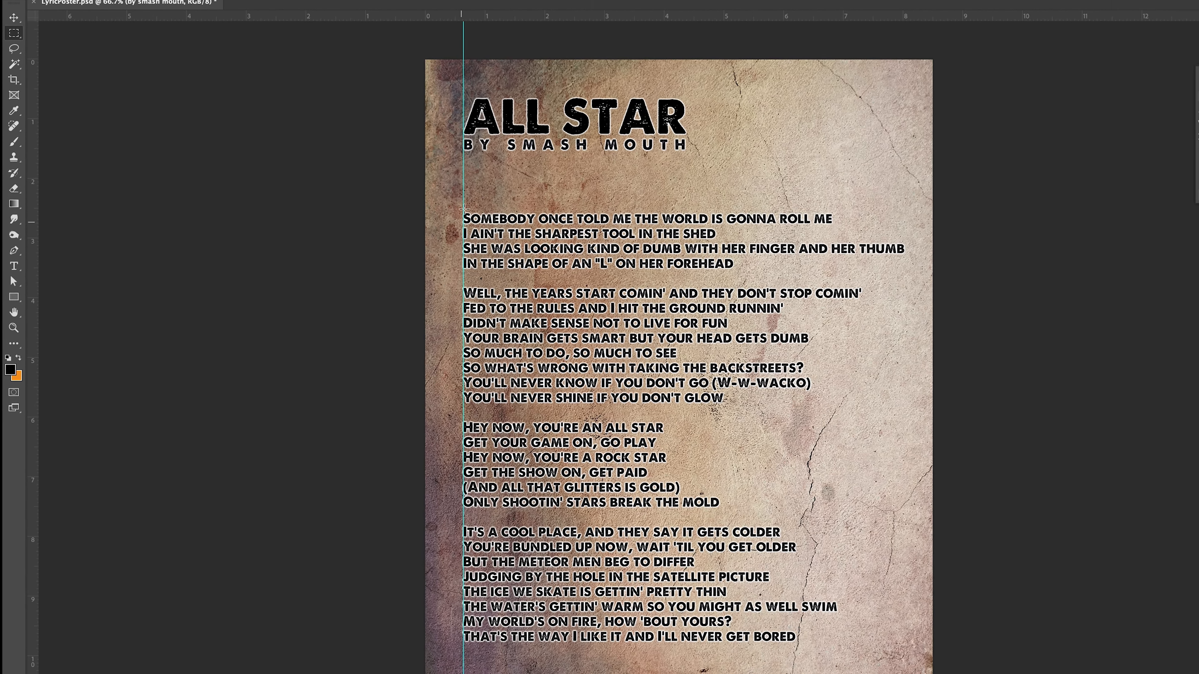
Step: Drag two vertical guides from the left ruler: one at the lyrics' left edge, one near 8 in
{"action": "left_click", "coordinate": [13, 269]}
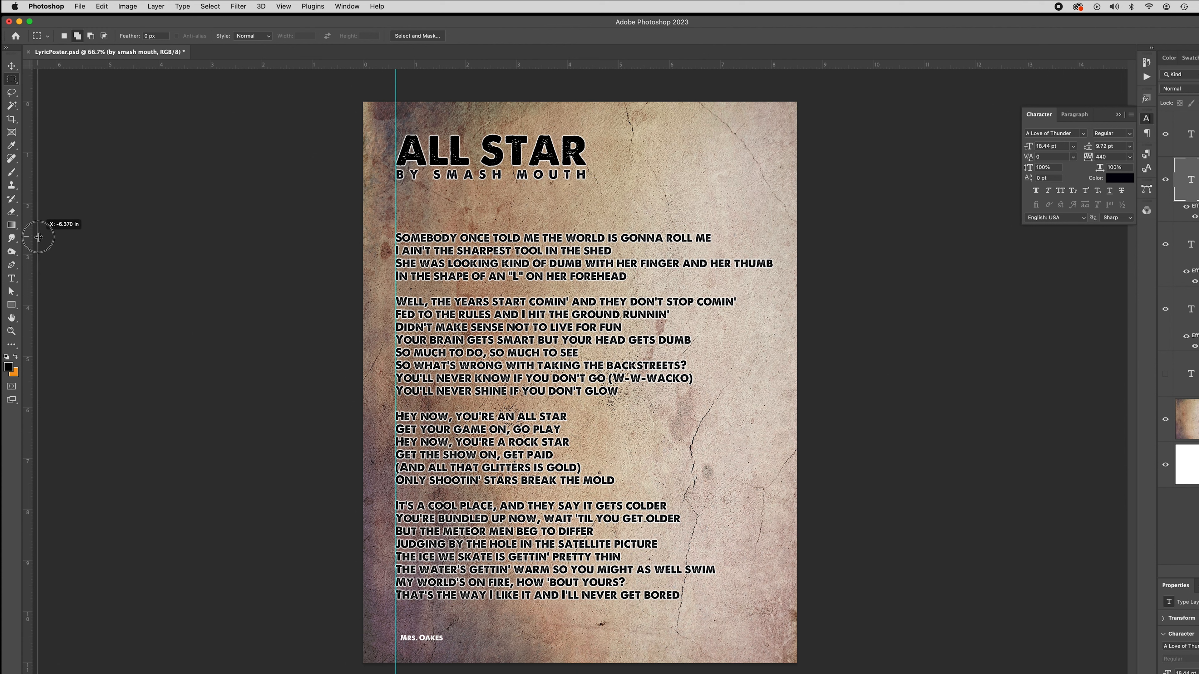
{"action": "left_click_drag", "start_coordinate": [38, 237], "coordinate": [391, 237]}
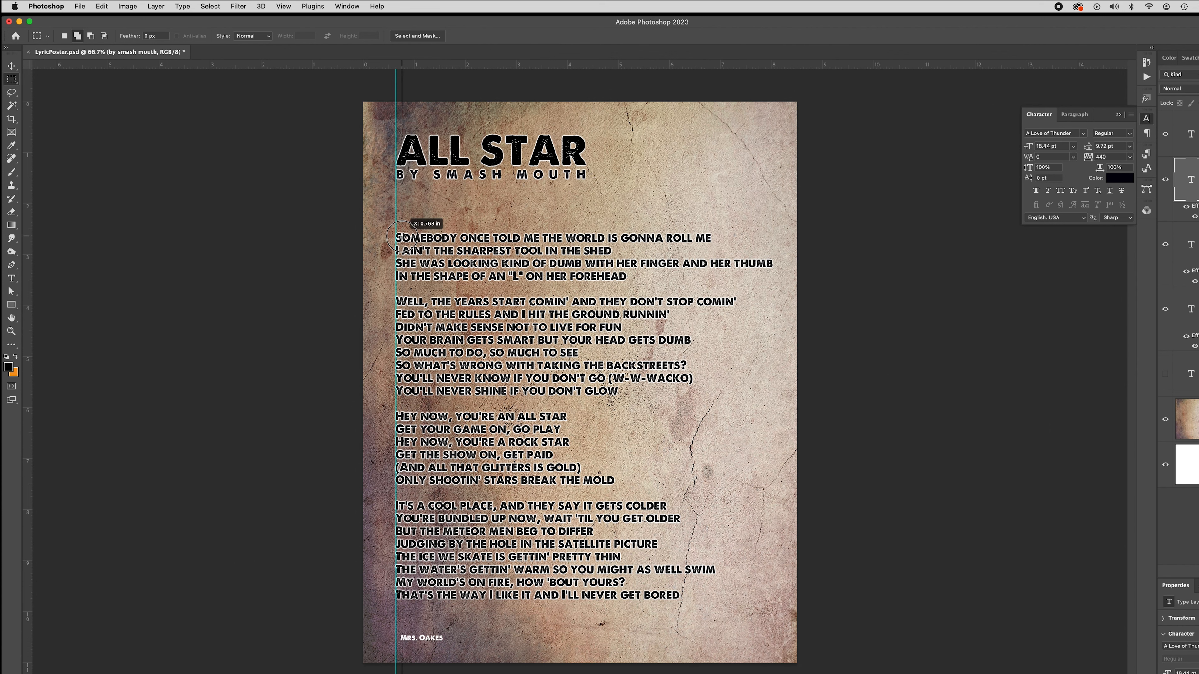
{"action": "left_click_drag", "start_coordinate": [392, 221], "coordinate": [758, 222]}
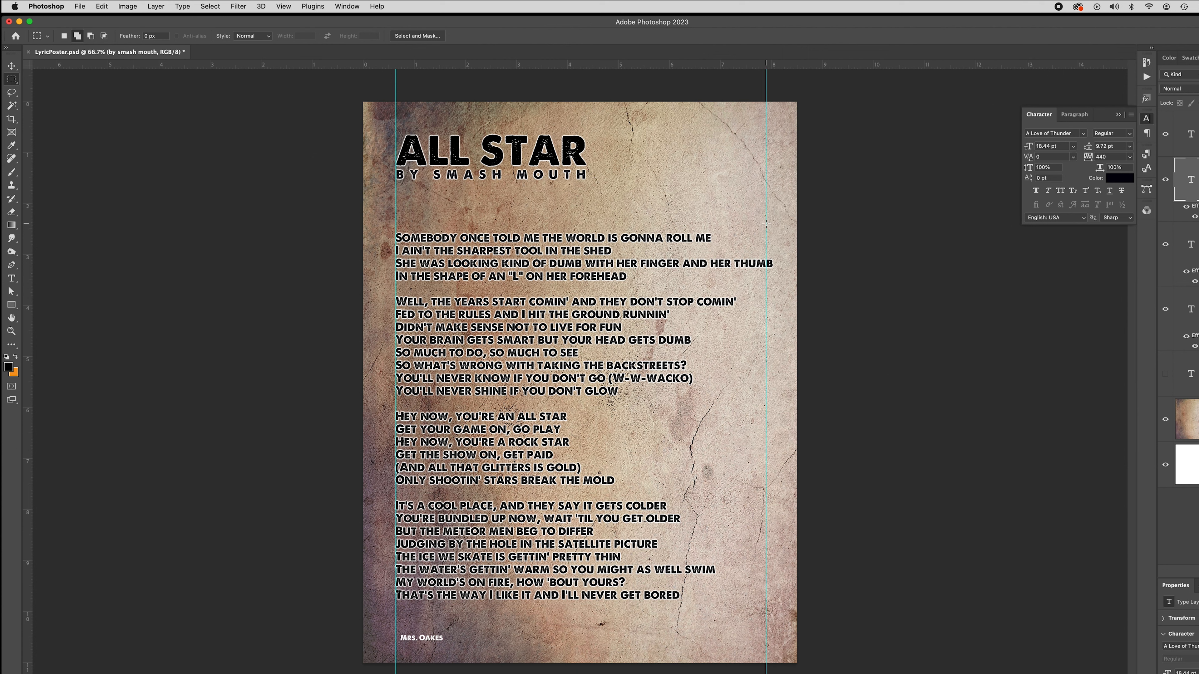
{"action": "mouse_move", "coordinate": [877, 271]}
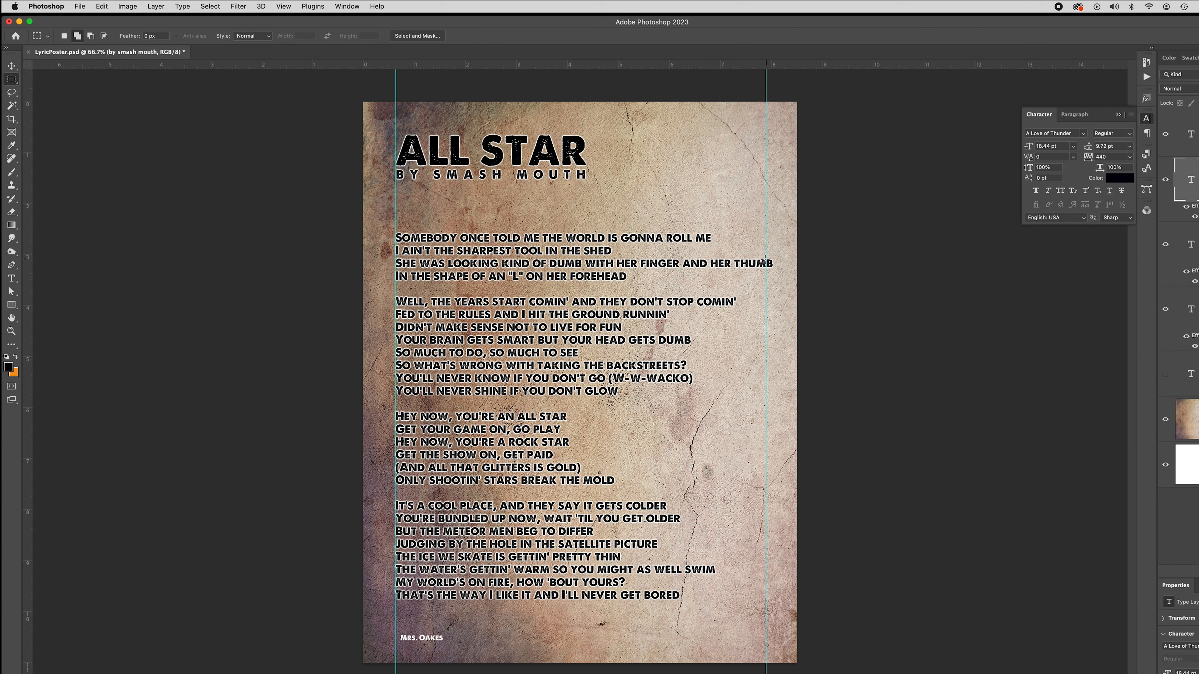
{"action": "mouse_move", "coordinate": [744, 239]}
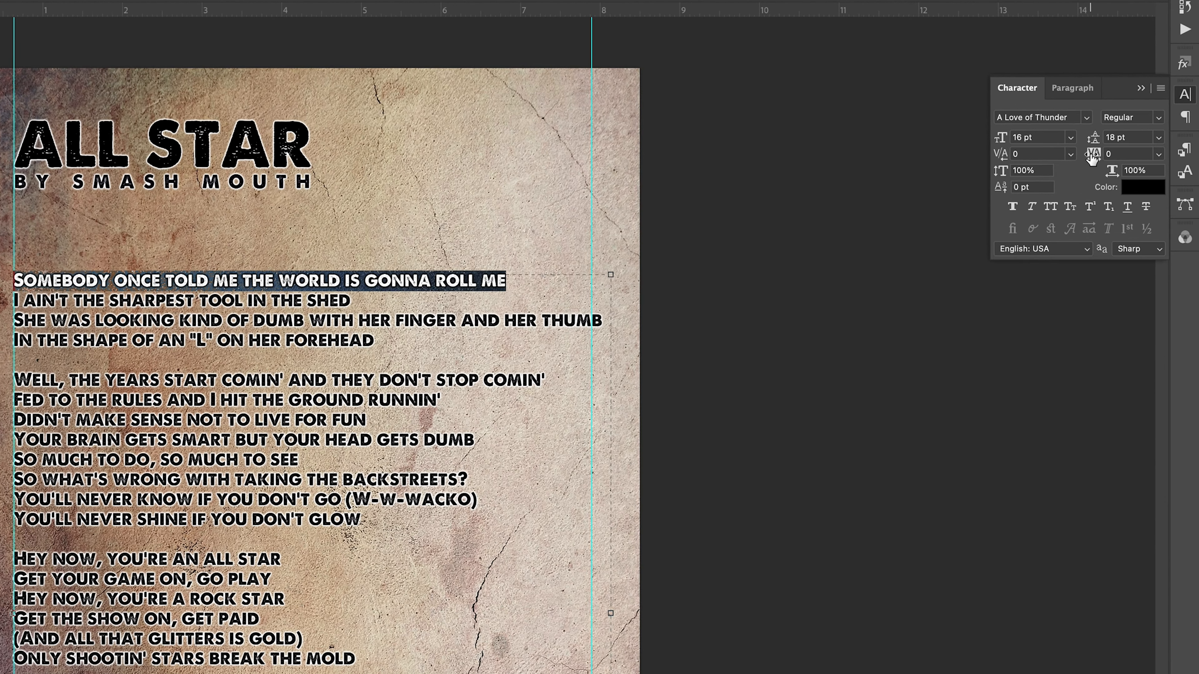
{"action": "mouse_move", "coordinate": [1092, 153]}
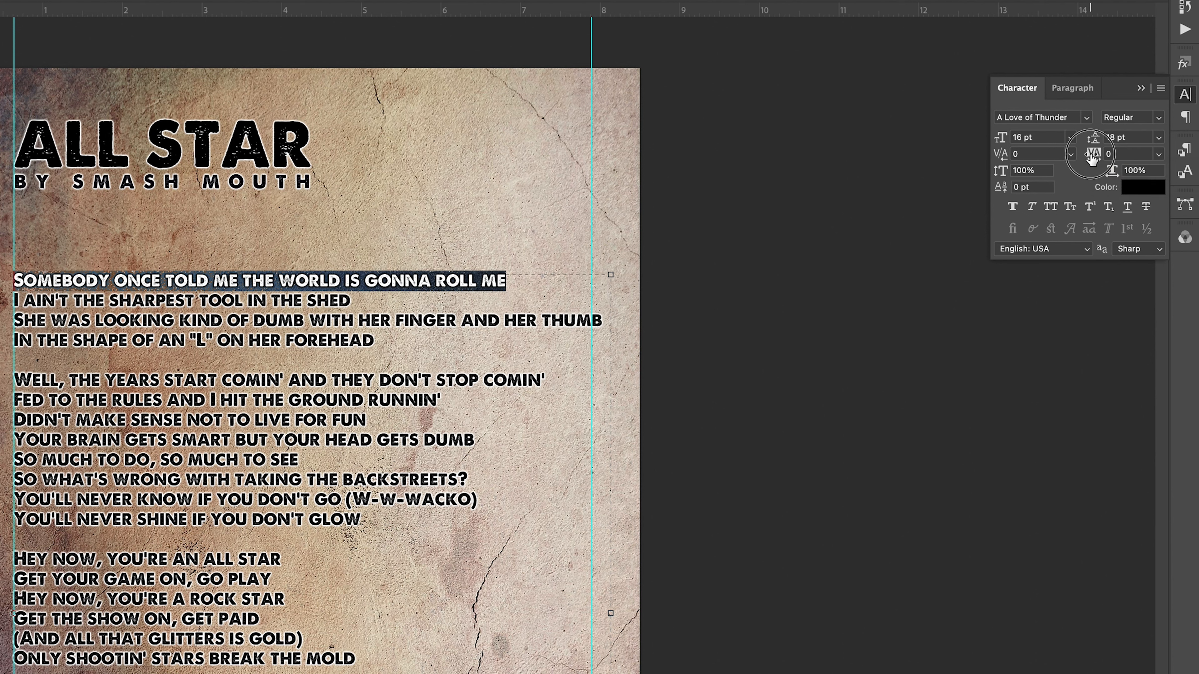
Step: Raise the first lyric line's tracking until it reaches the right guide
{"action": "type", "text": "60"}
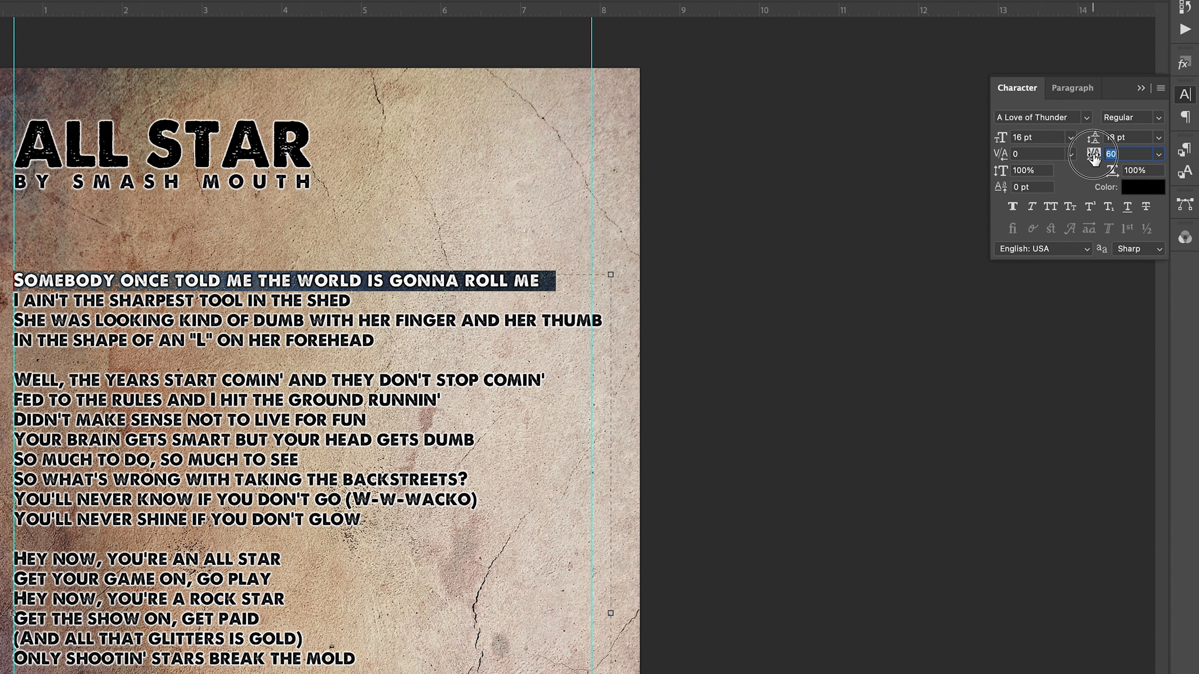
{"action": "type", "text": "80"}
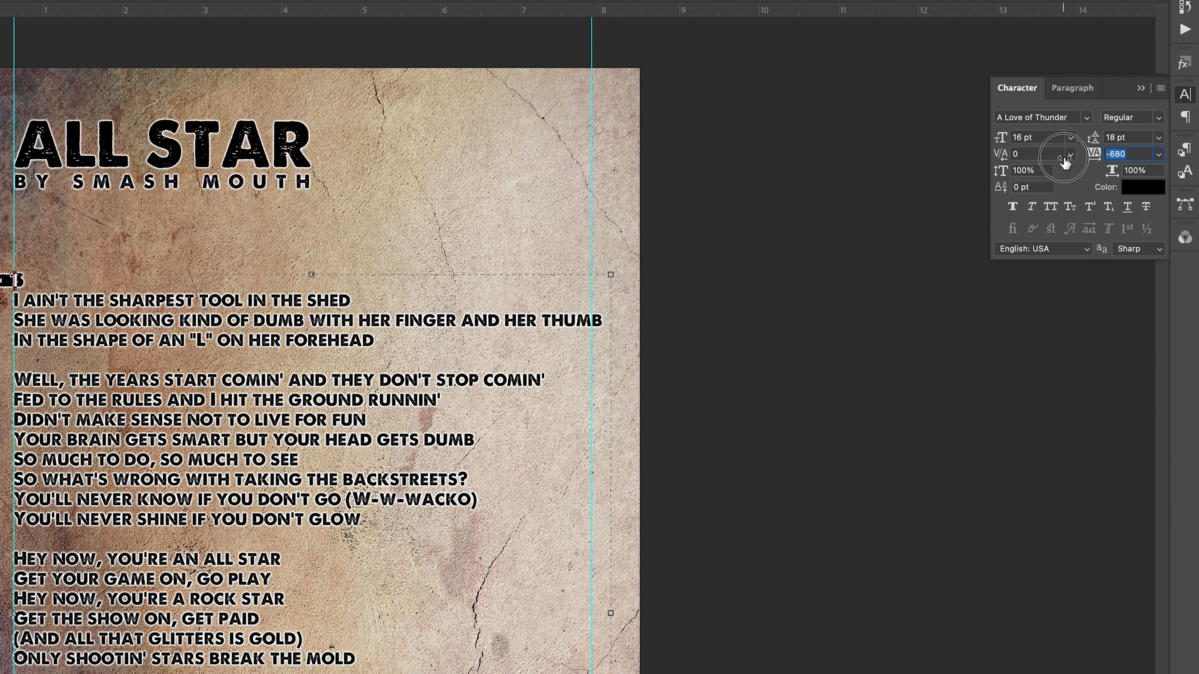
{"action": "left_click_drag", "start_coordinate": [1074, 154], "coordinate": [1079, 154]}
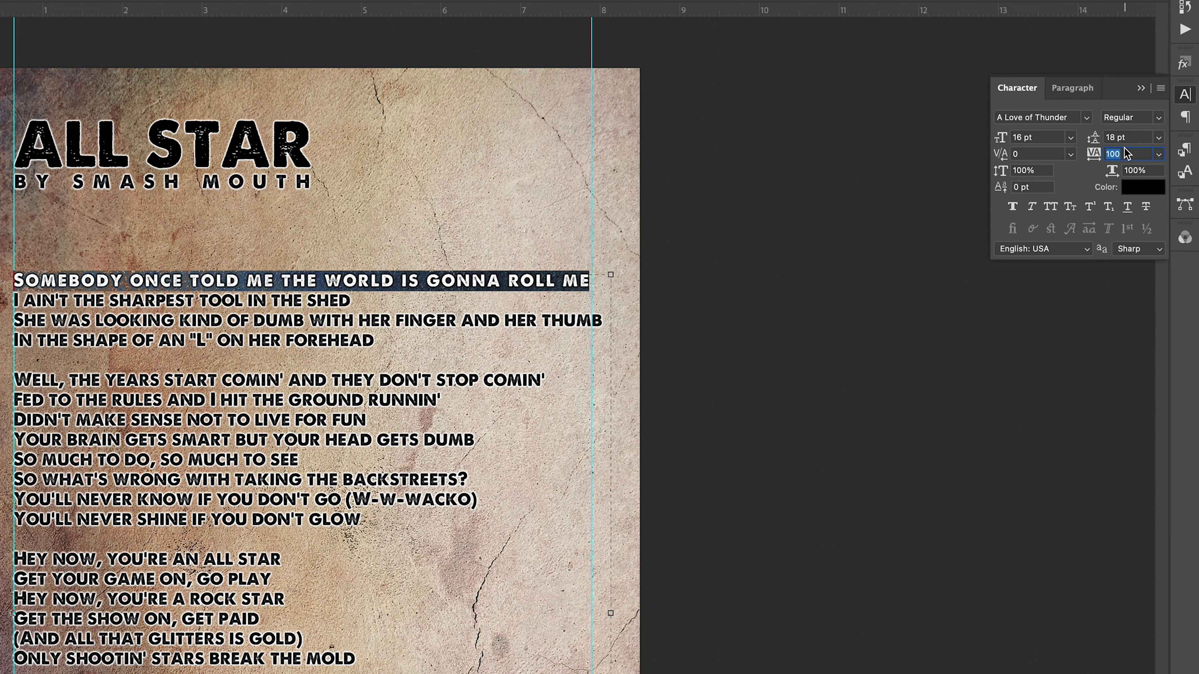
{"action": "type", "text": "10"}
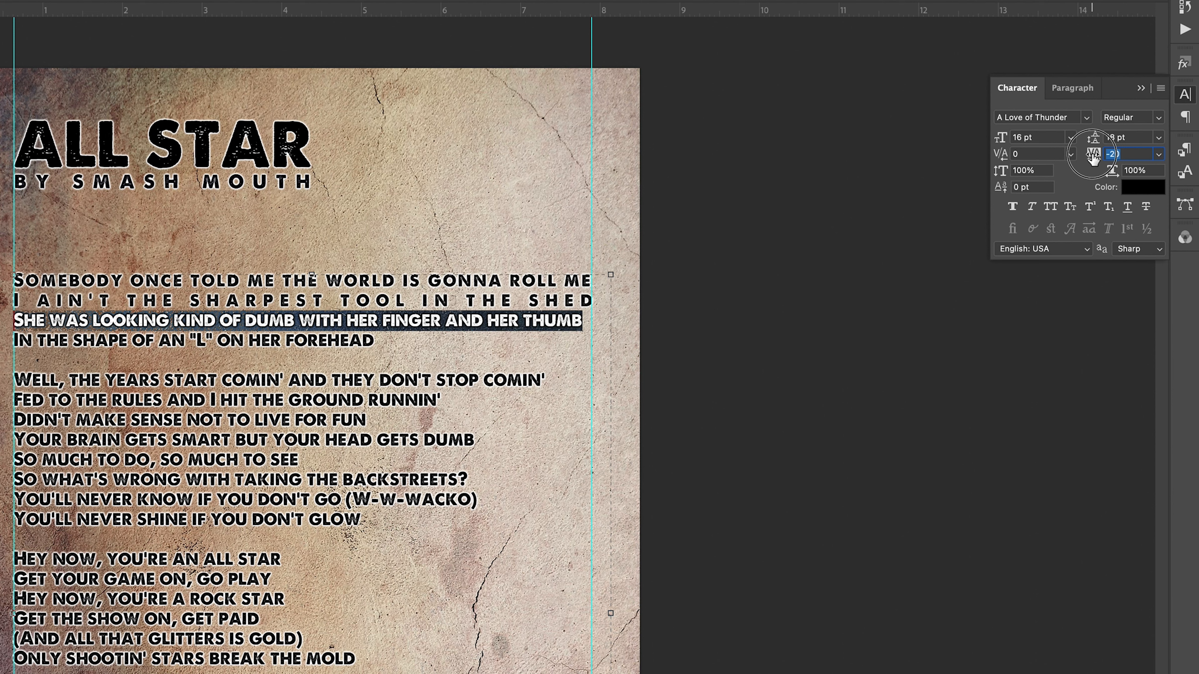
Step: Set tracking on lines two to four (0, -20, -10) so each meets the right guide
{"action": "type", "text": "0"}
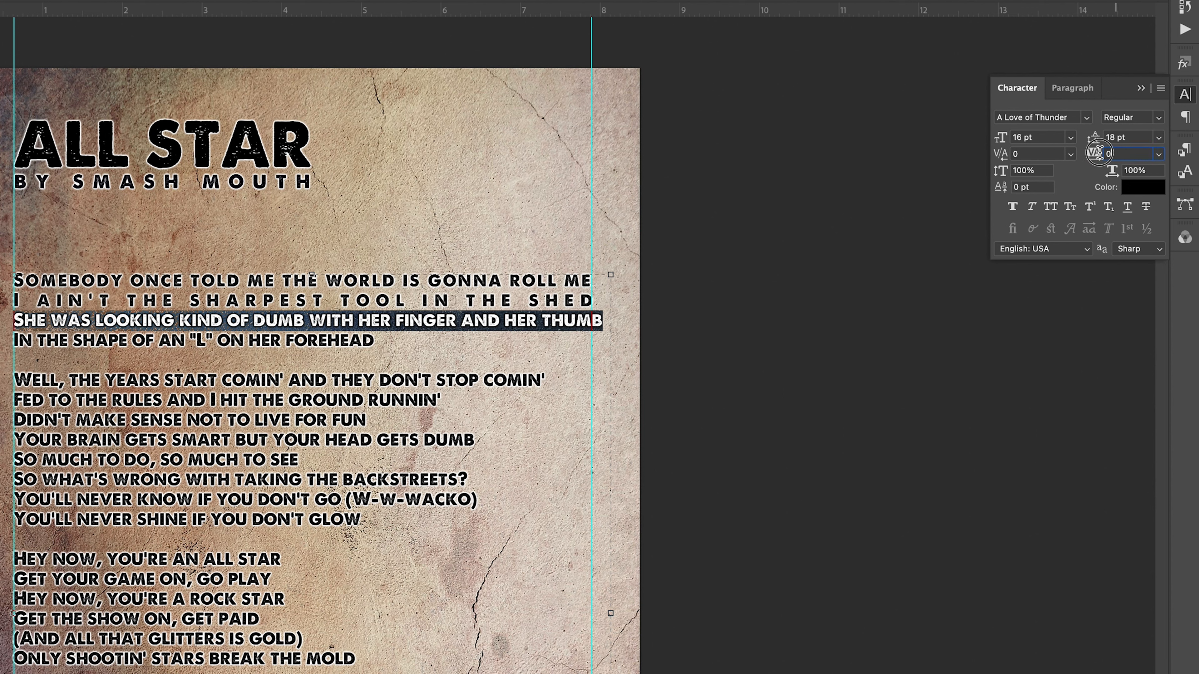
{"action": "type", "text": "-20"}
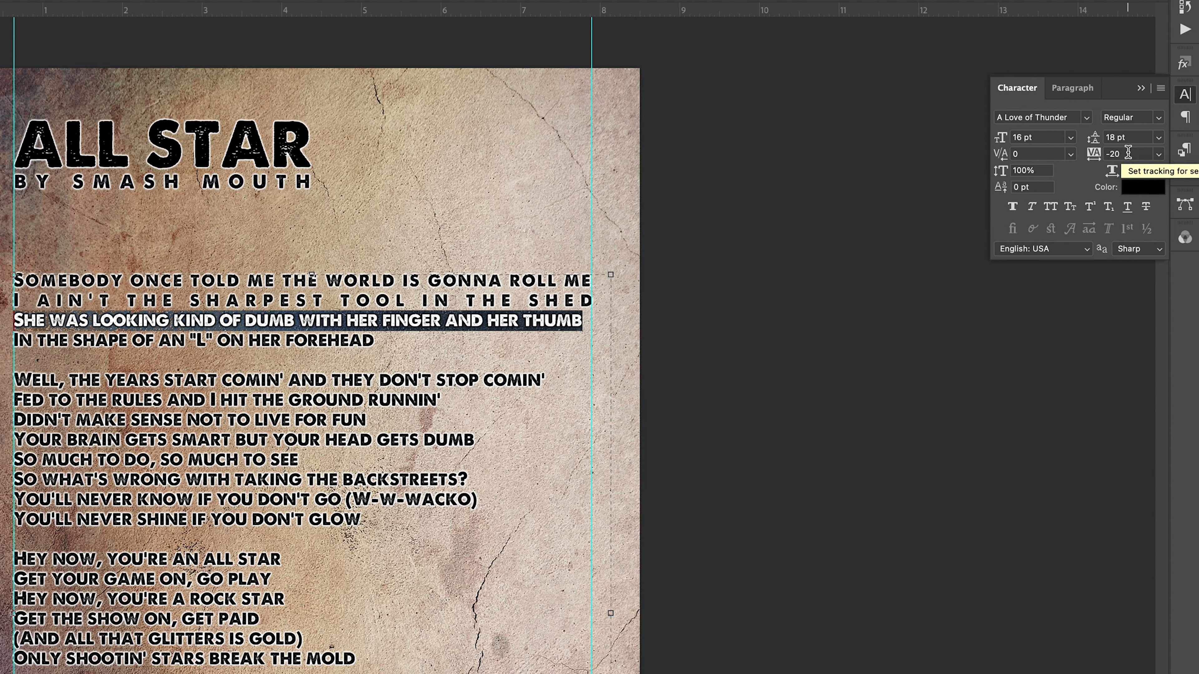
{"action": "type", "text": "-10"}
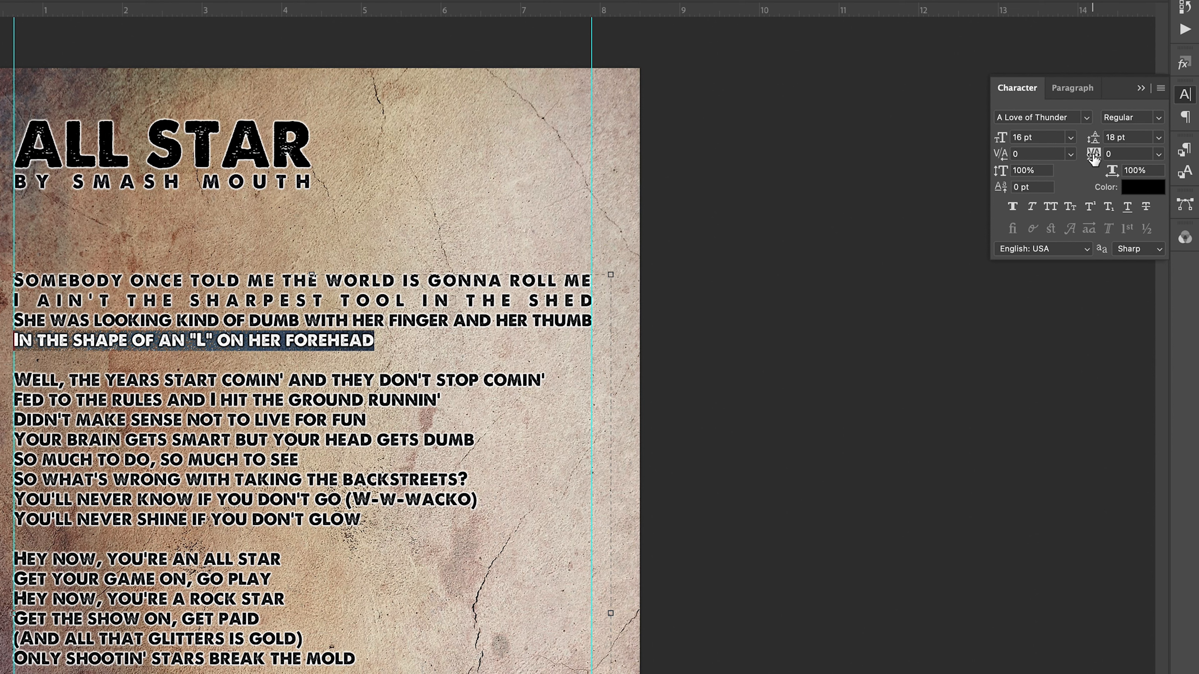
{"action": "mouse_move", "coordinate": [1094, 156]}
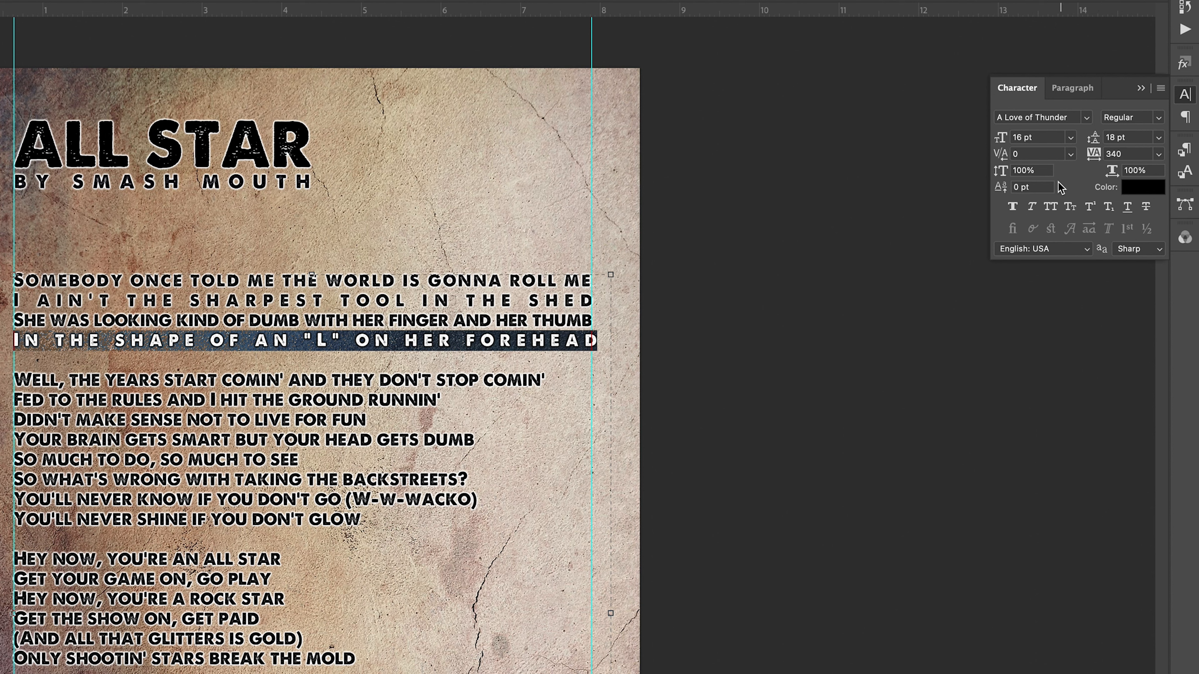
{"action": "left_click", "coordinate": [1128, 154]}
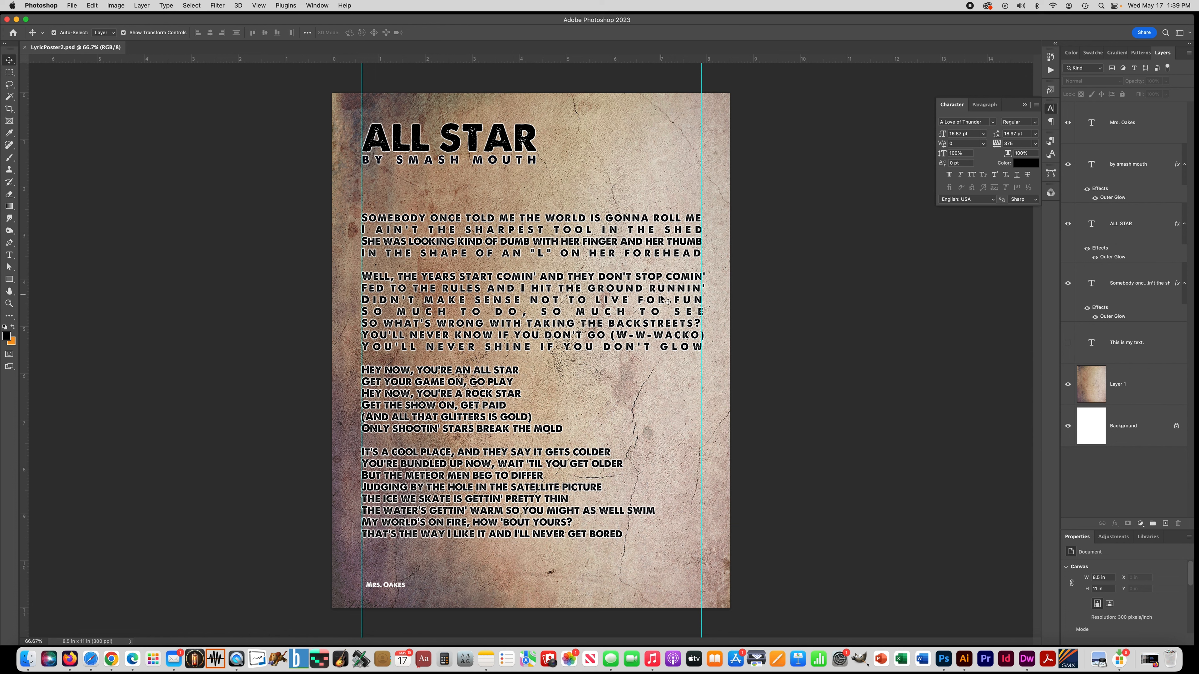
{"action": "mouse_move", "coordinate": [462, 329]}
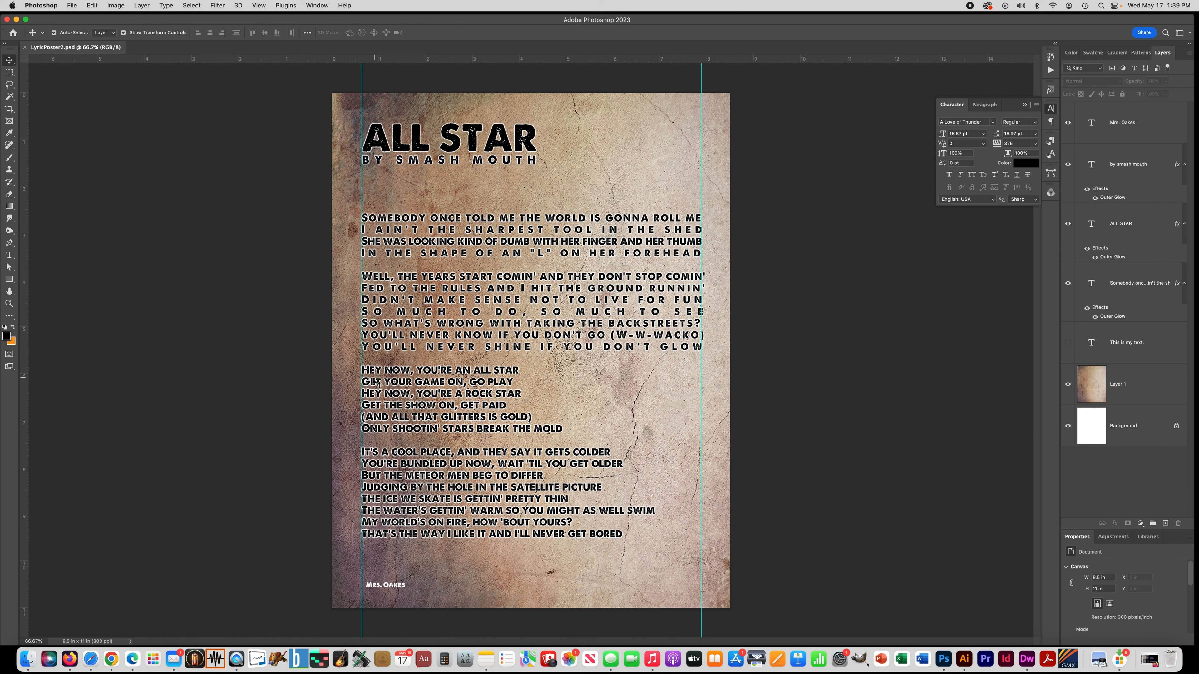
{"action": "mouse_move", "coordinate": [9, 251]}
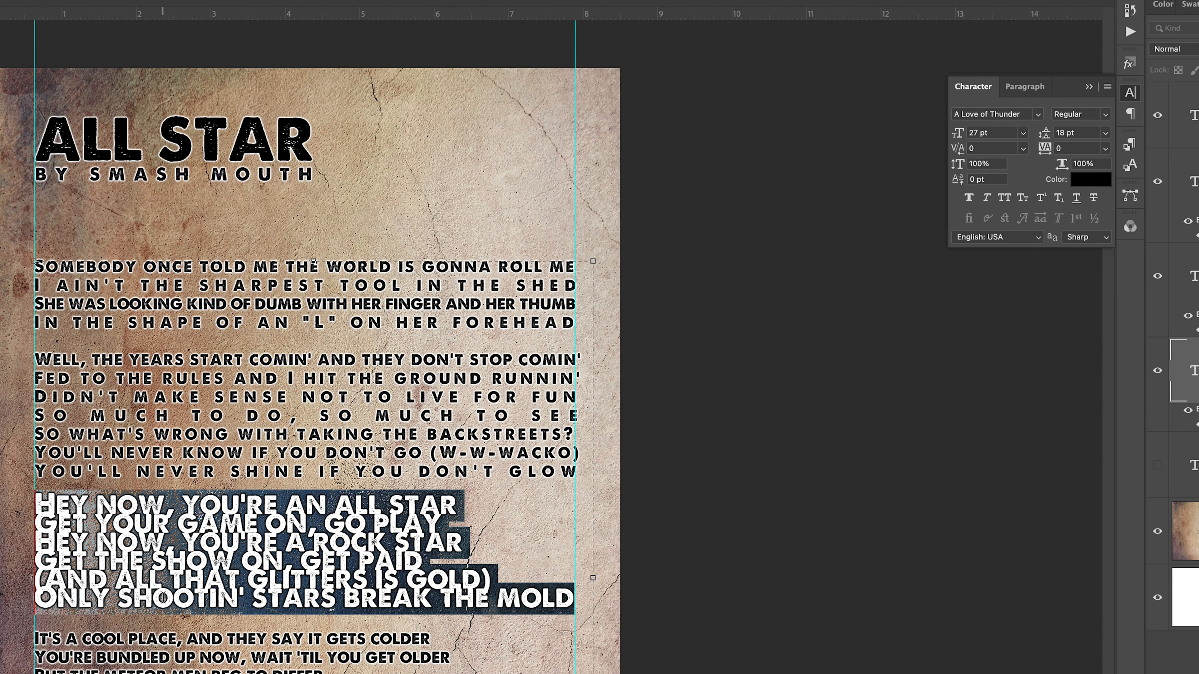
{"action": "mouse_move", "coordinate": [1044, 135]}
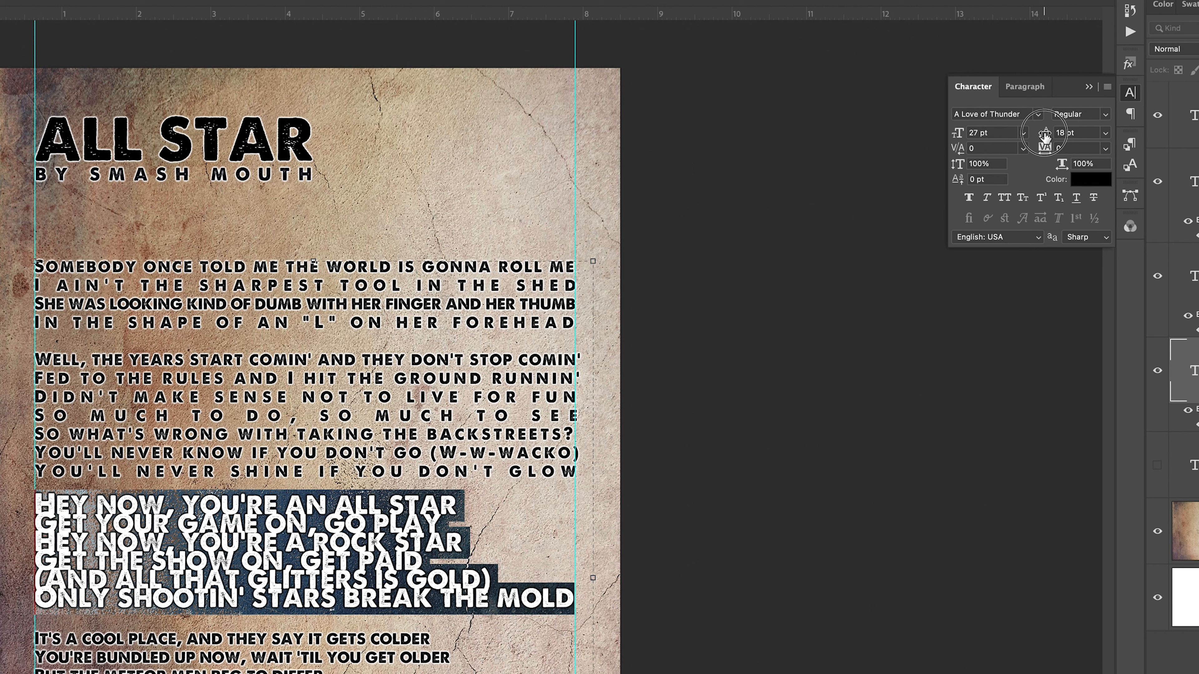
Step: Scrub the chorus lines' tracking up to 160 so they span the text column
{"action": "type", "text": "22"}
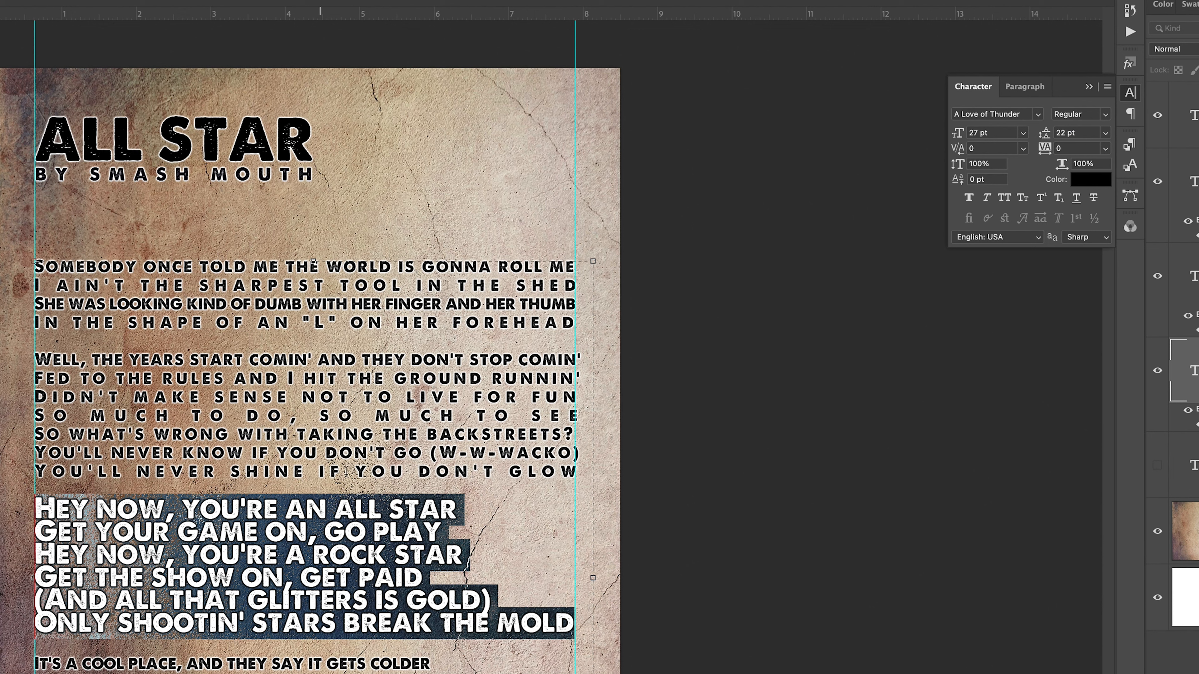
{"action": "double_click", "coordinate": [382, 514]}
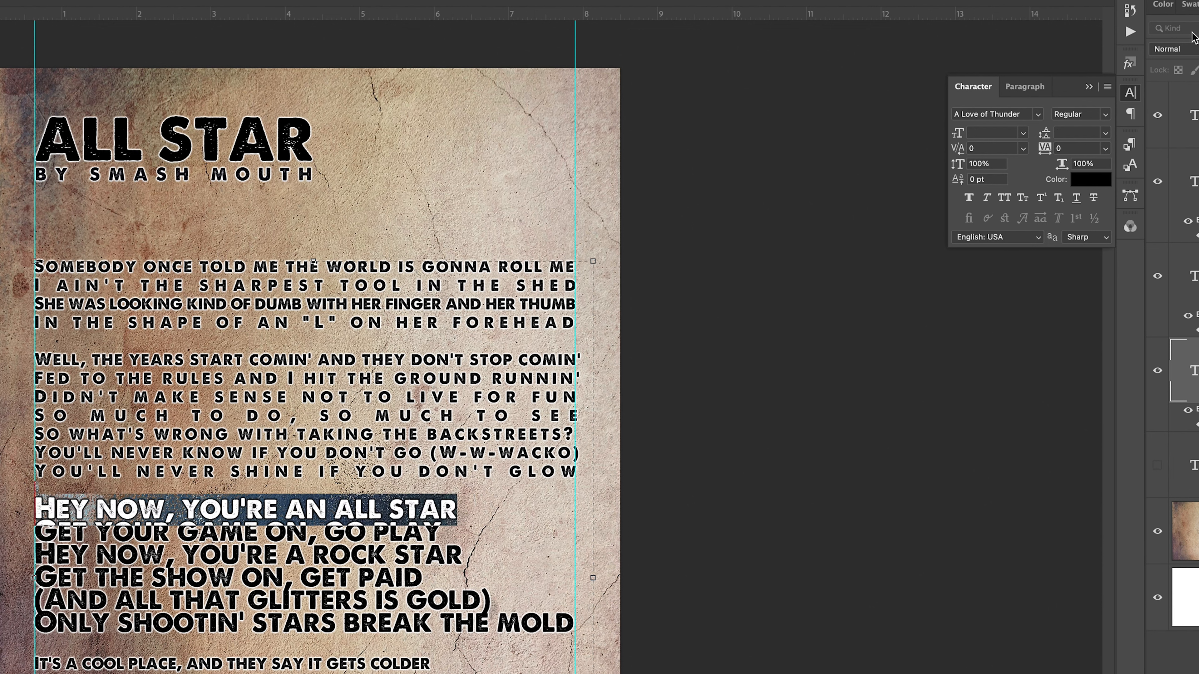
{"action": "mouse_move", "coordinate": [1047, 150]}
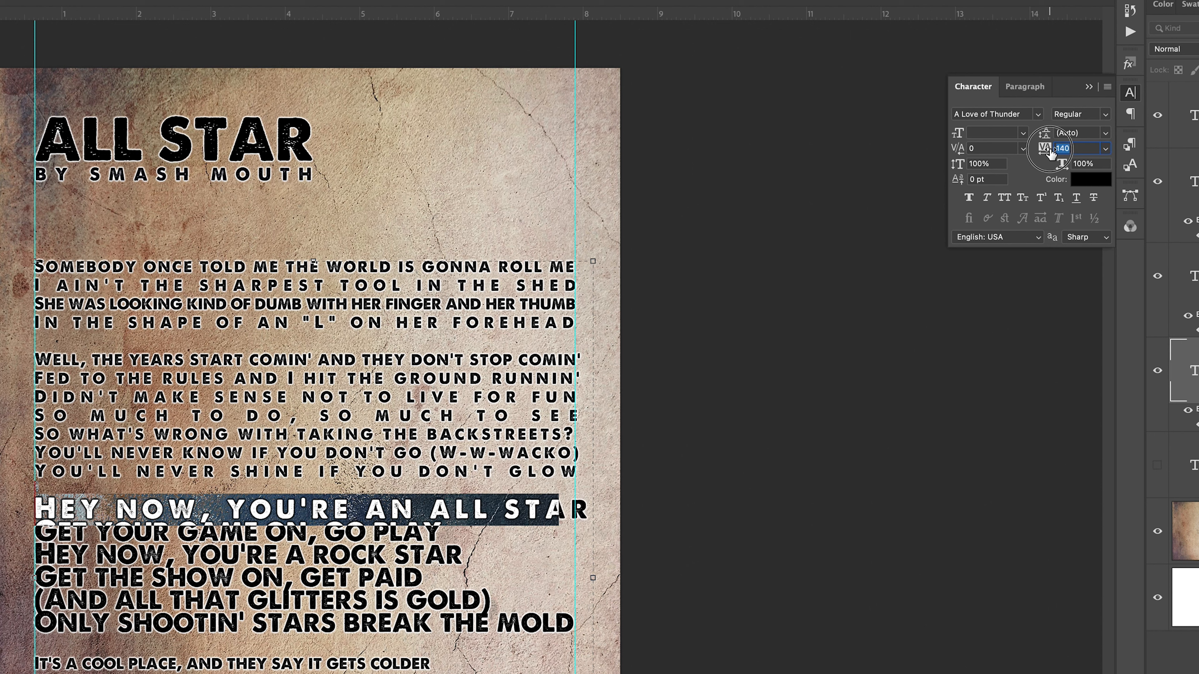
{"action": "left_click_drag", "start_coordinate": [1062, 149], "coordinate": [1070, 149]}
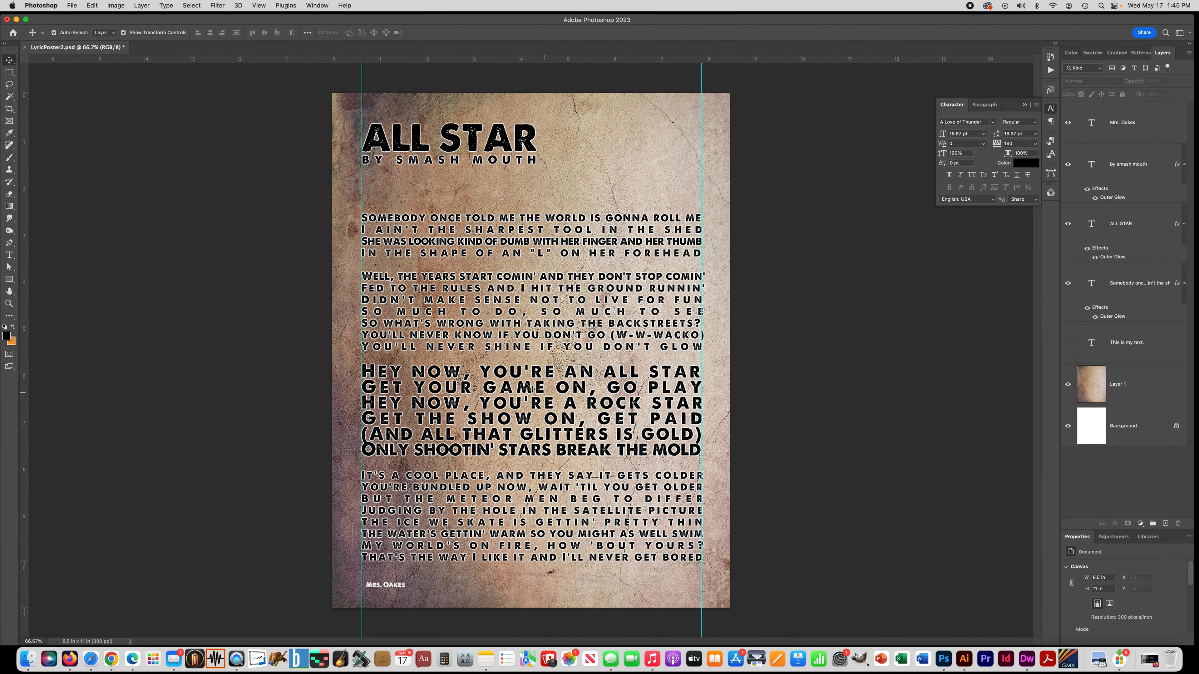
{"action": "mouse_move", "coordinate": [699, 499]}
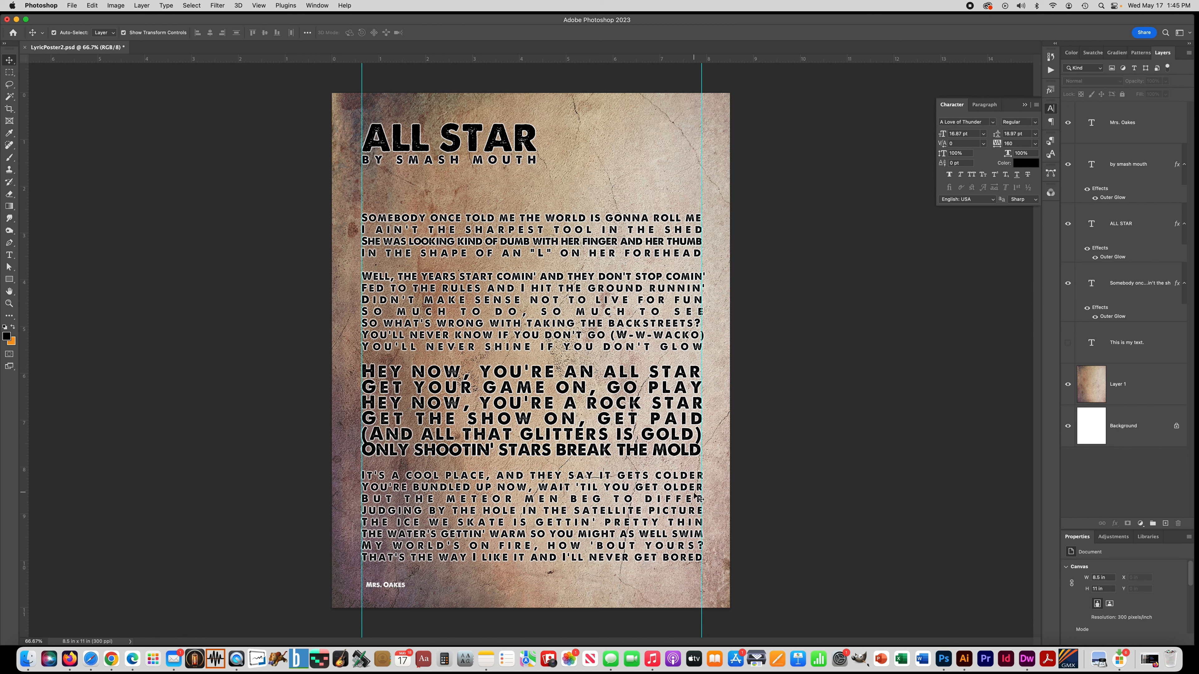
{"action": "mouse_move", "coordinate": [699, 464]}
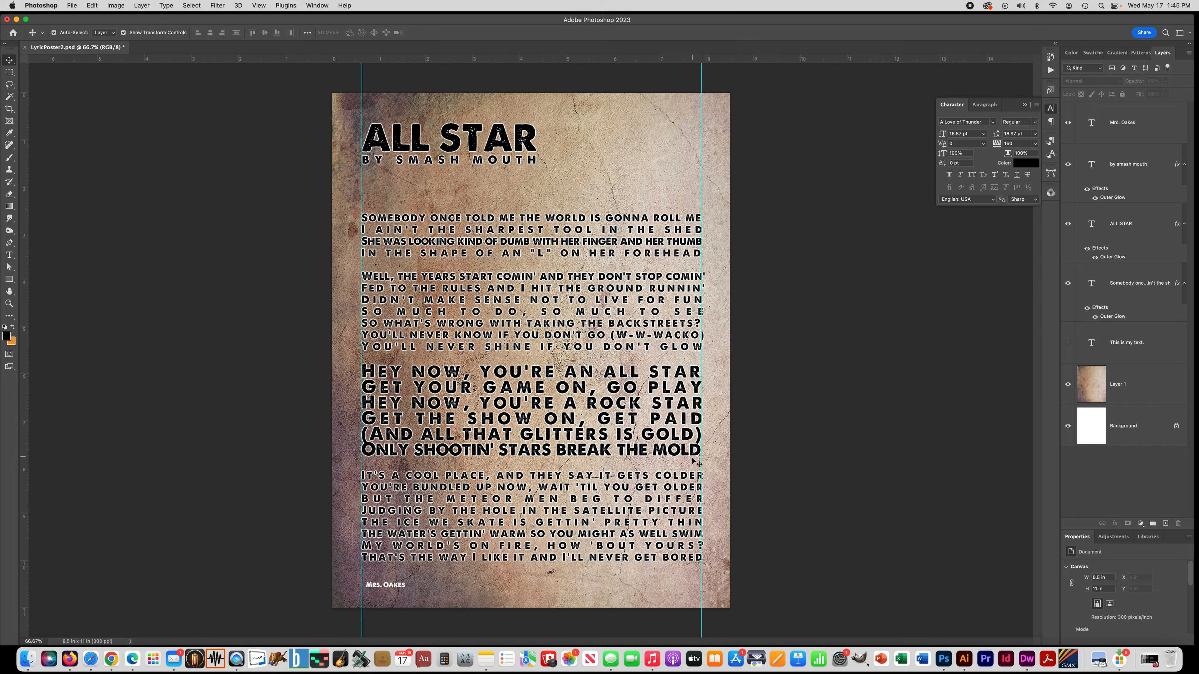
{"action": "mouse_move", "coordinate": [661, 179]}
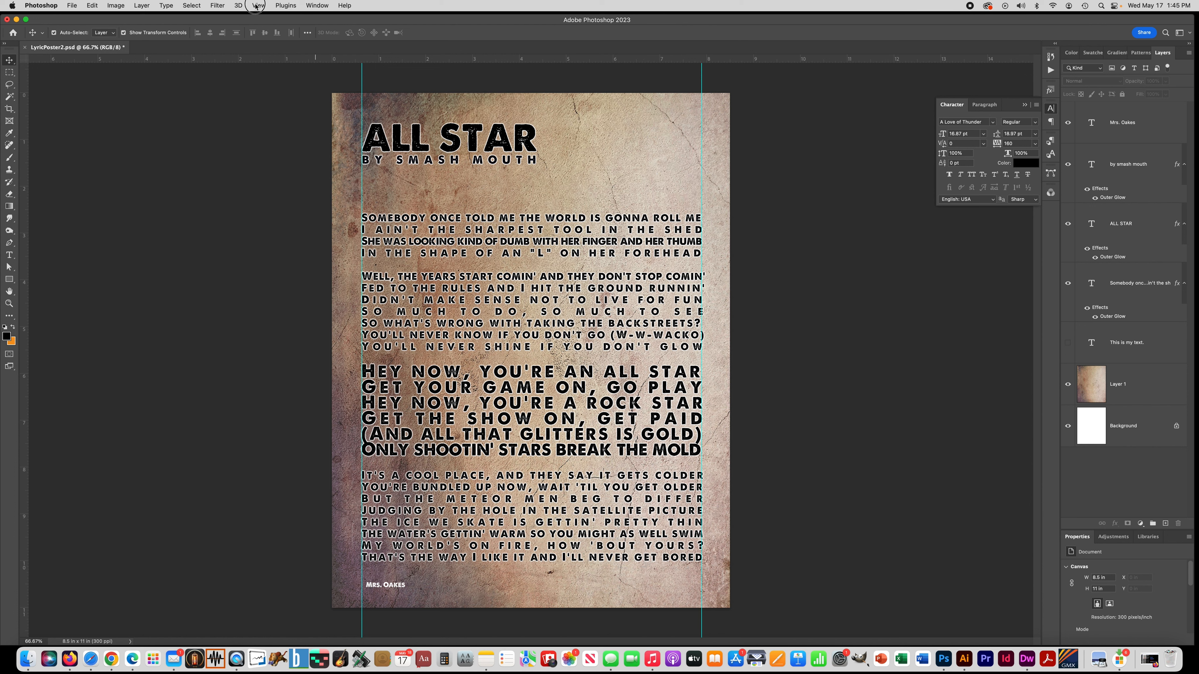
{"action": "left_click", "coordinate": [259, 5]}
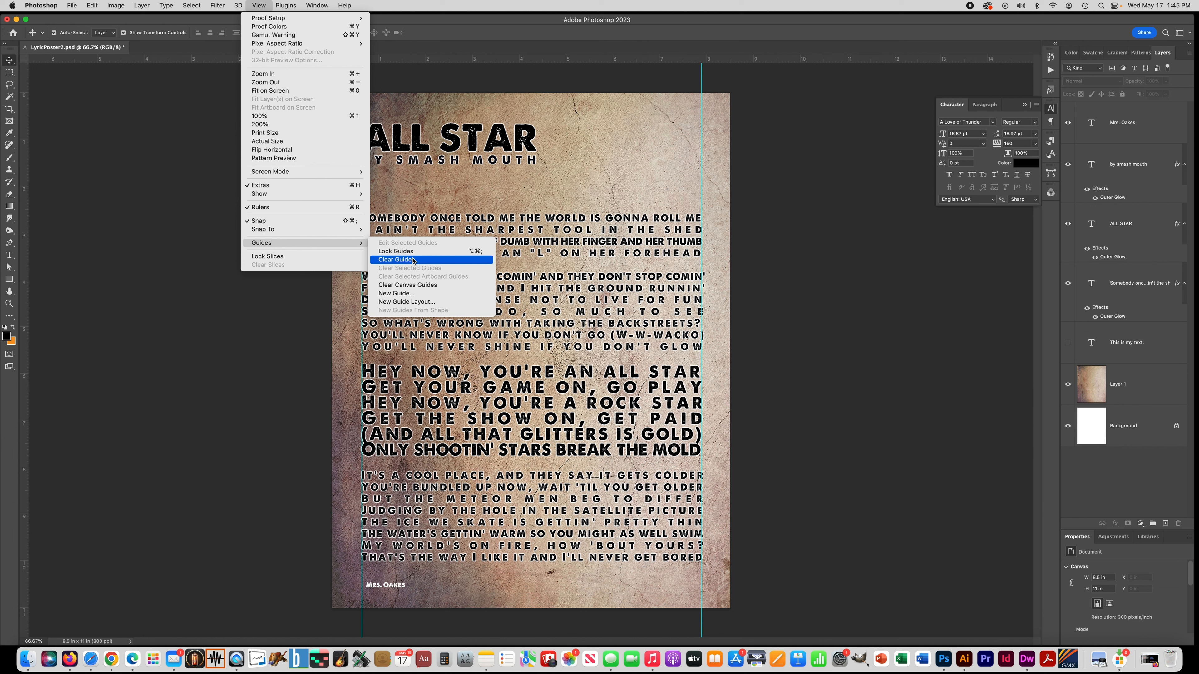
Step: Clear all guides from the poster via View > Guides > Clear Guides
{"action": "left_click", "coordinate": [396, 259]}
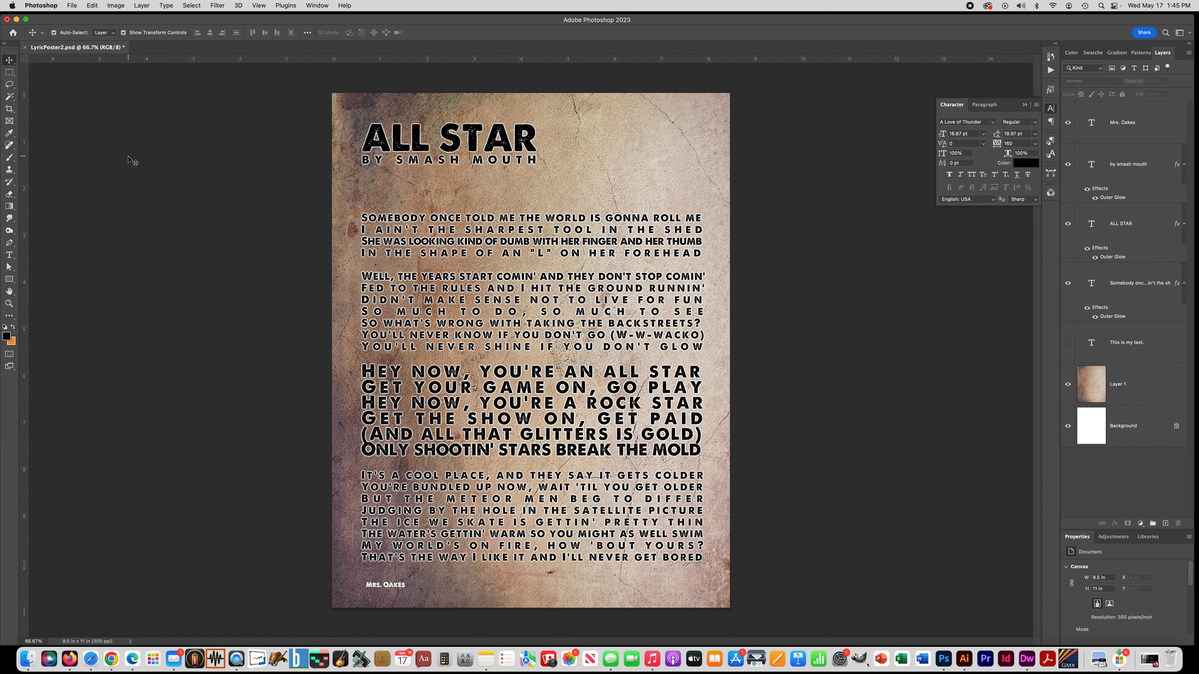
{"action": "mouse_move", "coordinate": [1141, 227]}
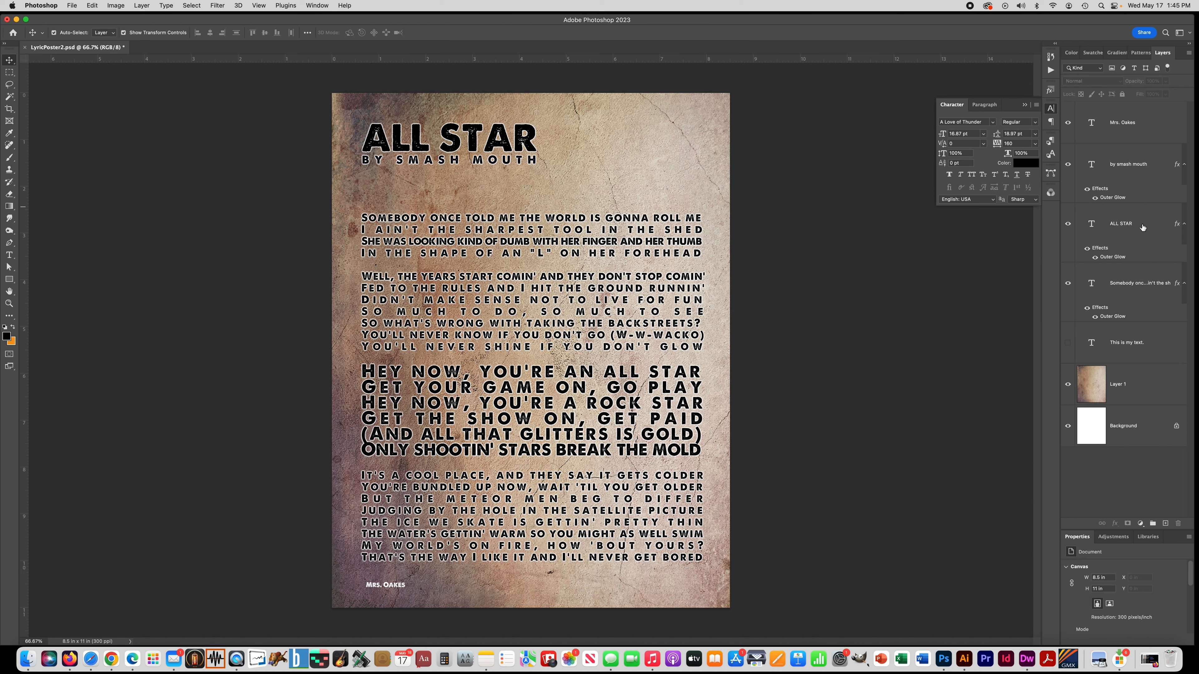
Step: Select the Mrs. Oakes credit type layer, then switch to the Rectangular Marquee Tool
{"action": "double_click", "coordinate": [384, 584]}
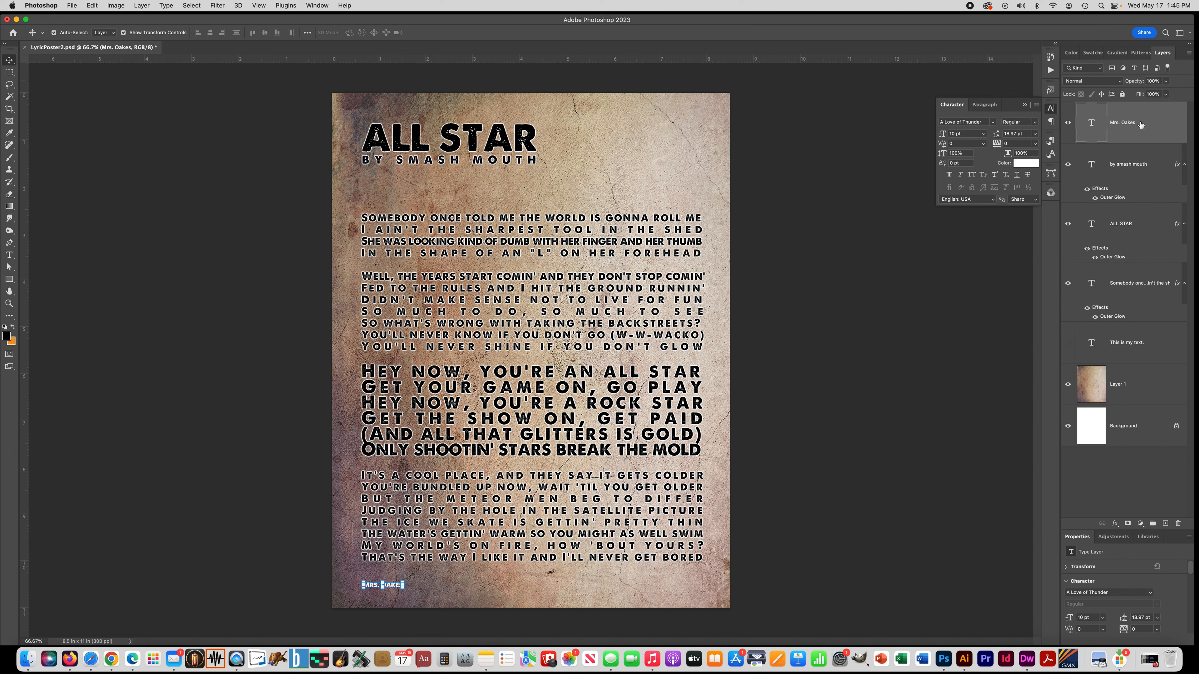
{"action": "mouse_move", "coordinate": [1142, 125]}
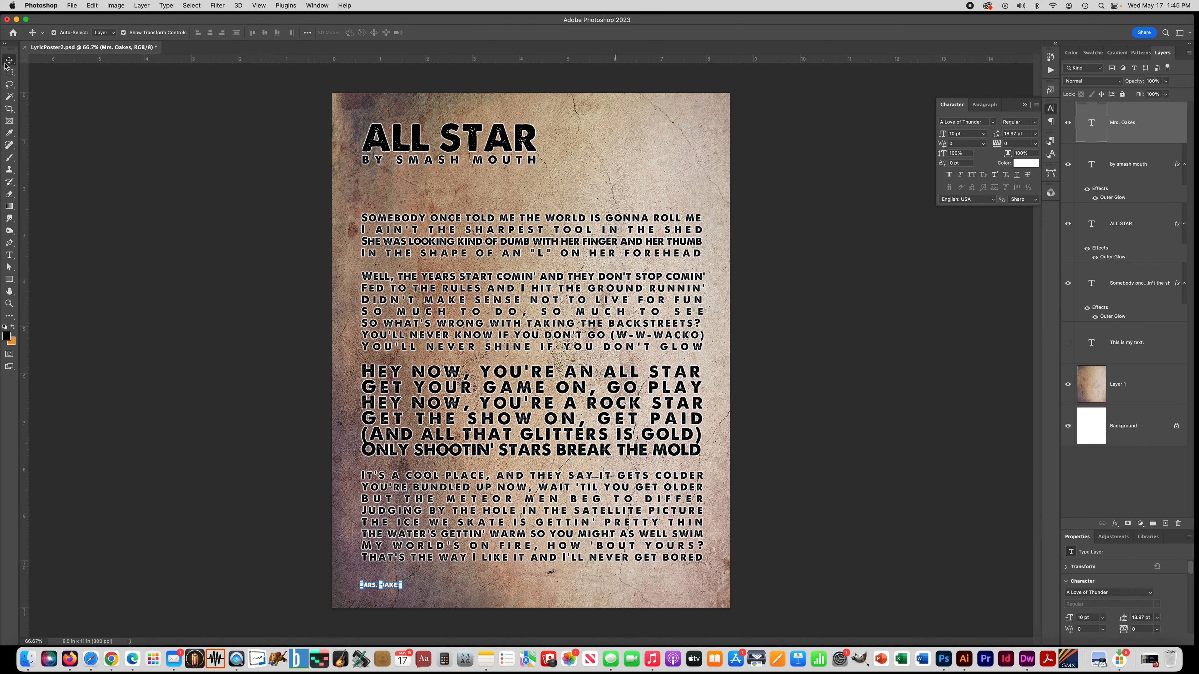
{"action": "left_click", "coordinate": [9, 72]}
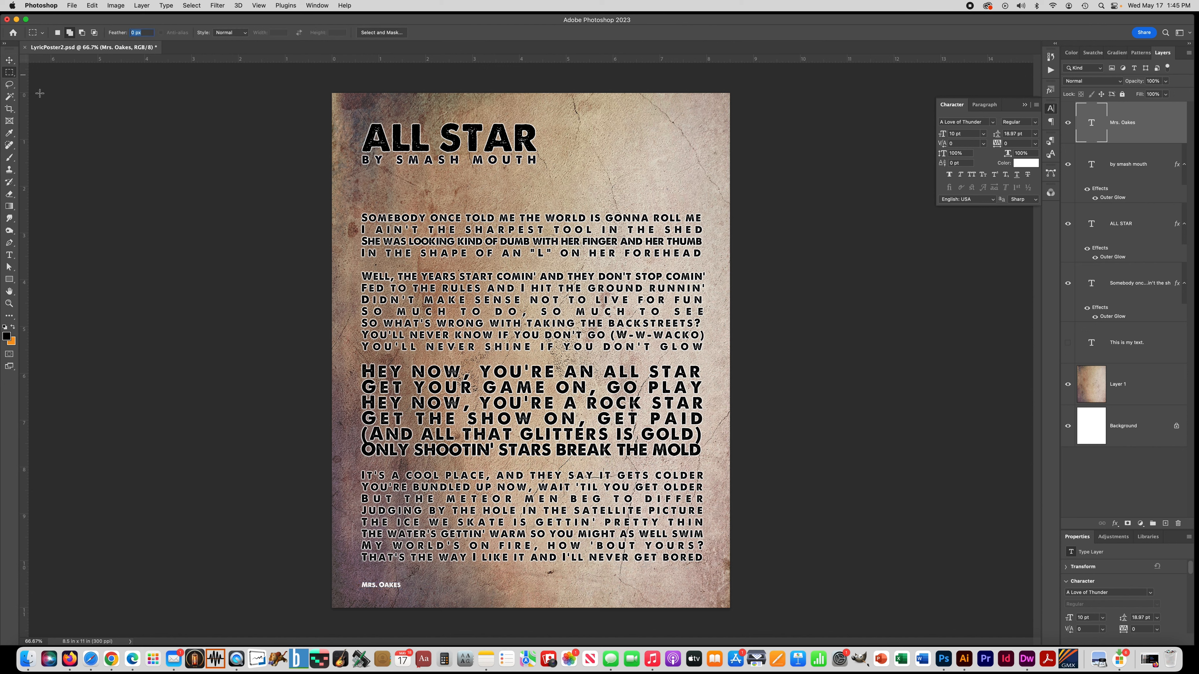
{"action": "mouse_move", "coordinate": [268, 160]}
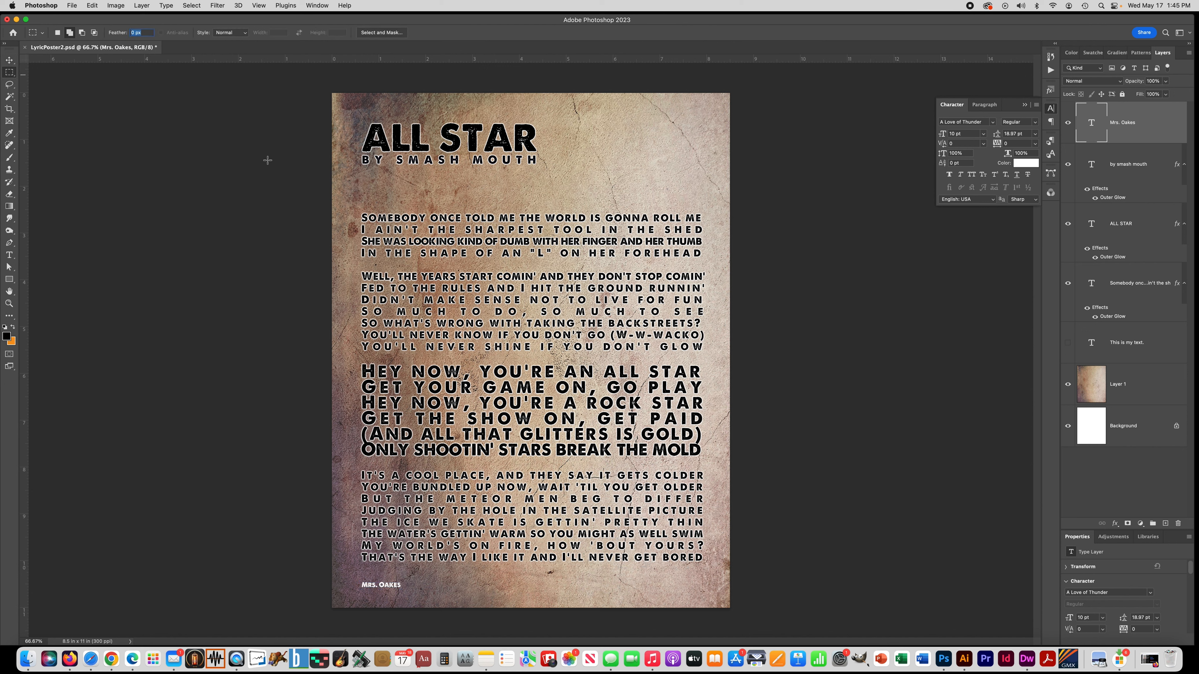
{"action": "mouse_move", "coordinate": [686, 188]}
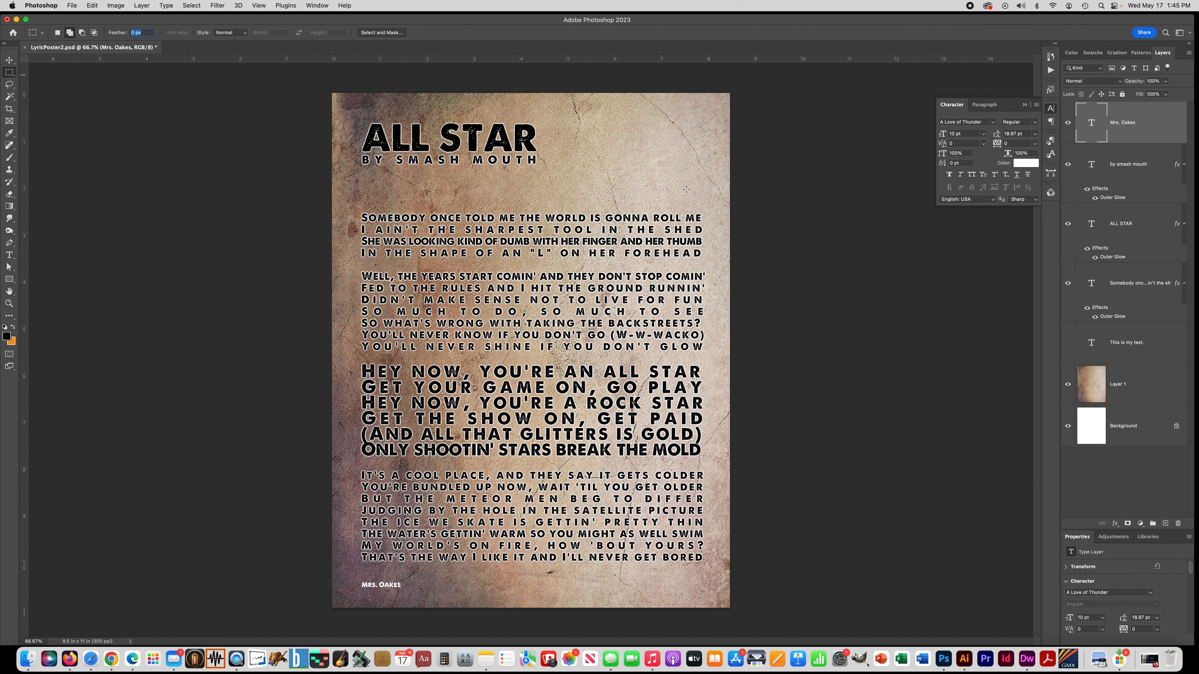
{"action": "mouse_move", "coordinate": [1019, 376]}
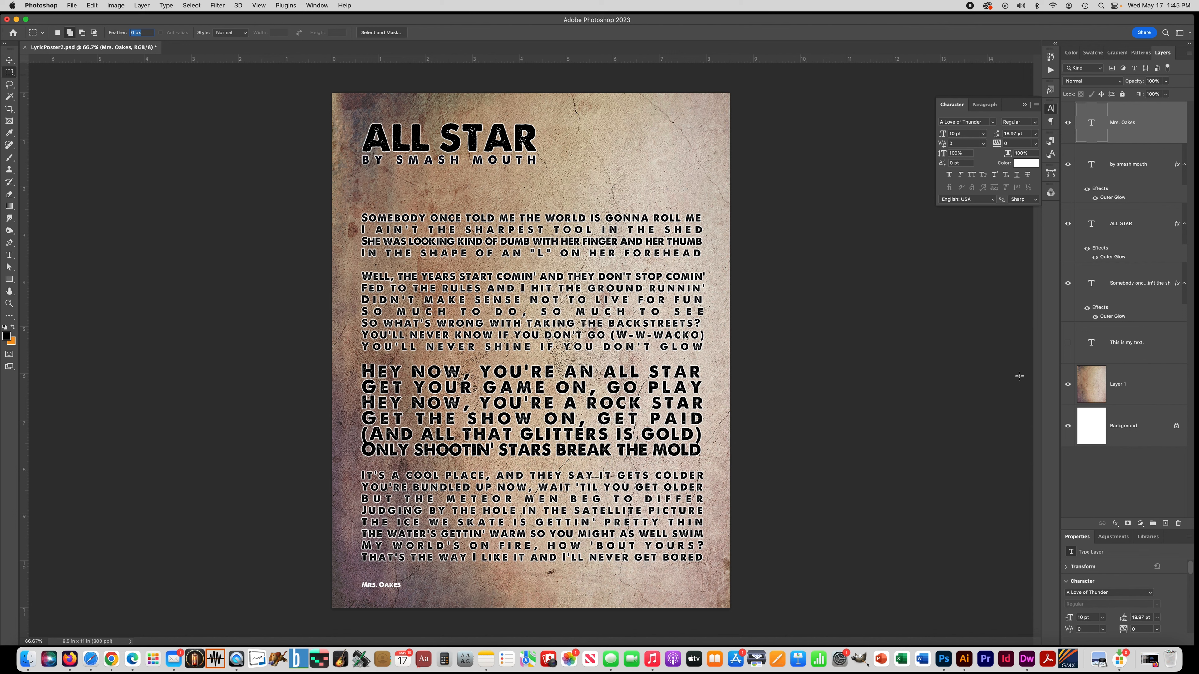
Step: On Layer 1, marquee-select a full-width band across the top 2 inches behind the title
{"action": "left_click", "coordinate": [1117, 384]}
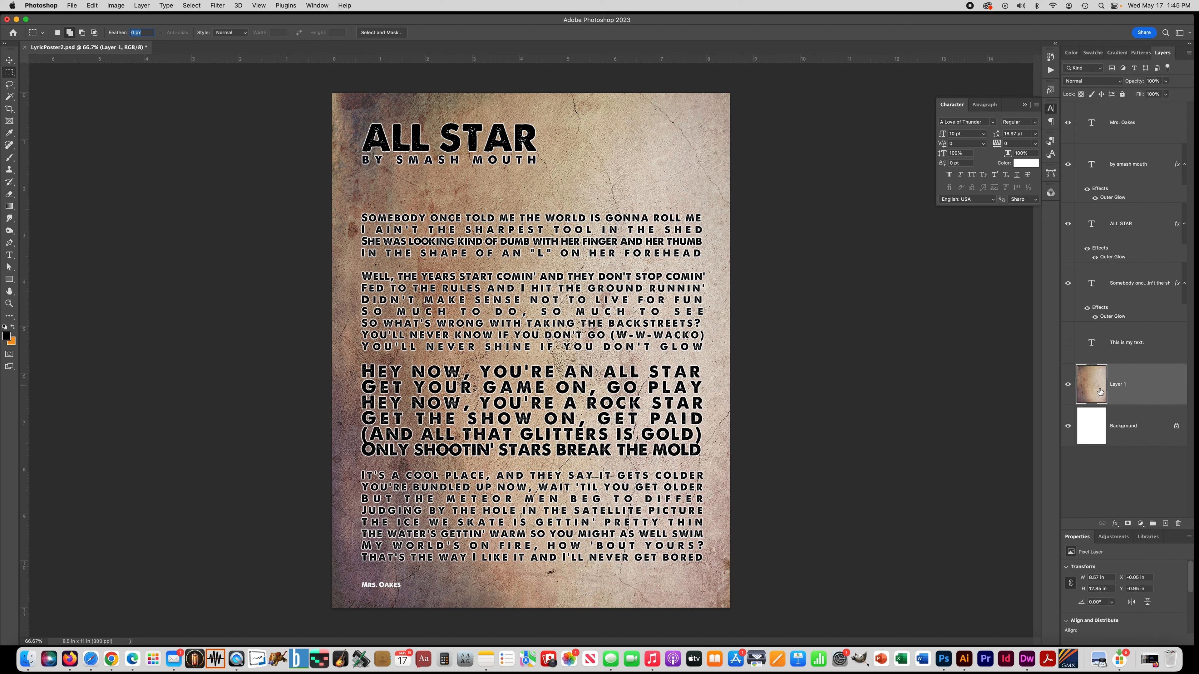
{"action": "mouse_move", "coordinate": [1121, 385]}
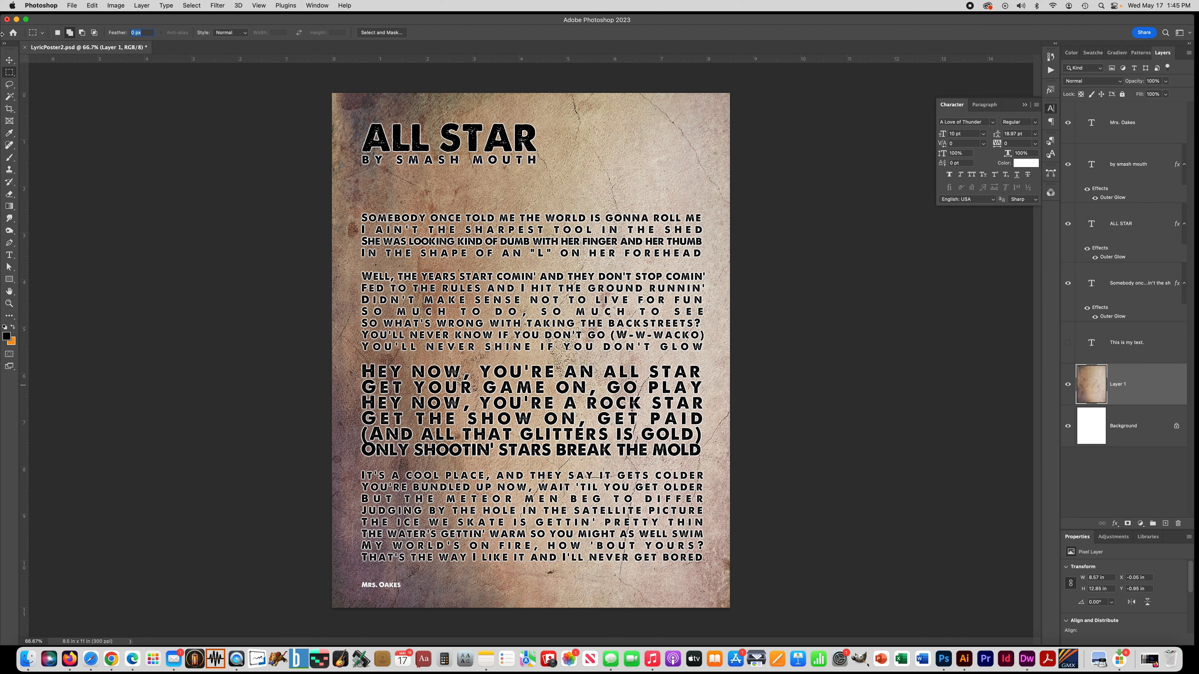
{"action": "mouse_move", "coordinate": [9, 72]}
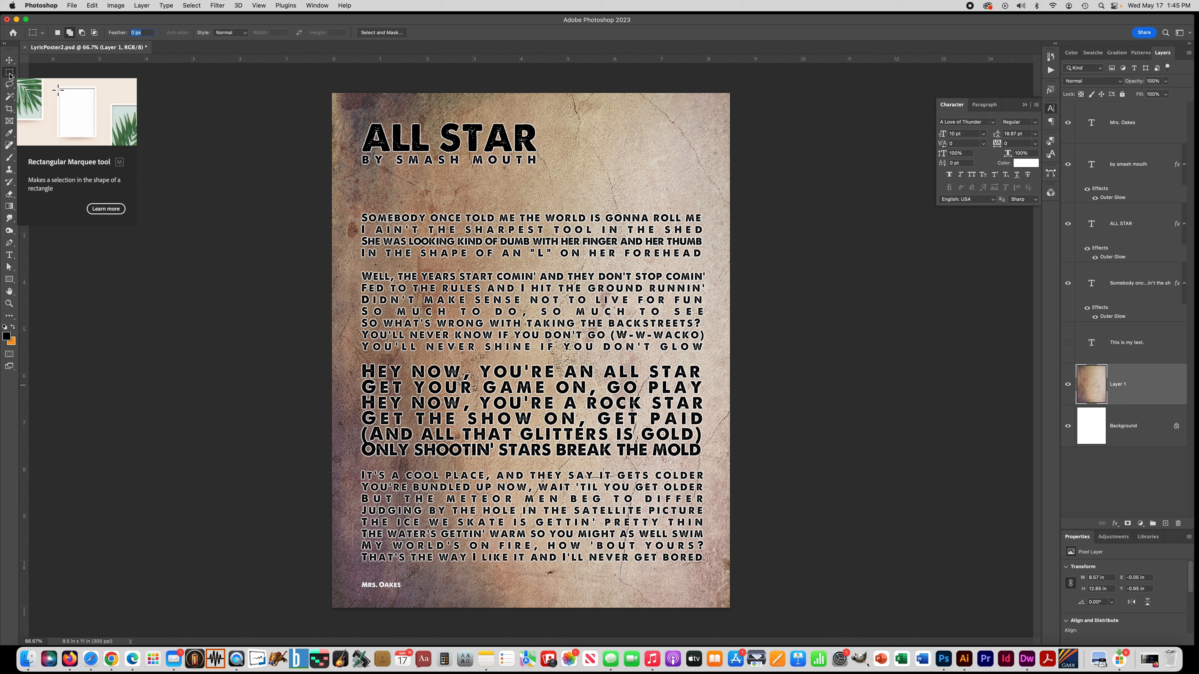
{"action": "mouse_move", "coordinate": [347, 85]}
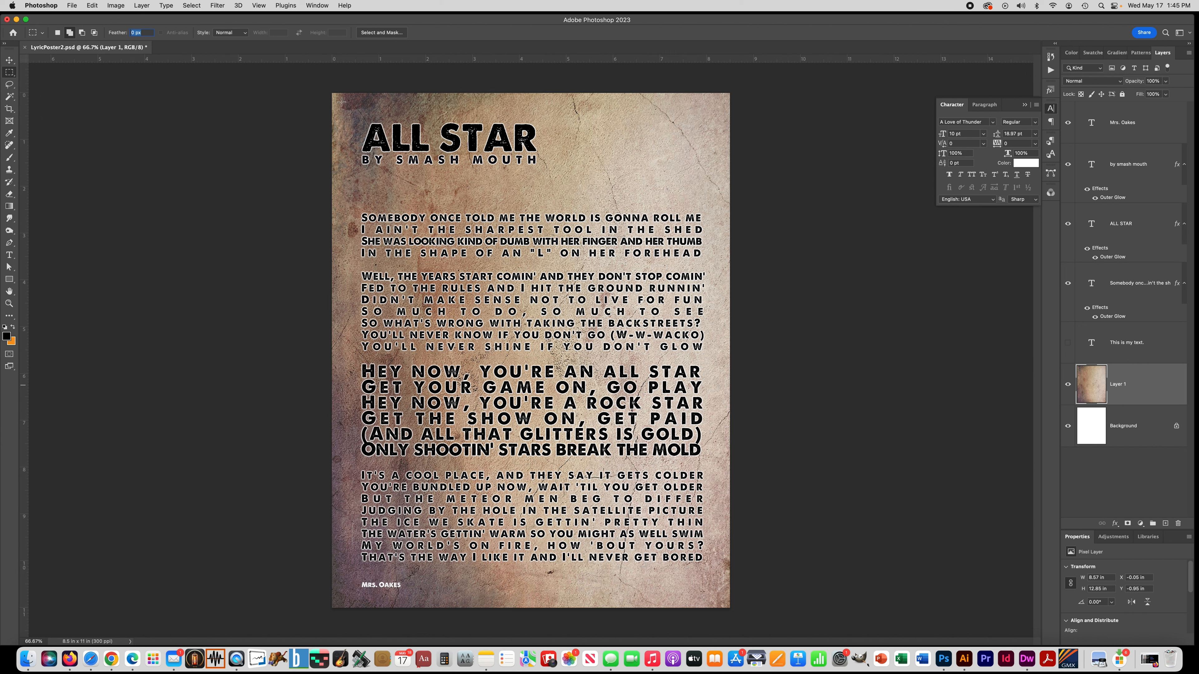
{"action": "mouse_move", "coordinate": [334, 94]}
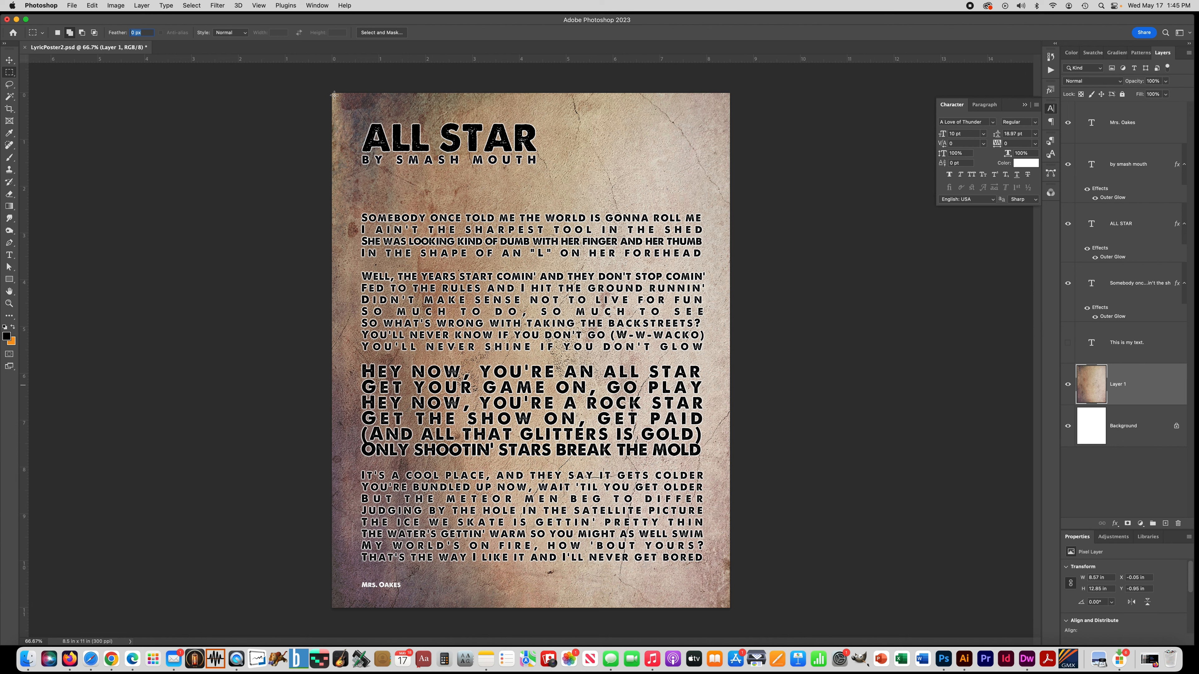
{"action": "mouse_move", "coordinate": [326, 88]}
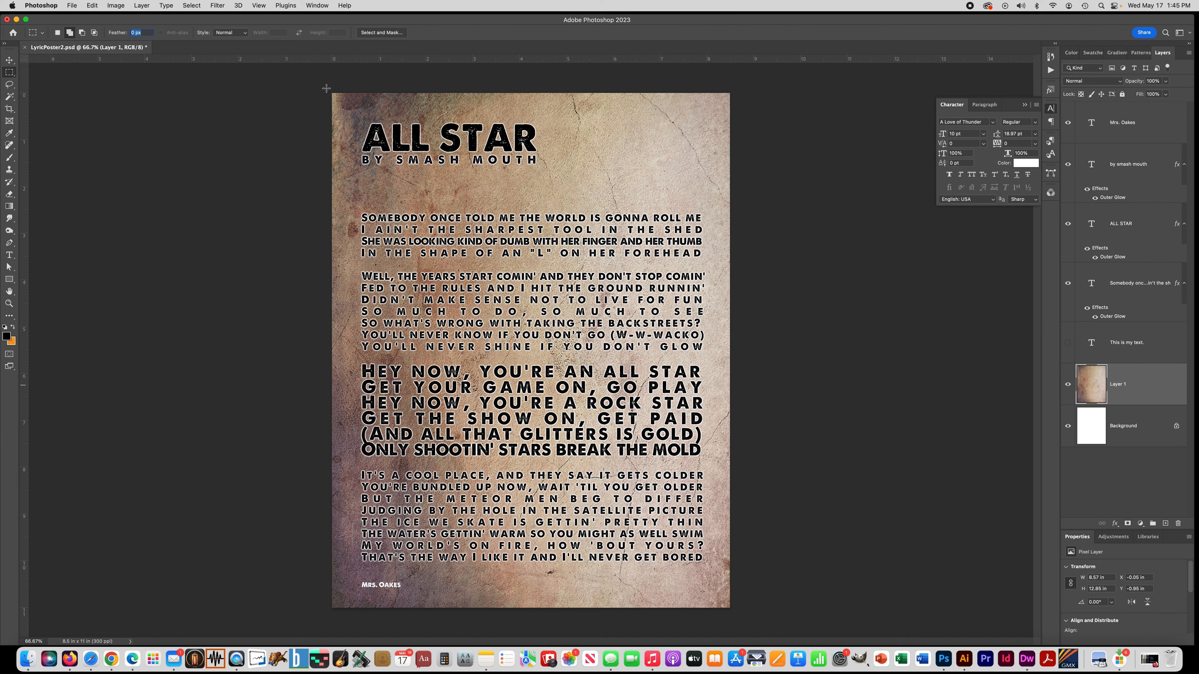
{"action": "left_click_drag", "start_coordinate": [335, 96], "coordinate": [359, 107]}
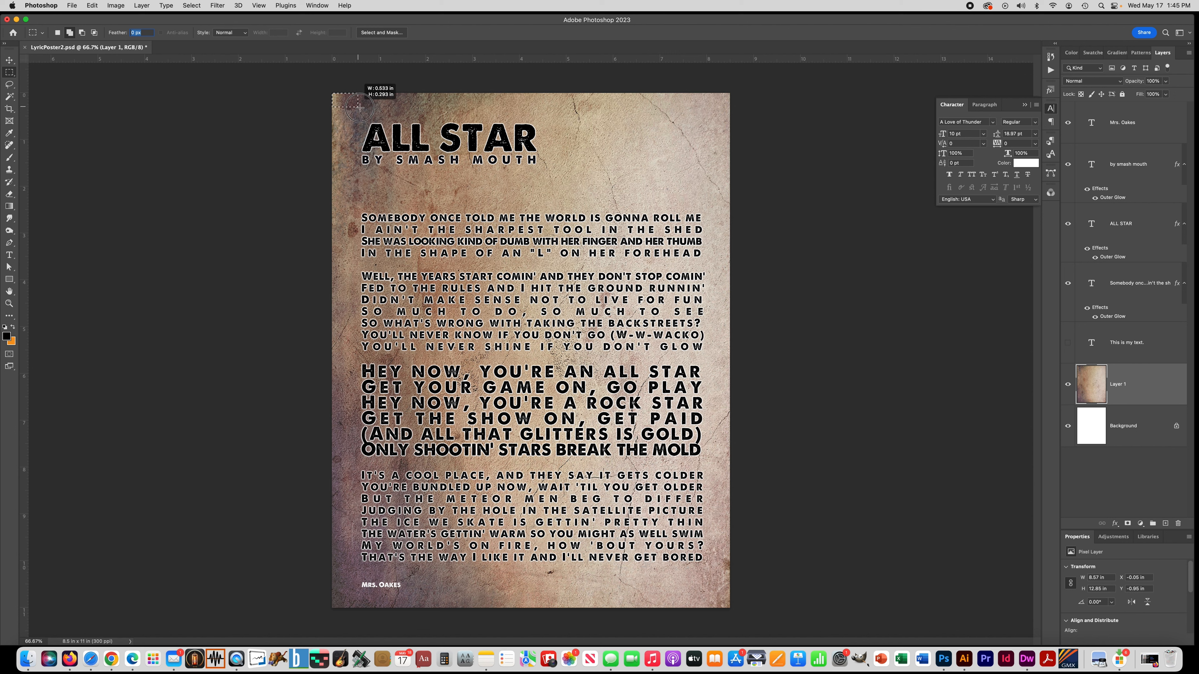
{"action": "left_click_drag", "start_coordinate": [355, 103], "coordinate": [585, 130]}
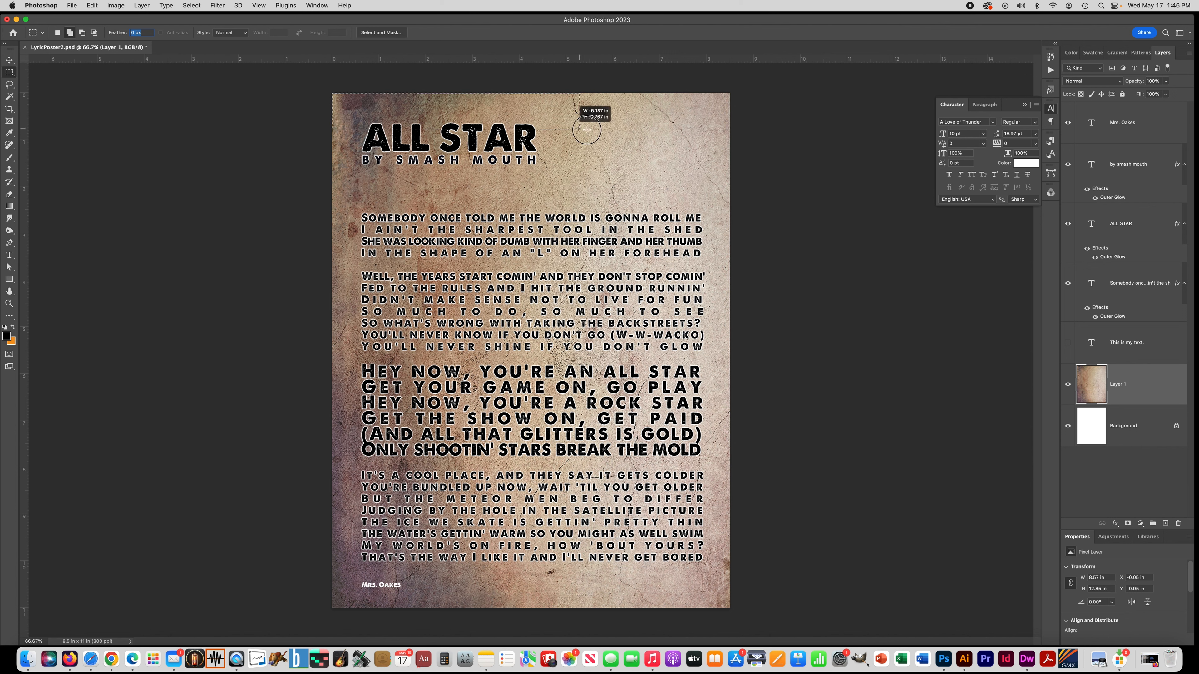
{"action": "left_click_drag", "start_coordinate": [585, 130], "coordinate": [790, 186]}
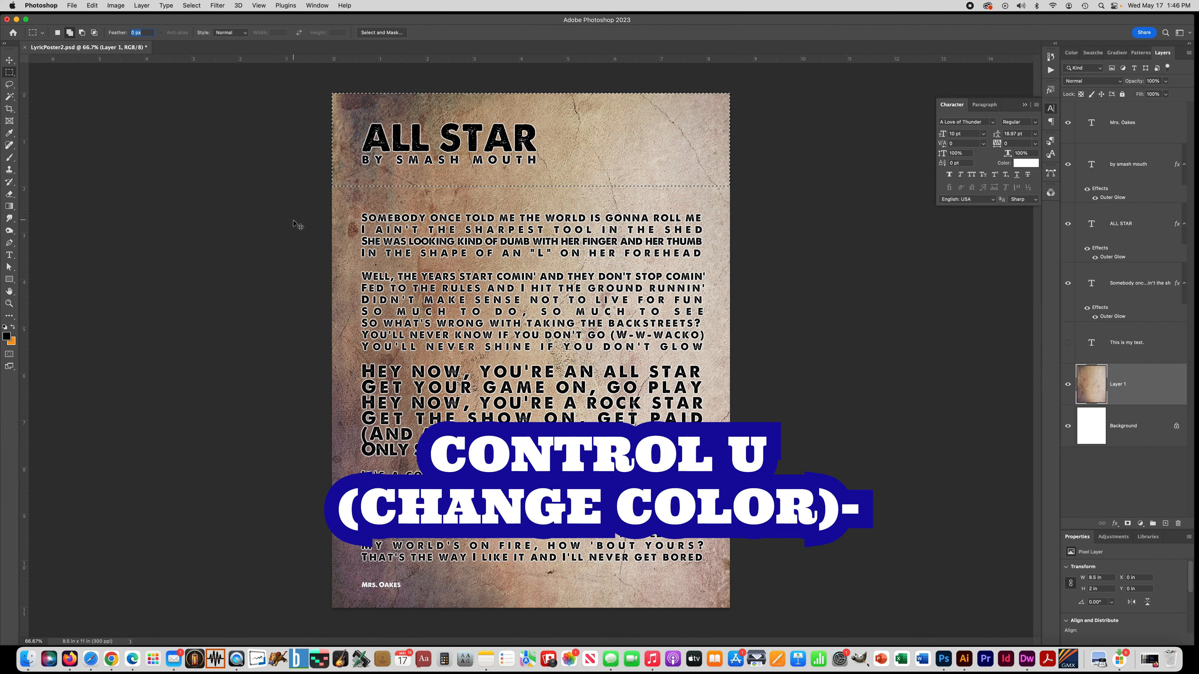
Step: Tint the top band purple with Hue/Saturation: Hue -79, Saturation +31, and apply
{"action": "key", "text": "cmd+u"}
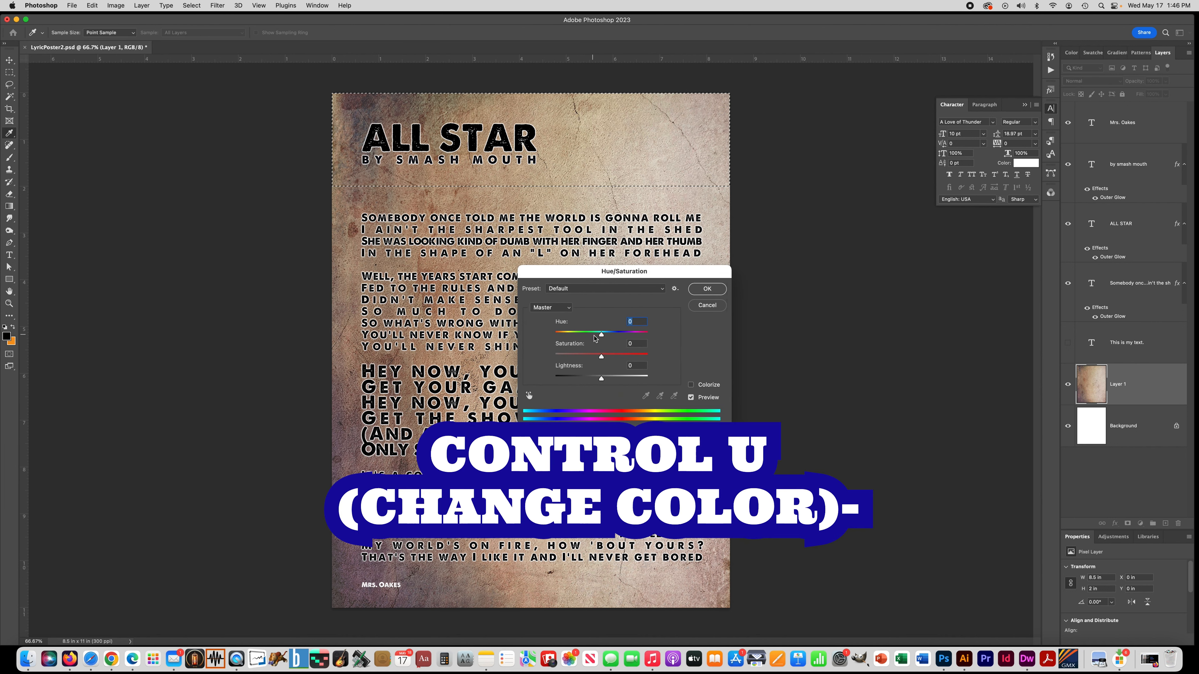
{"action": "left_click_drag", "start_coordinate": [600, 335], "coordinate": [589, 335]}
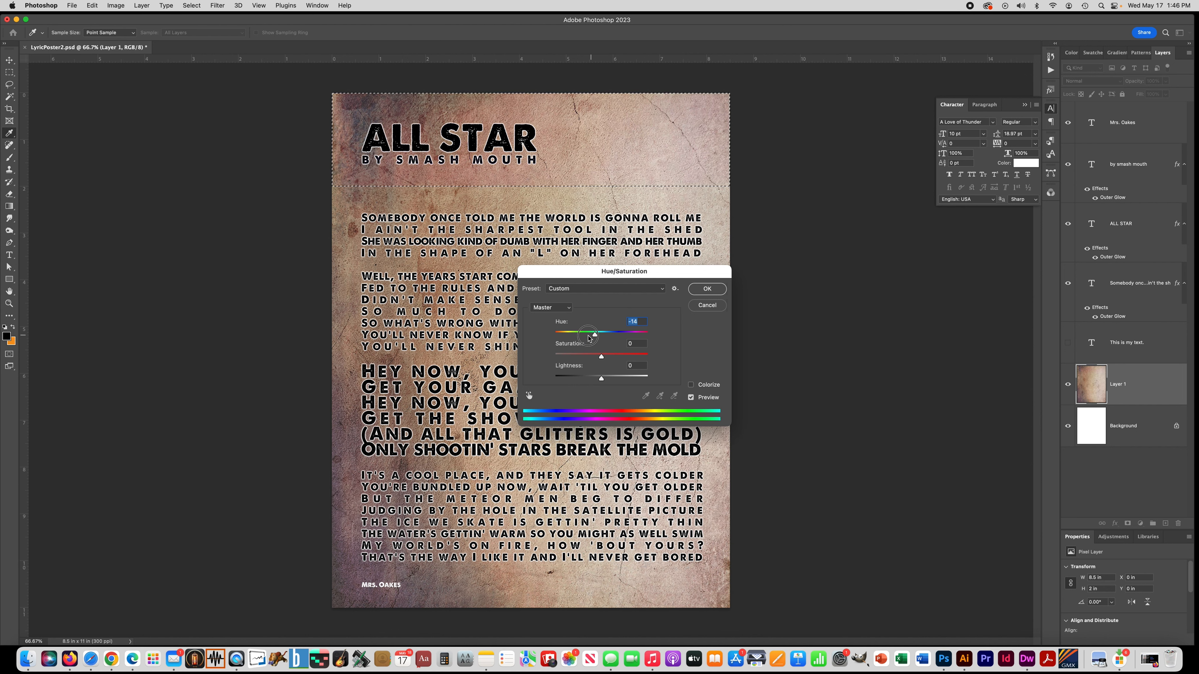
{"action": "left_click_drag", "start_coordinate": [590, 334], "coordinate": [612, 334]}
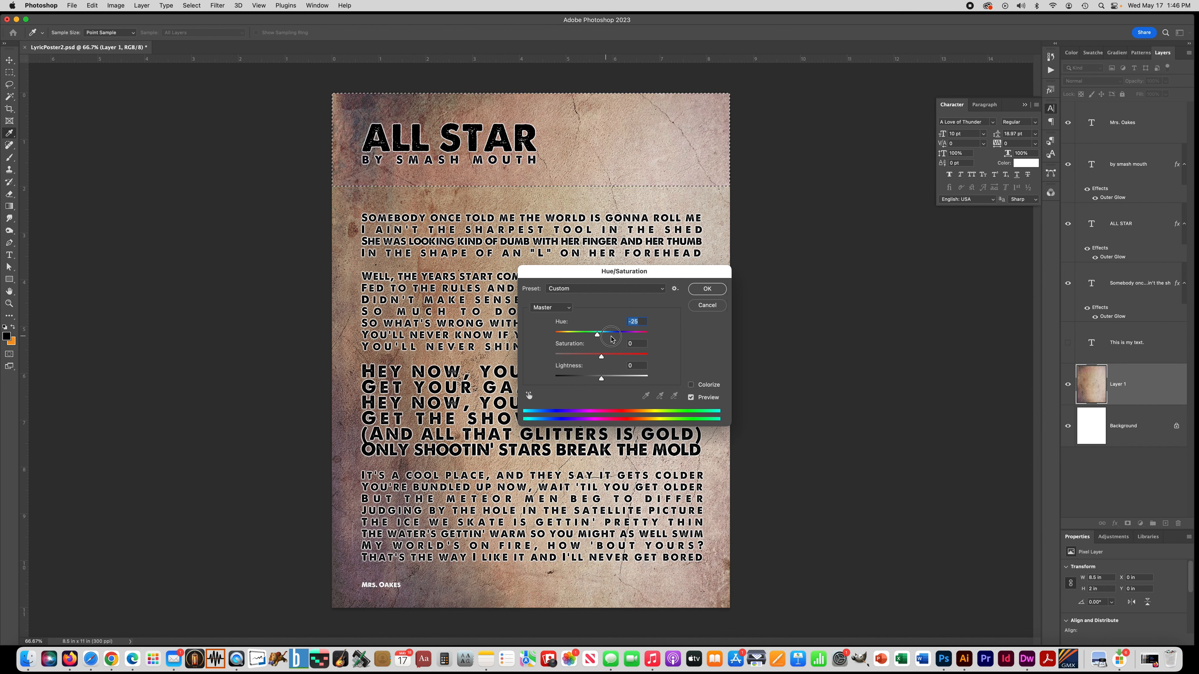
{"action": "left_click_drag", "start_coordinate": [600, 334], "coordinate": [640, 334]}
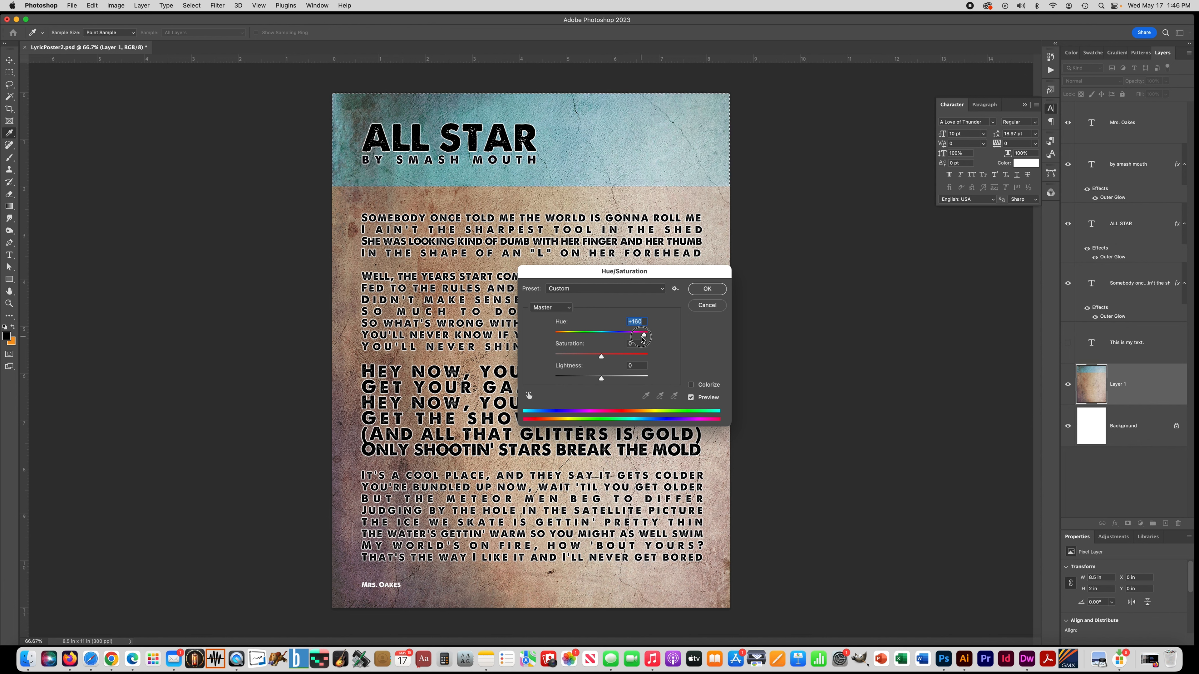
{"action": "left_click_drag", "start_coordinate": [645, 334], "coordinate": [564, 334]}
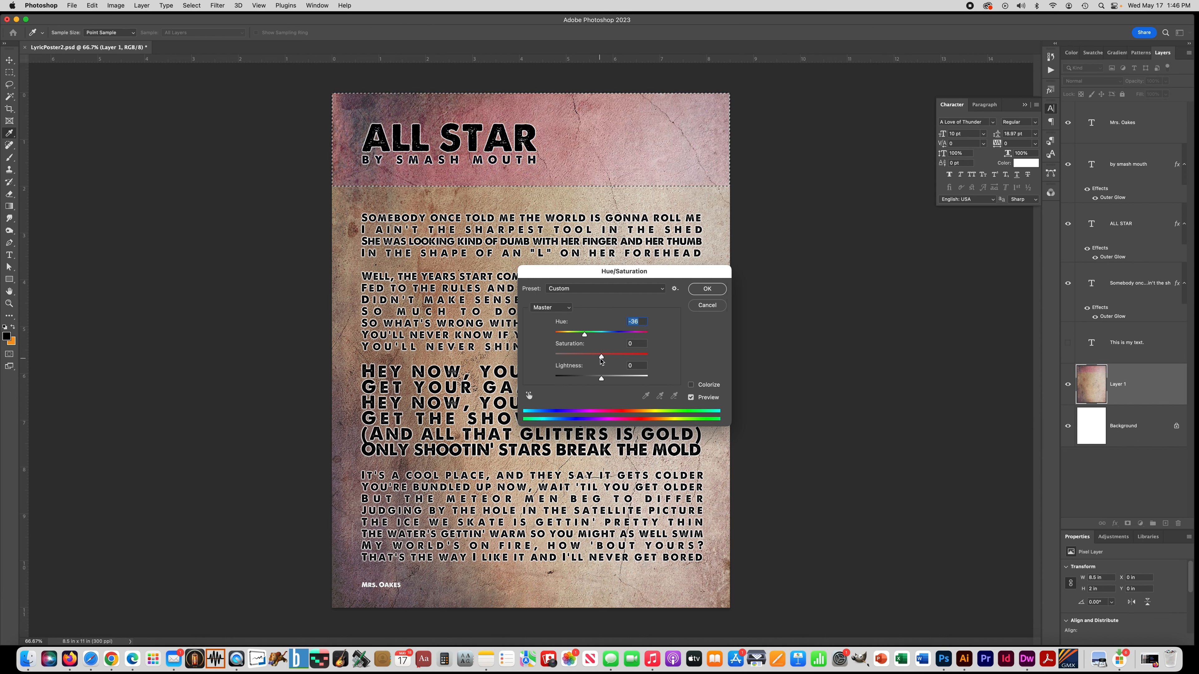
{"action": "left_click_drag", "start_coordinate": [601, 355], "coordinate": [630, 355]}
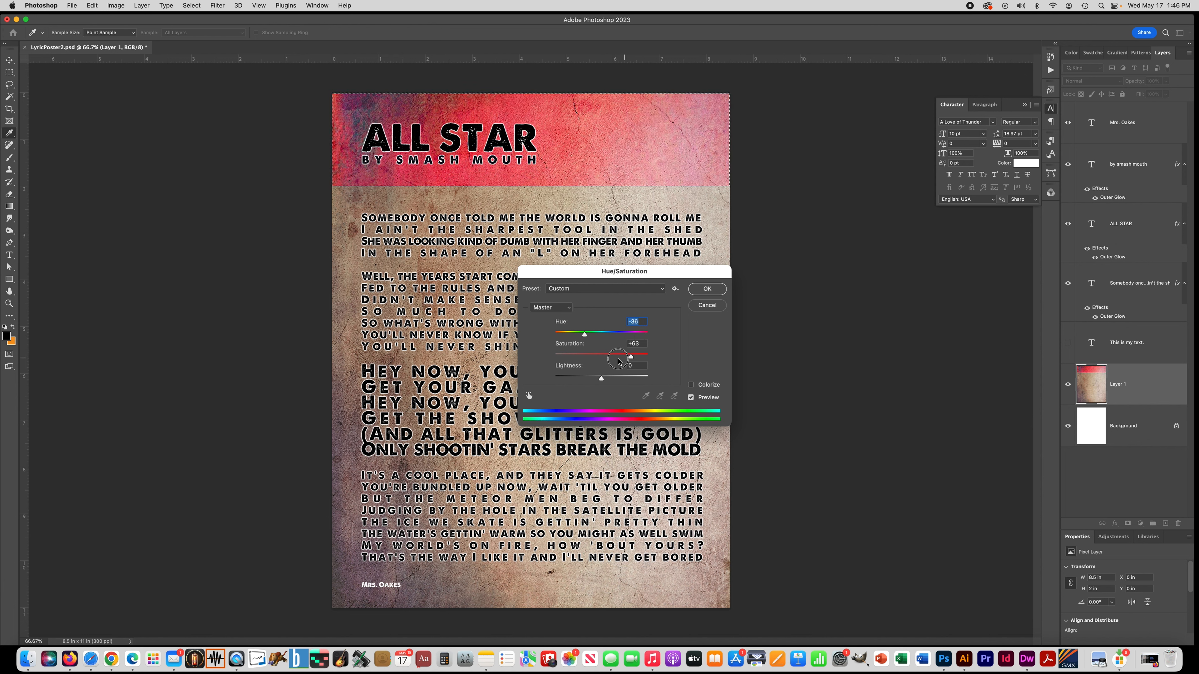
{"action": "left_click_drag", "start_coordinate": [631, 355], "coordinate": [556, 355]}
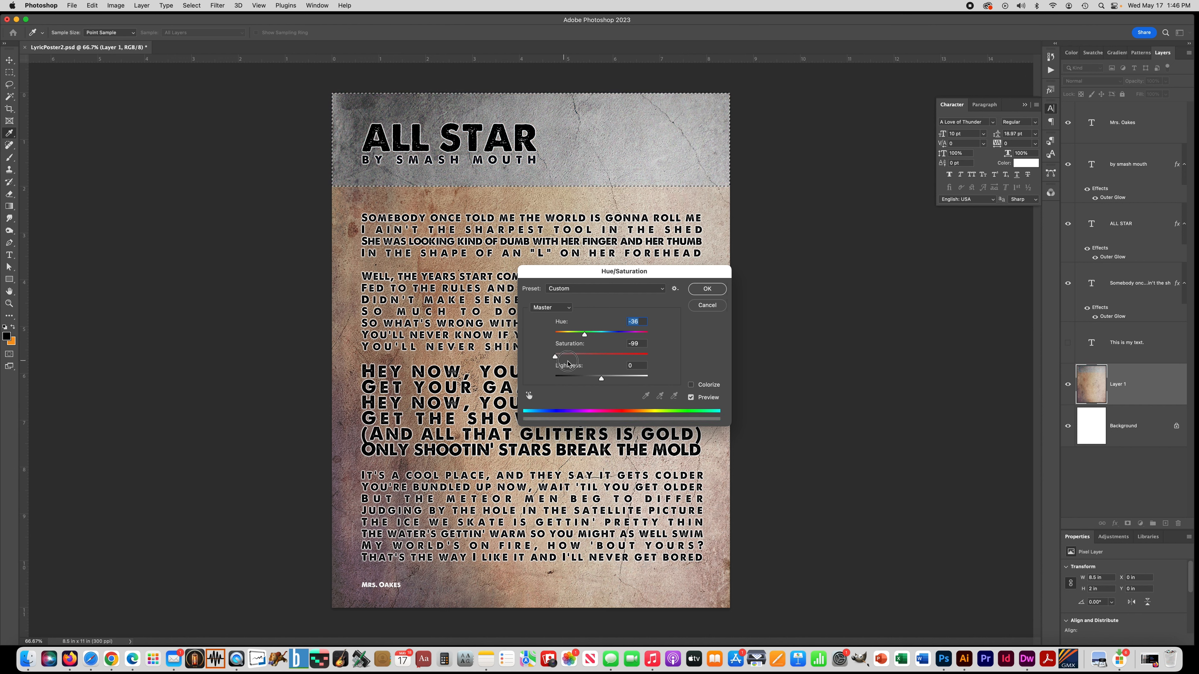
{"action": "left_click_drag", "start_coordinate": [582, 334], "coordinate": [633, 334]}
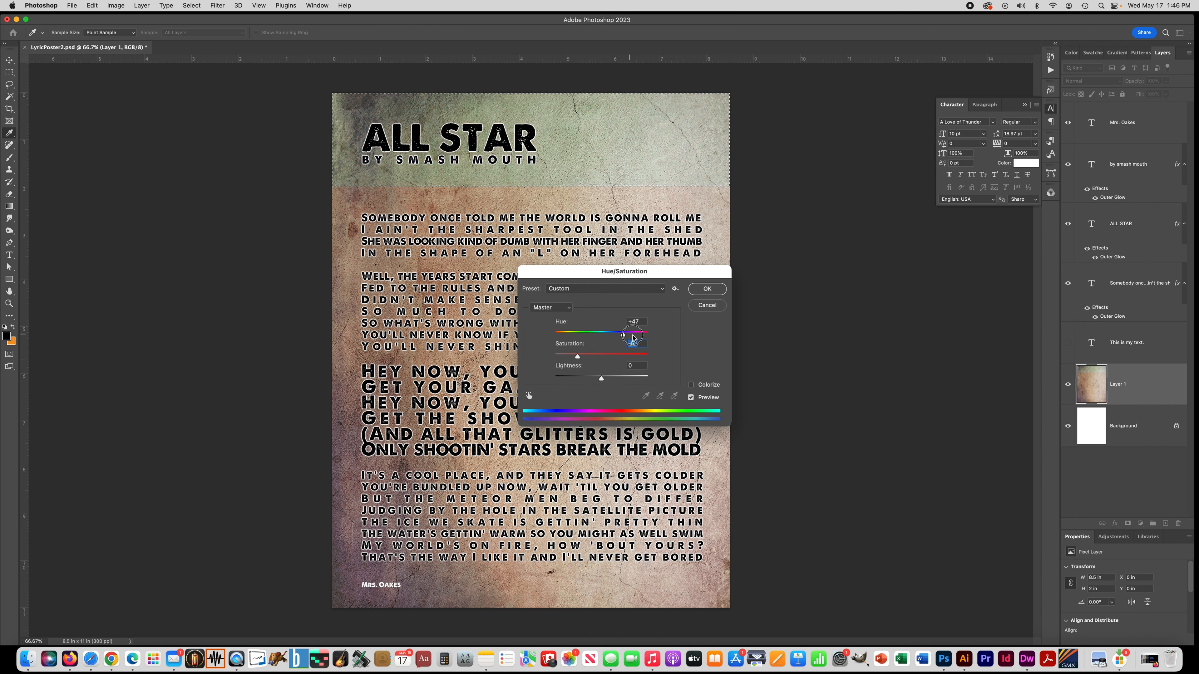
{"action": "left_click_drag", "start_coordinate": [627, 331], "coordinate": [636, 331]}
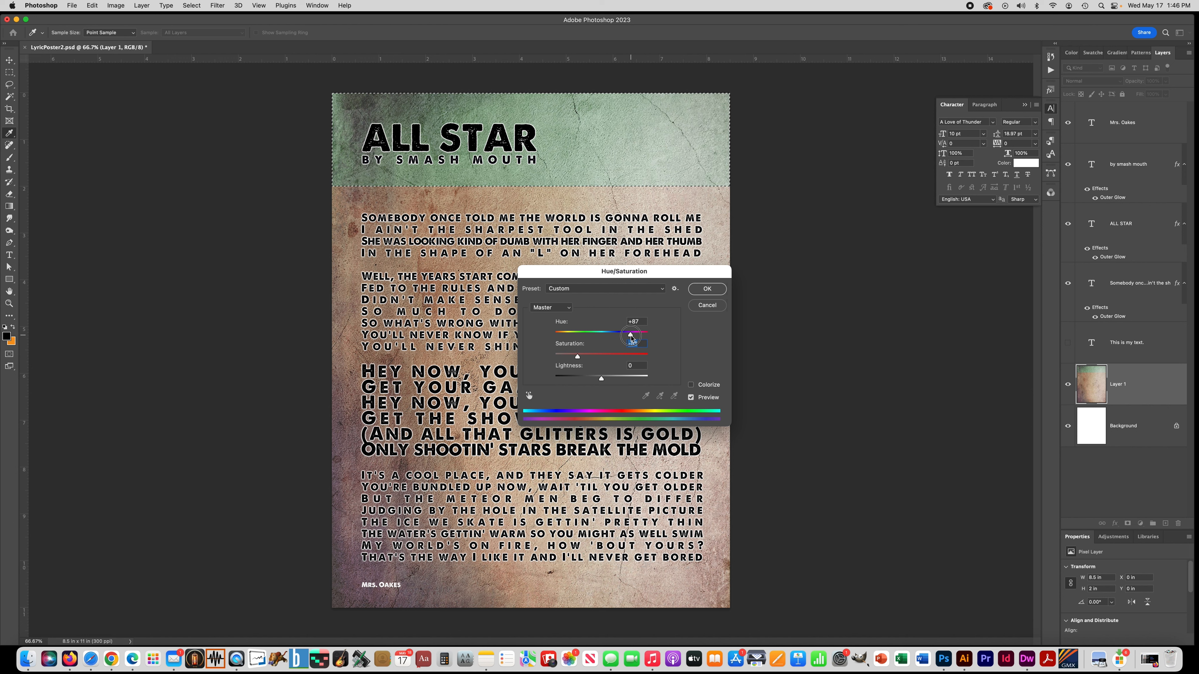
{"action": "left_click_drag", "start_coordinate": [630, 355], "coordinate": [589, 354]}
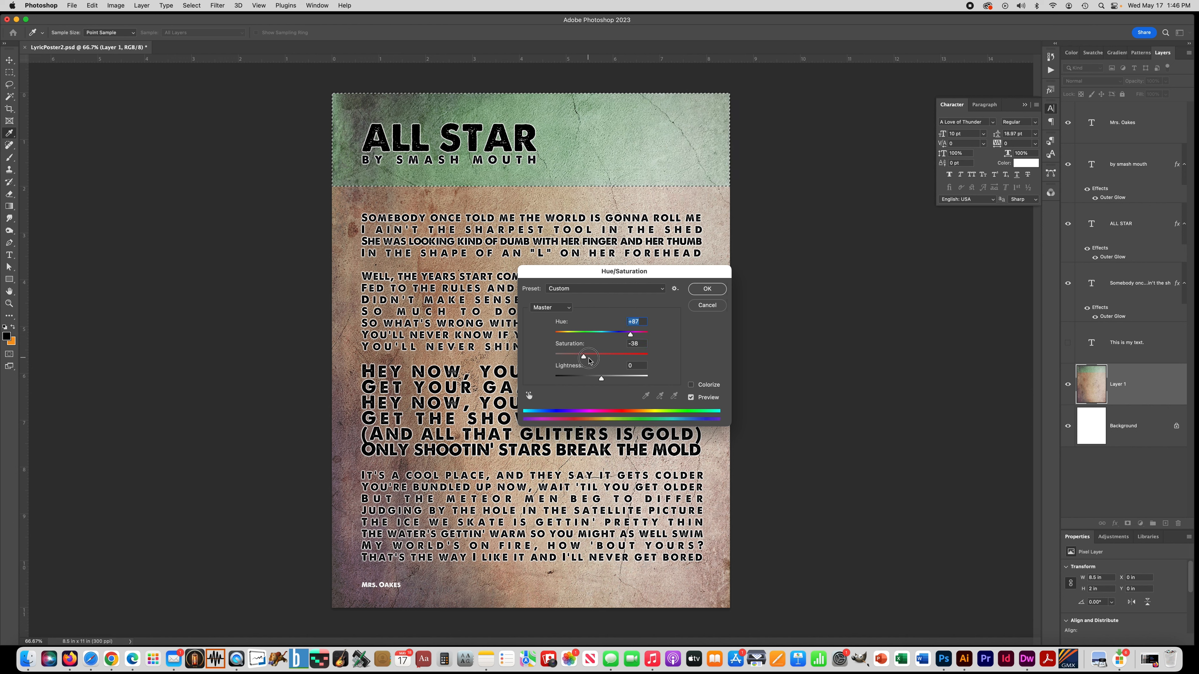
{"action": "left_click_drag", "start_coordinate": [588, 357], "coordinate": [619, 357]}
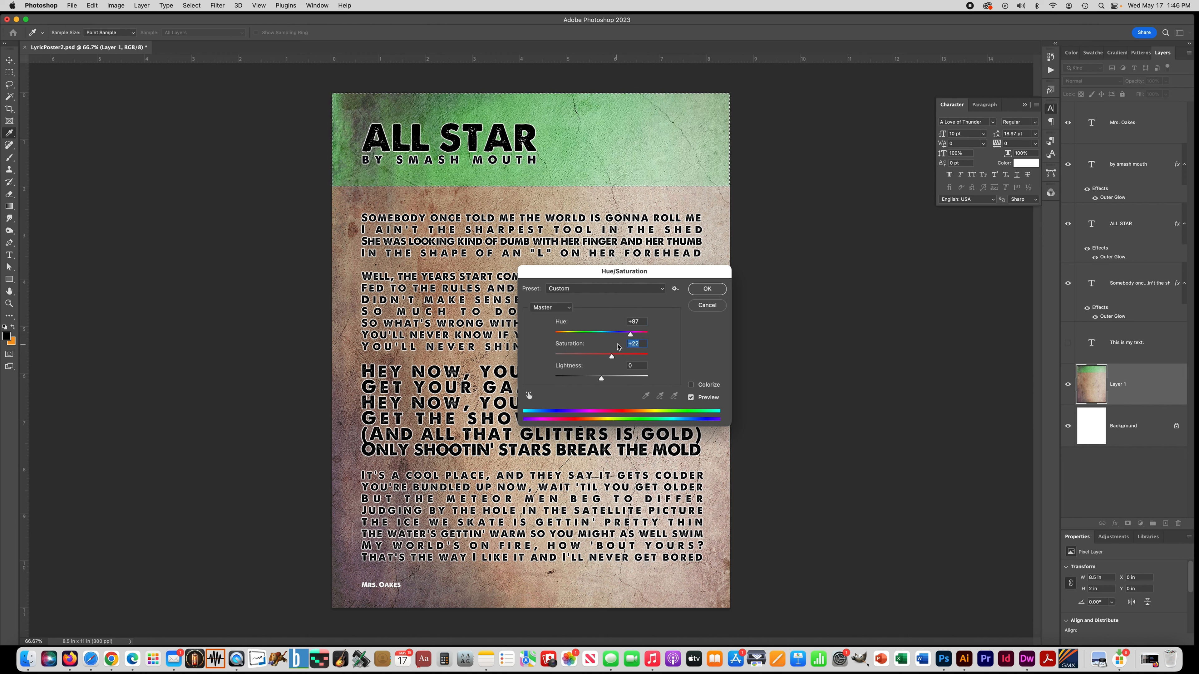
{"action": "left_click_drag", "start_coordinate": [630, 334], "coordinate": [613, 334]}
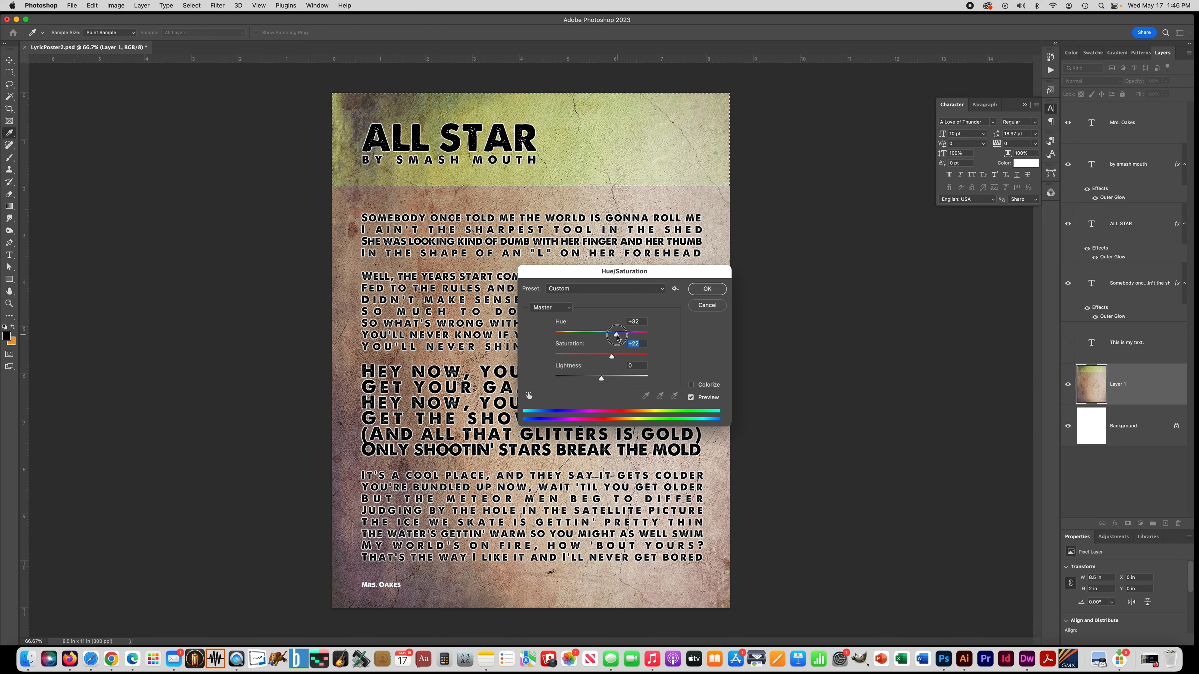
{"action": "left_click_drag", "start_coordinate": [616, 333], "coordinate": [598, 334]}
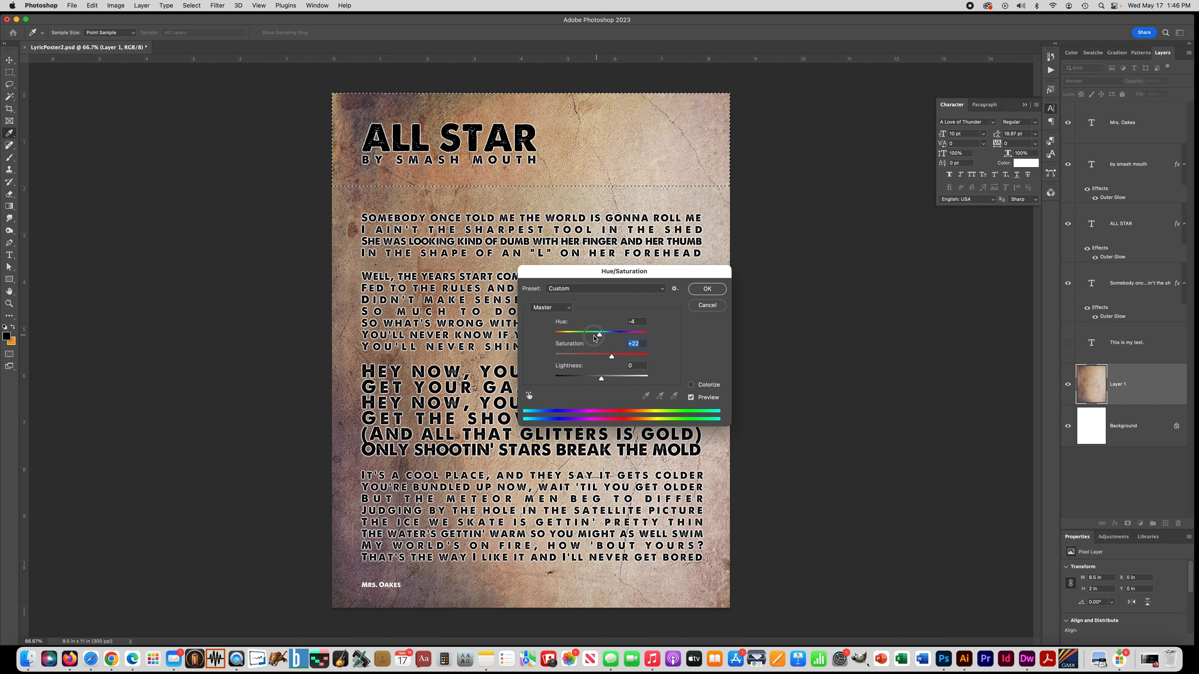
{"action": "left_click_drag", "start_coordinate": [599, 334], "coordinate": [573, 334]}
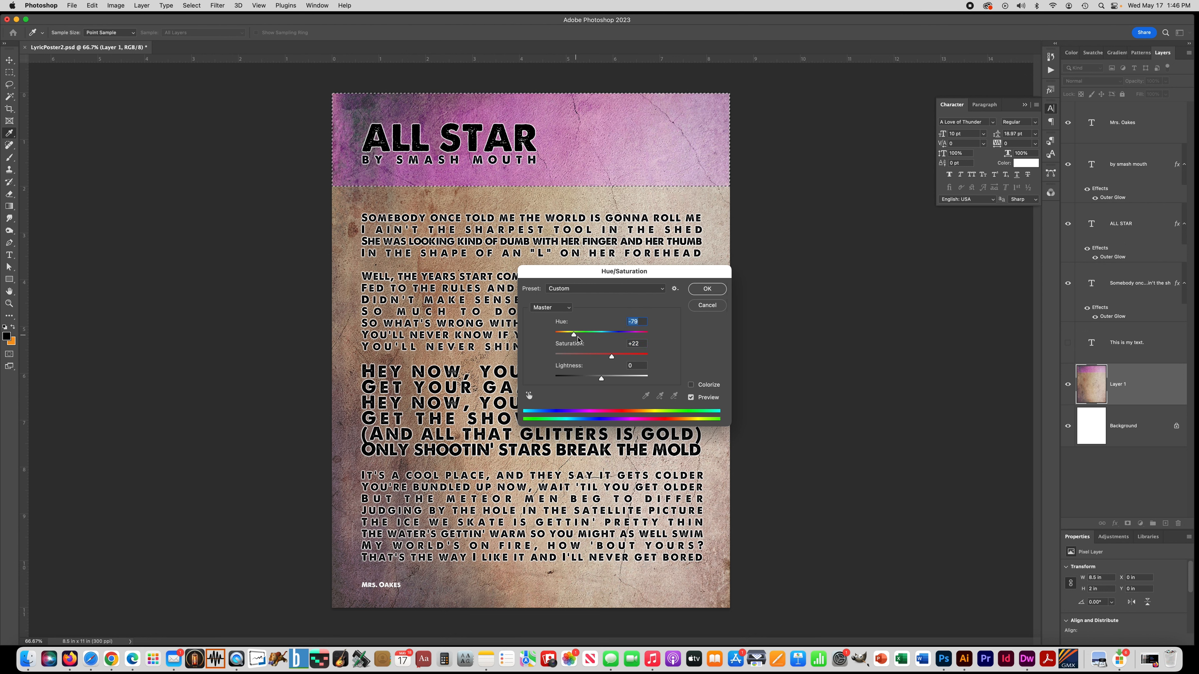
{"action": "left_click_drag", "start_coordinate": [610, 356], "coordinate": [617, 356]}
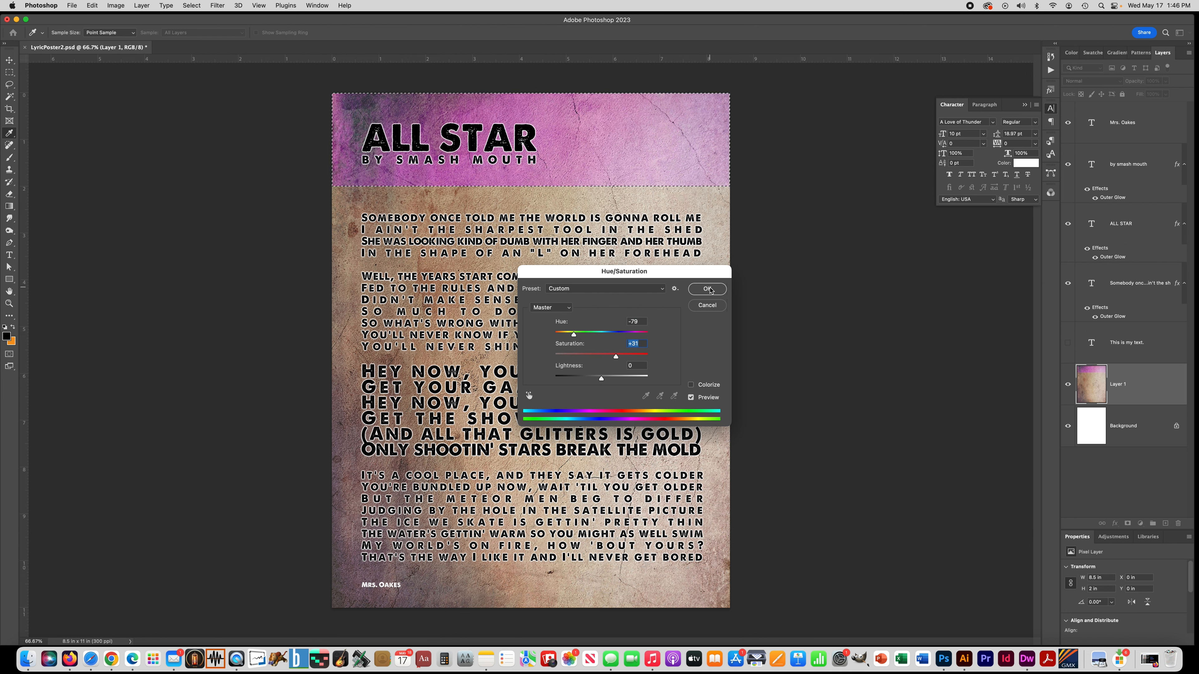
{"action": "left_click", "coordinate": [707, 289]}
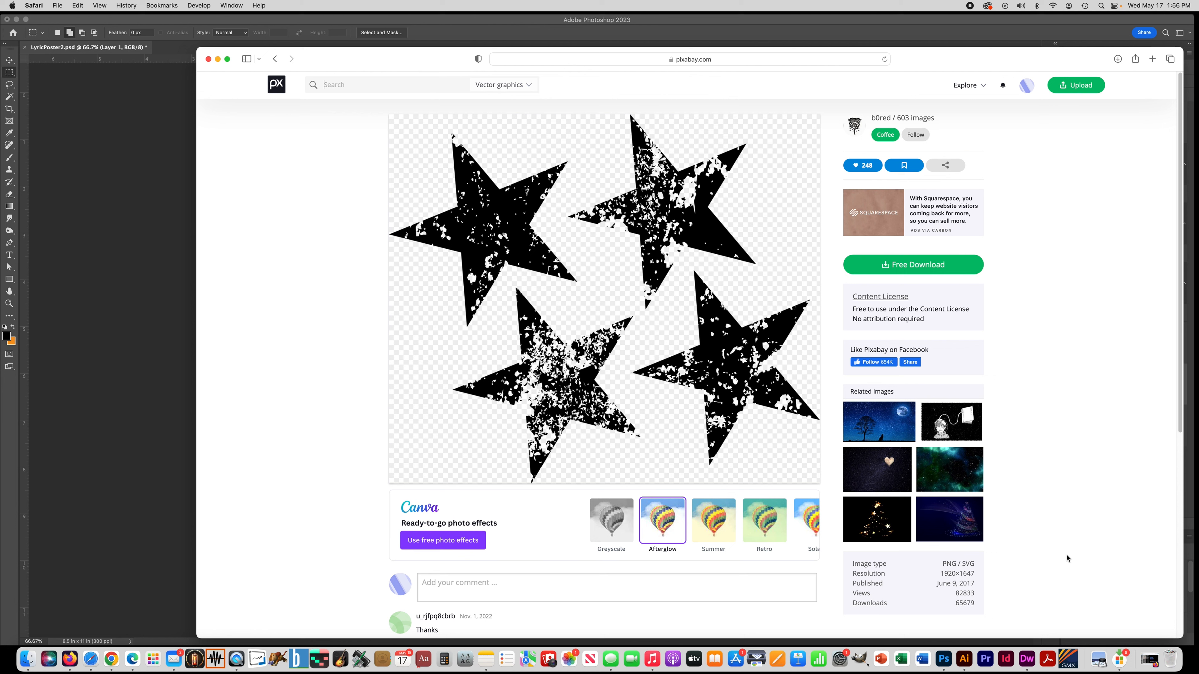
{"action": "mouse_move", "coordinate": [1055, 546]}
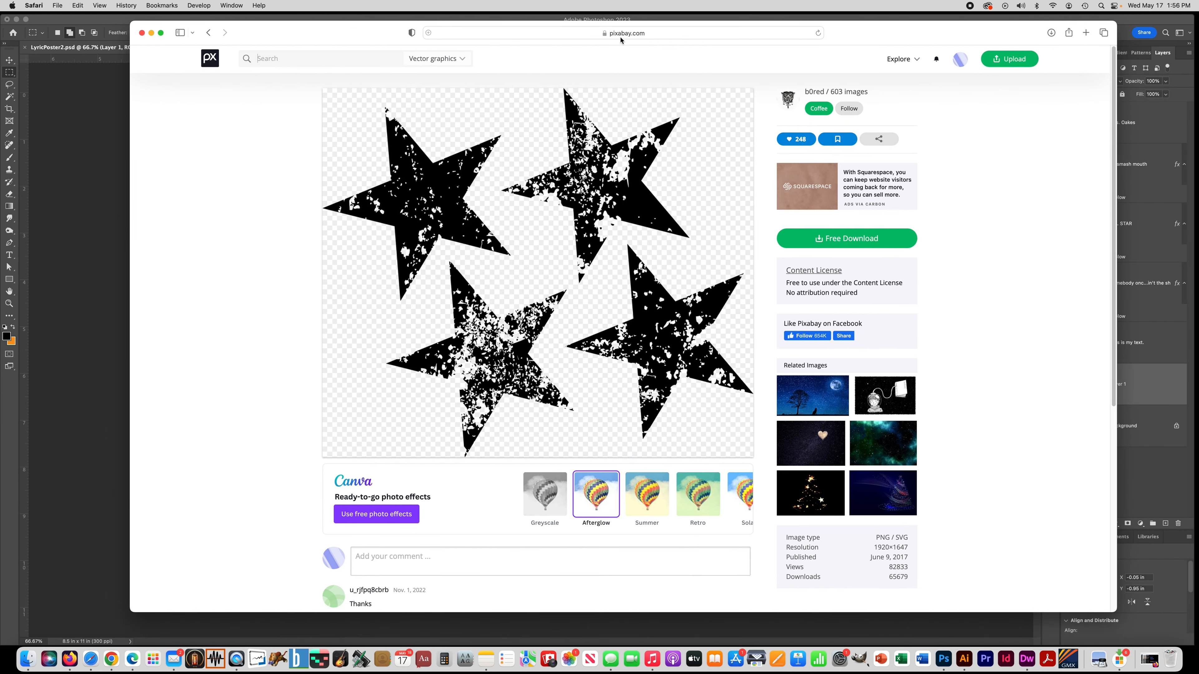
Step: Download the distressed grunge stars image from its Pixabay page
{"action": "left_click", "coordinate": [626, 33]}
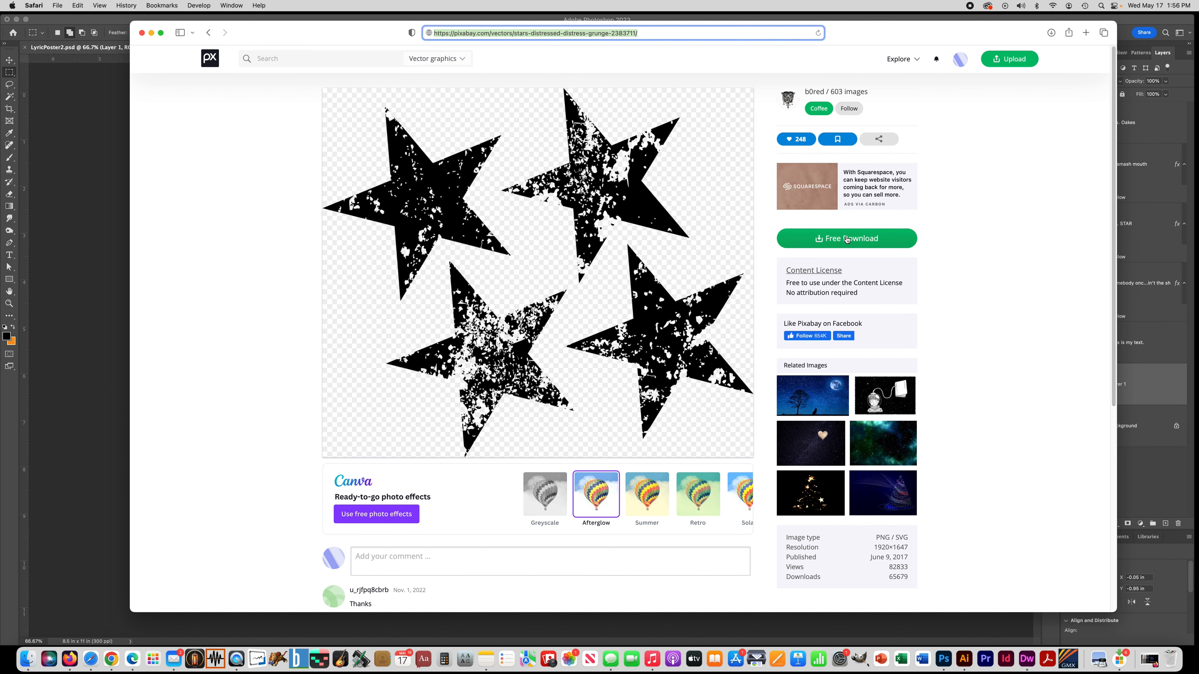
{"action": "left_click", "coordinate": [847, 239]}
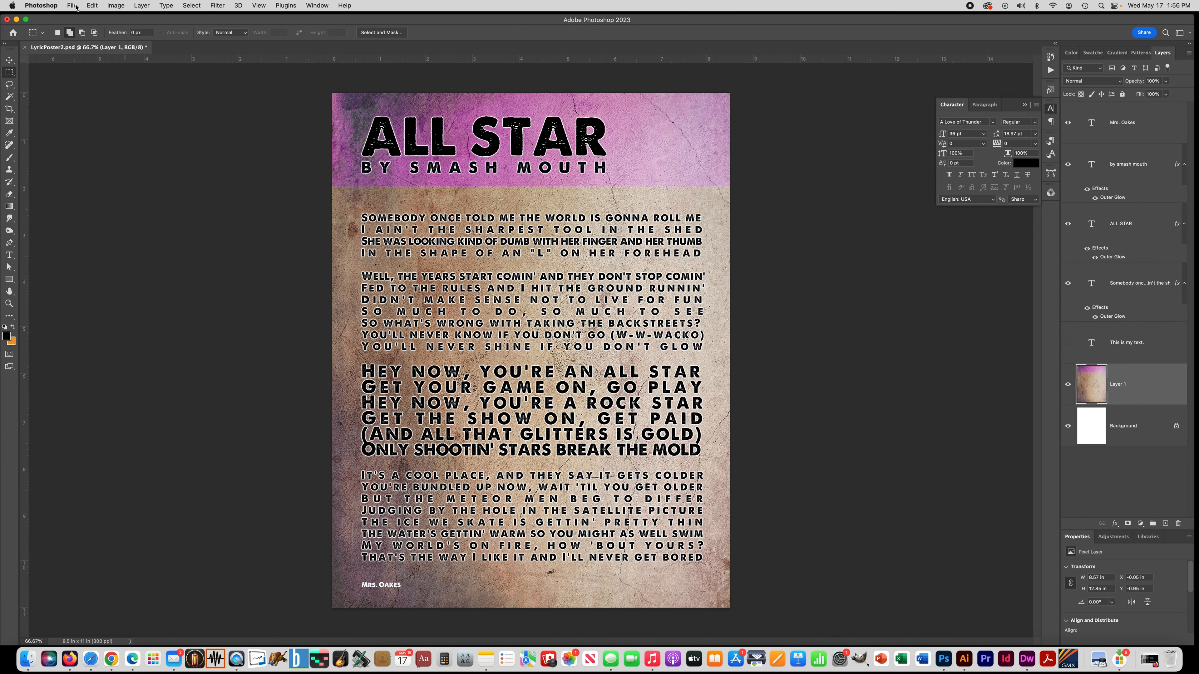
Step: Browse from File > Open to the Downloads folder holding the stars PNG
{"action": "left_click", "coordinate": [71, 5]}
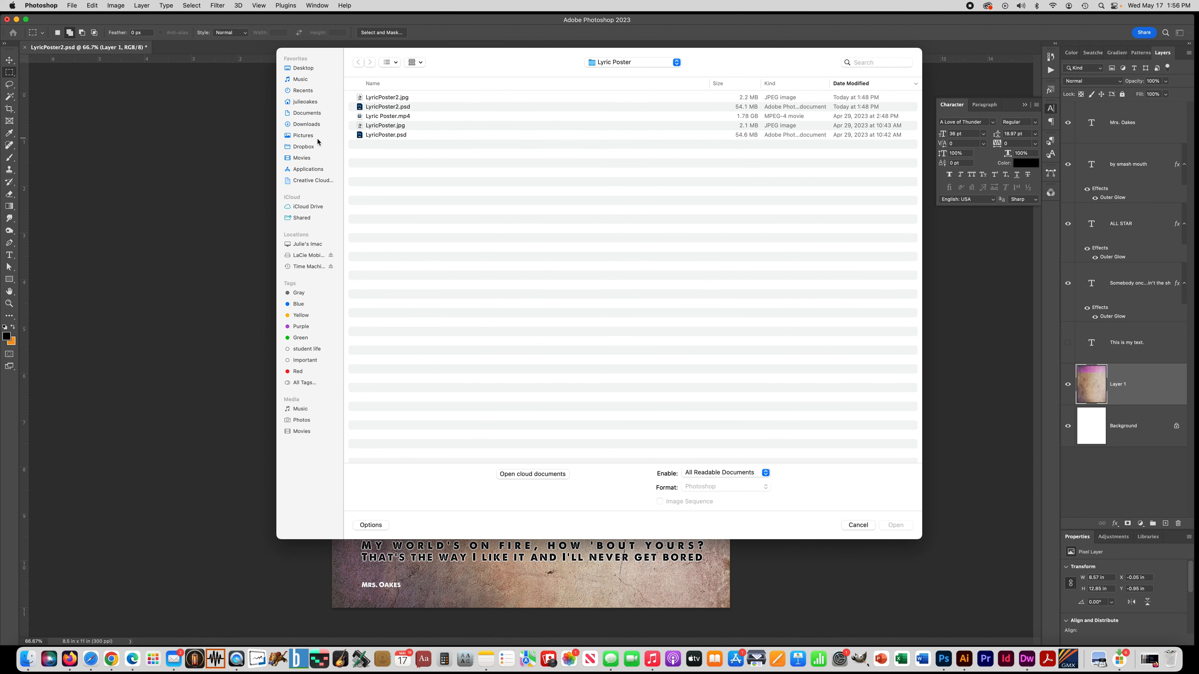
{"action": "left_click", "coordinate": [306, 125]}
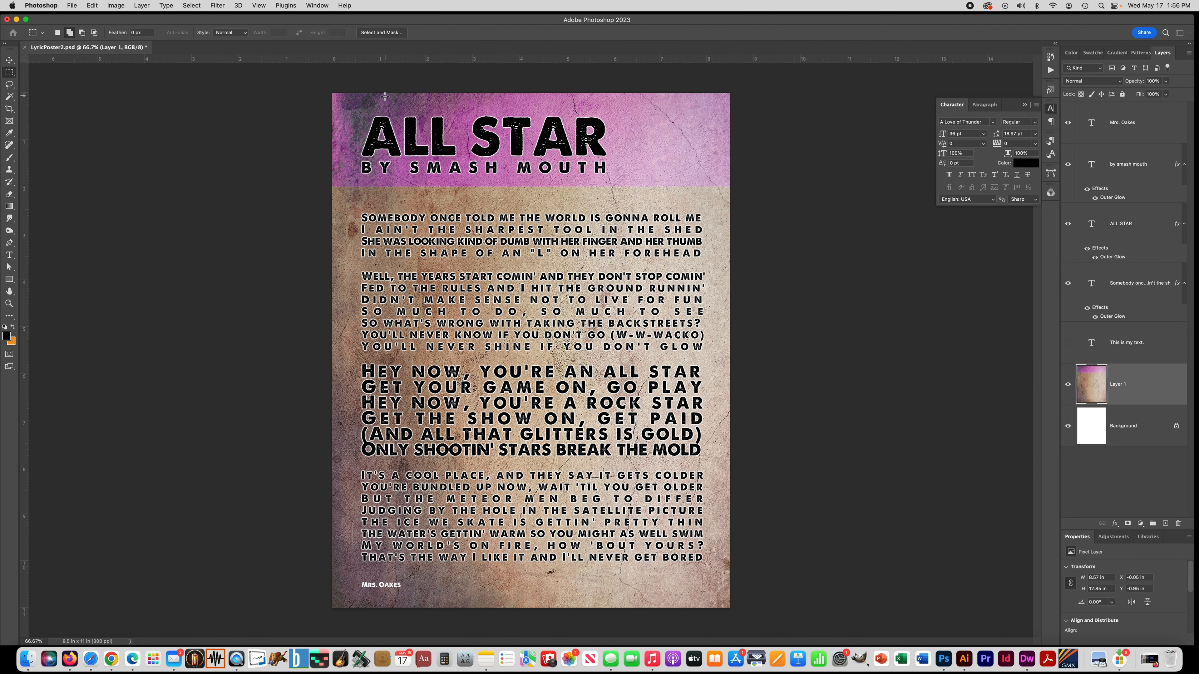
Step: Select the whole stars canvas and copy it to the clipboard
{"action": "left_click", "coordinate": [221, 48]}
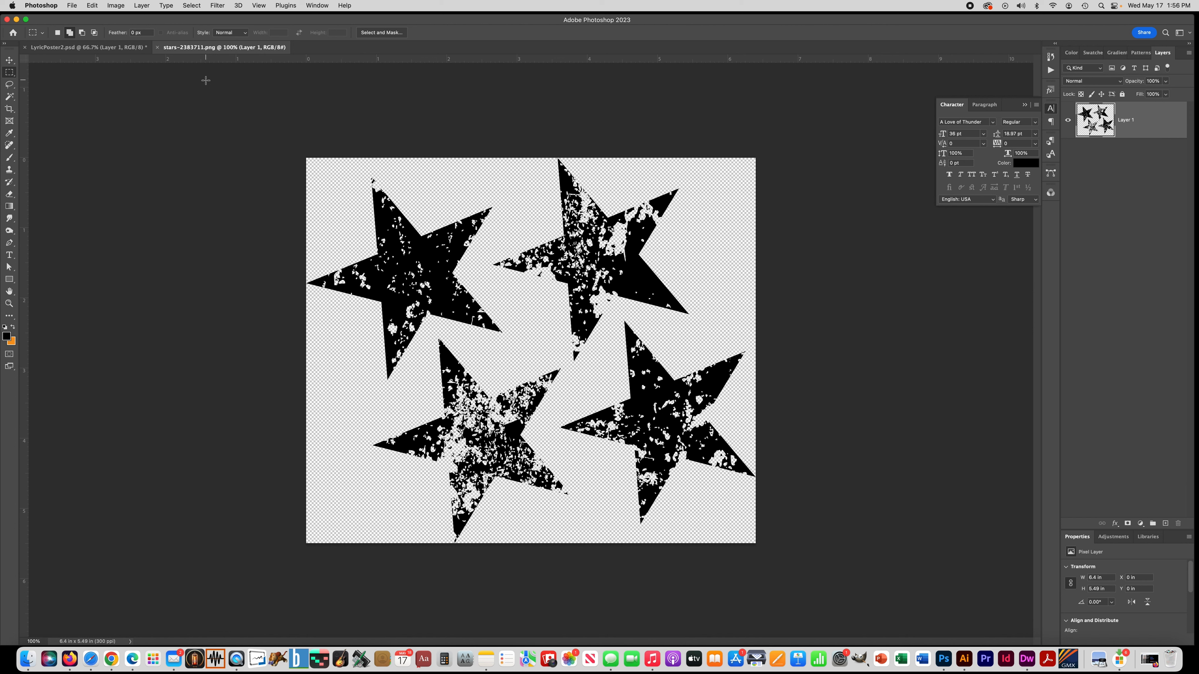
{"action": "mouse_move", "coordinate": [518, 241]}
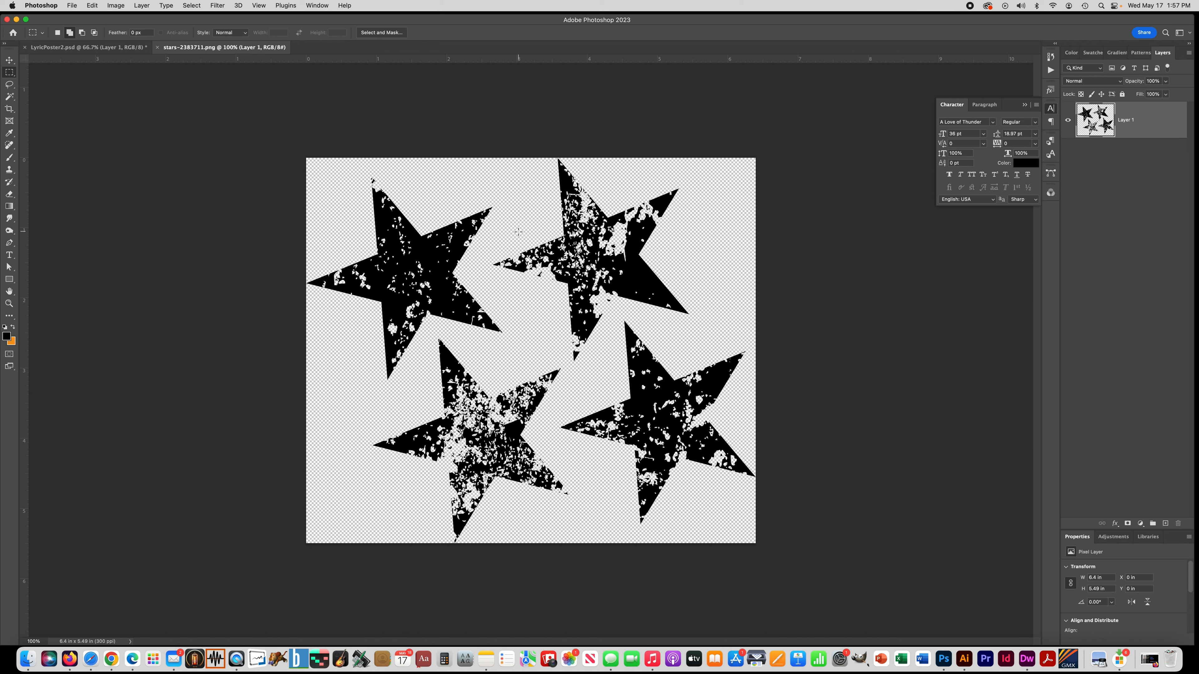
{"action": "key", "text": "cmd+a"}
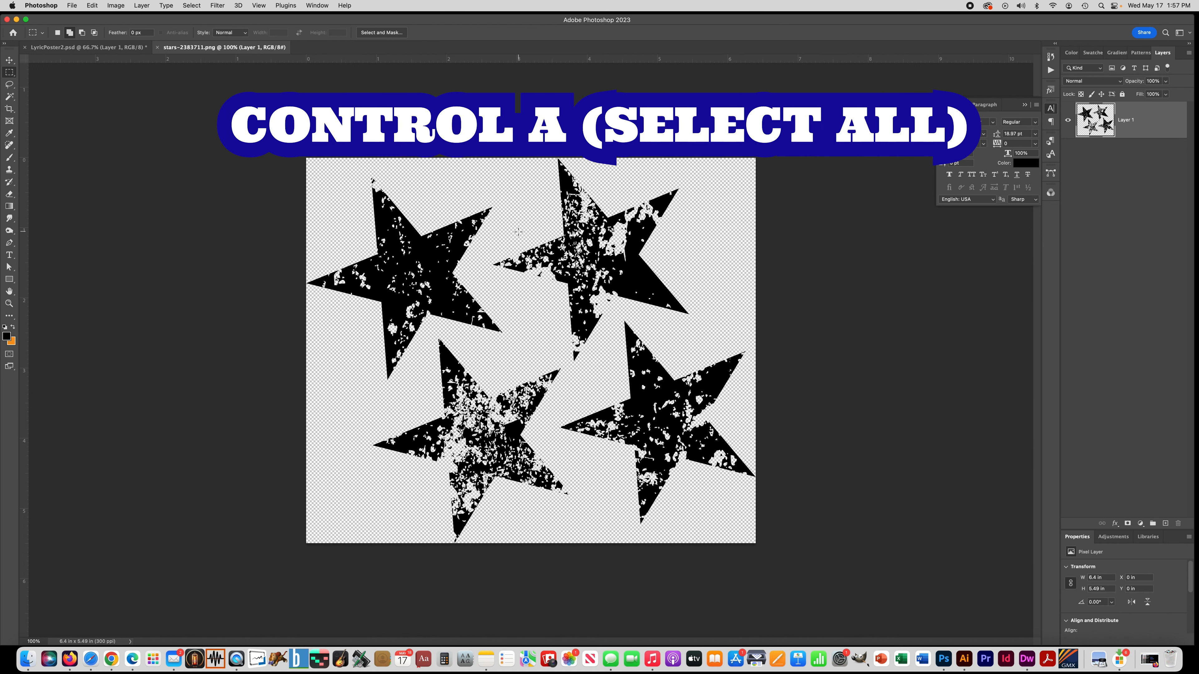
{"action": "key", "text": "cmd+a"}
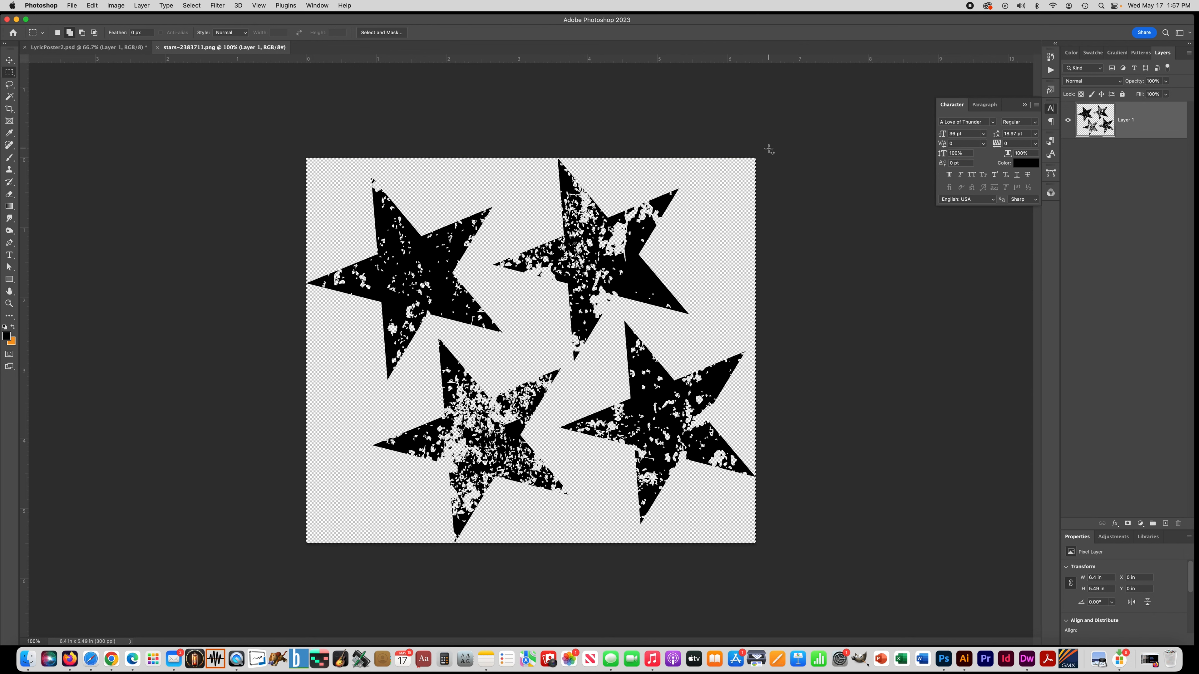
{"action": "key", "text": "cmd+c"}
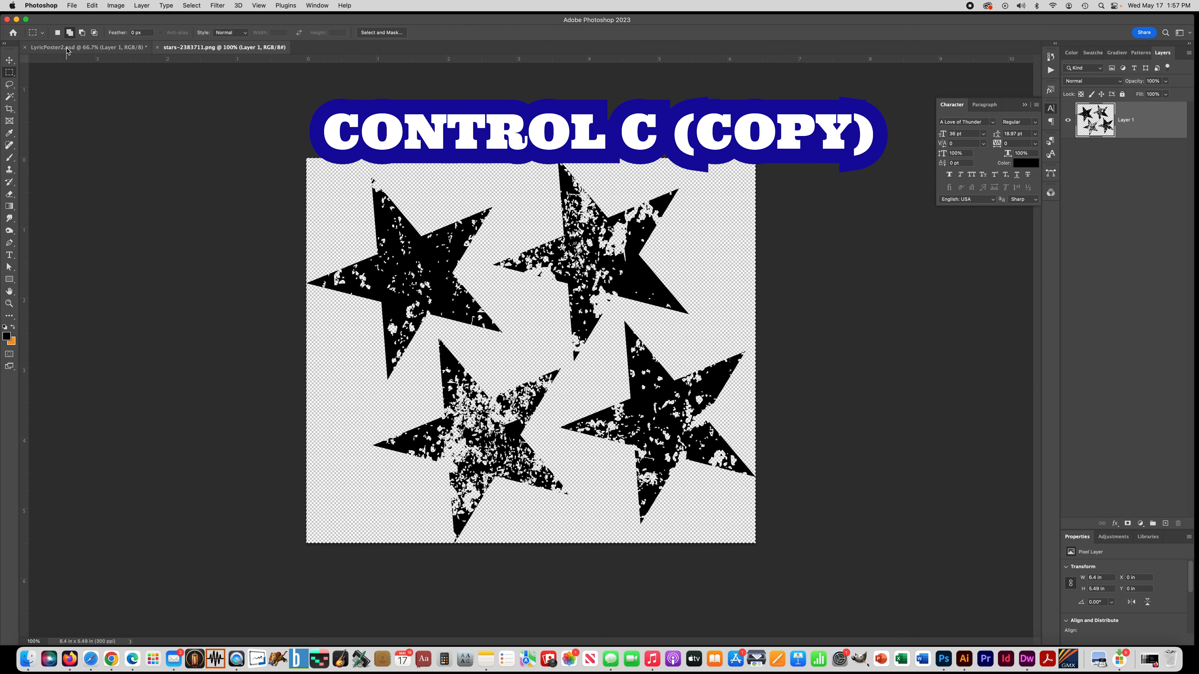
Step: Paste the stars onto LyricPoster2.psd as Layer 2 above the grunge texture
{"action": "left_click", "coordinate": [65, 48]}
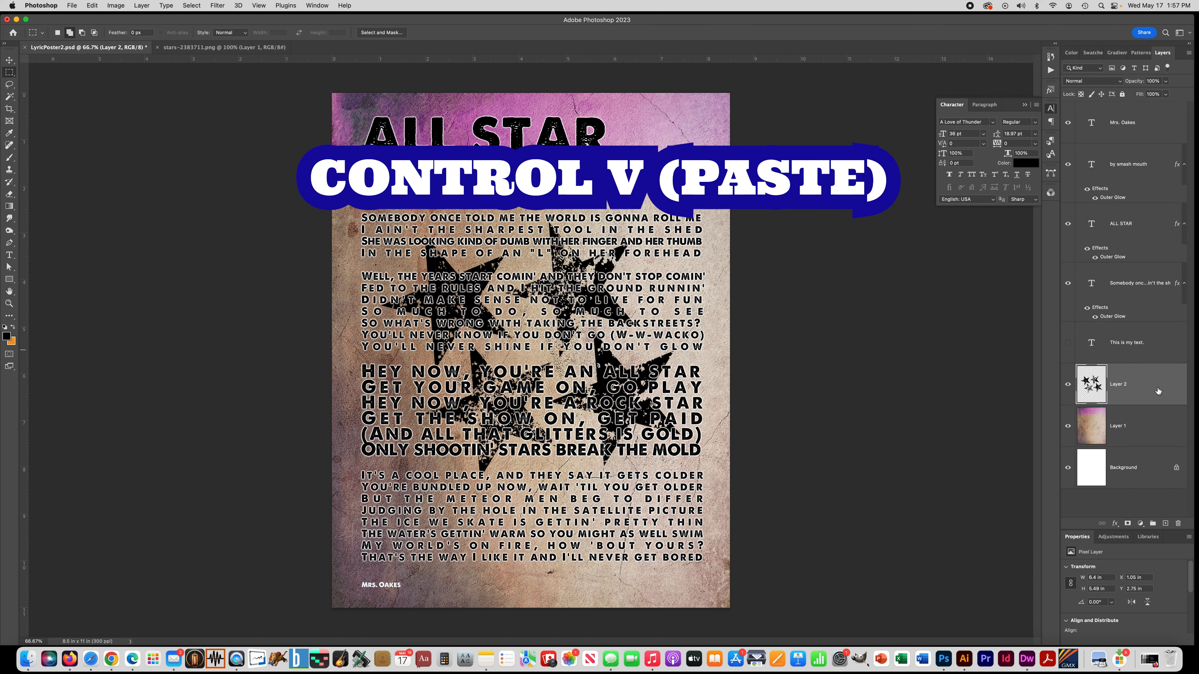
{"action": "key", "text": "cmd+v"}
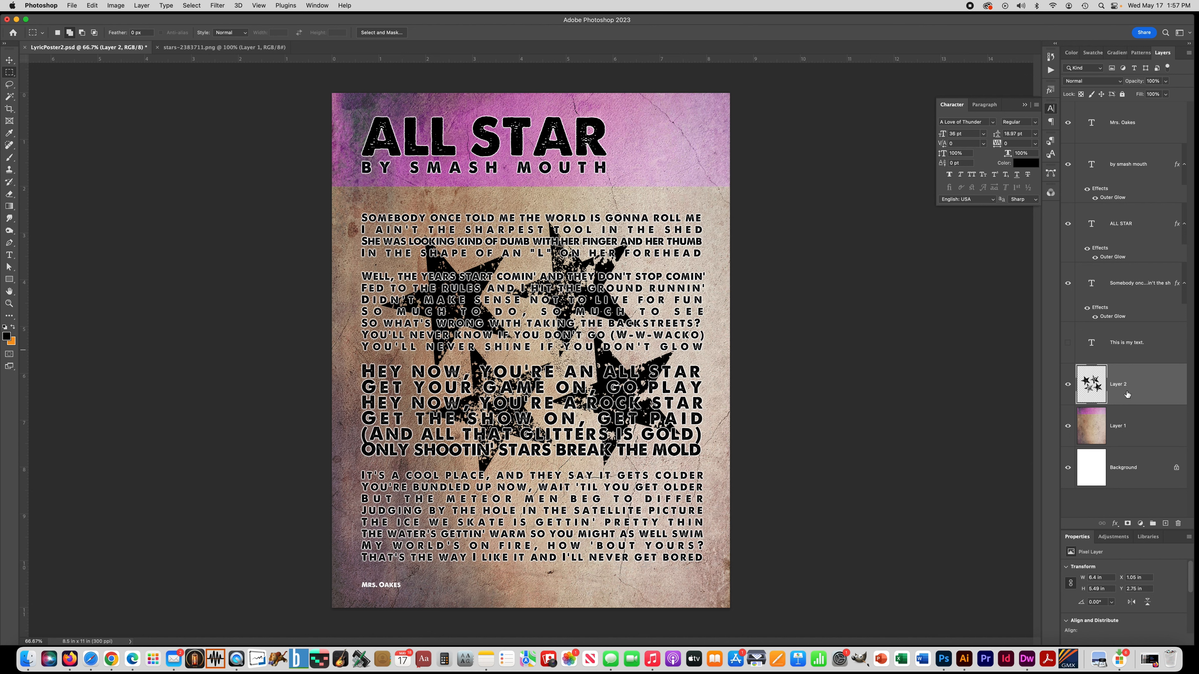
{"action": "key", "text": "cmd+t"}
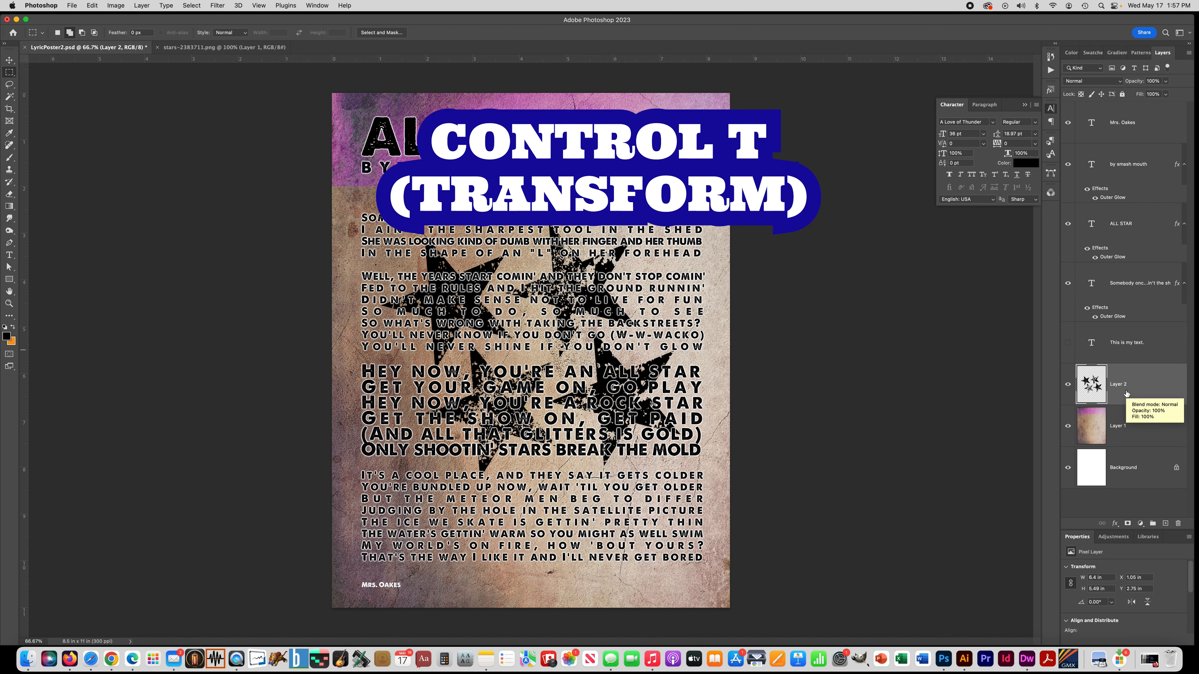
Step: Scale the pasted stars down with Free Transform toward the top-right corner
{"action": "key", "text": "cmd+t"}
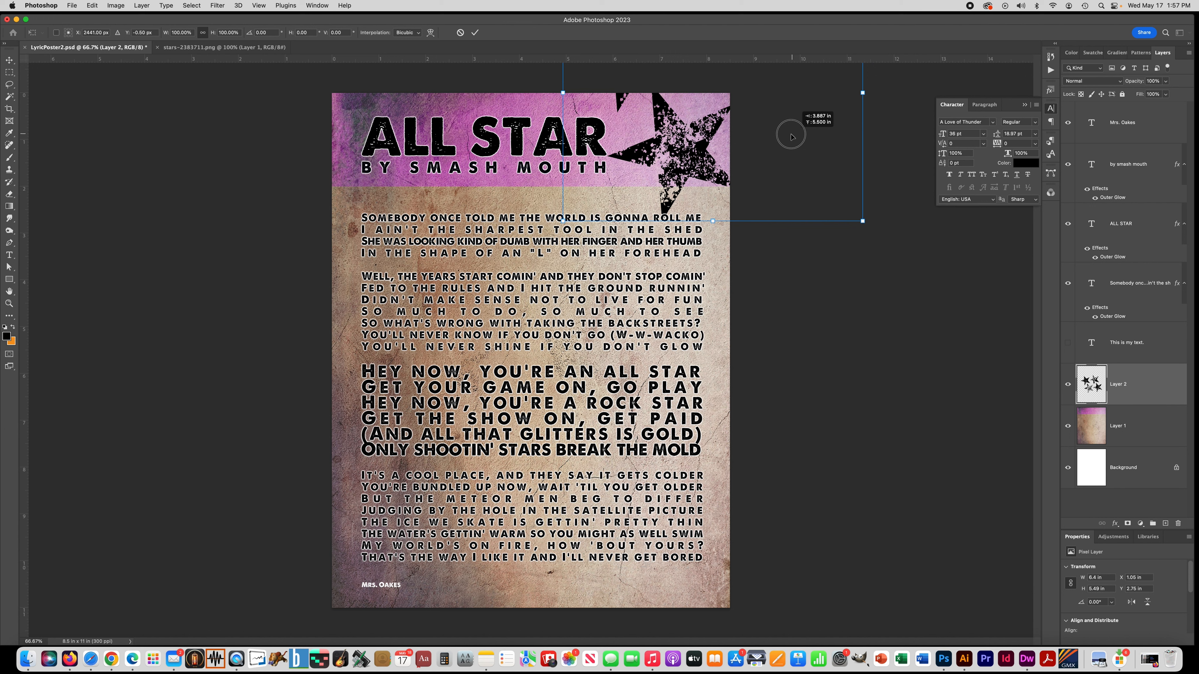
{"action": "left_click_drag", "start_coordinate": [793, 135], "coordinate": [793, 125]}
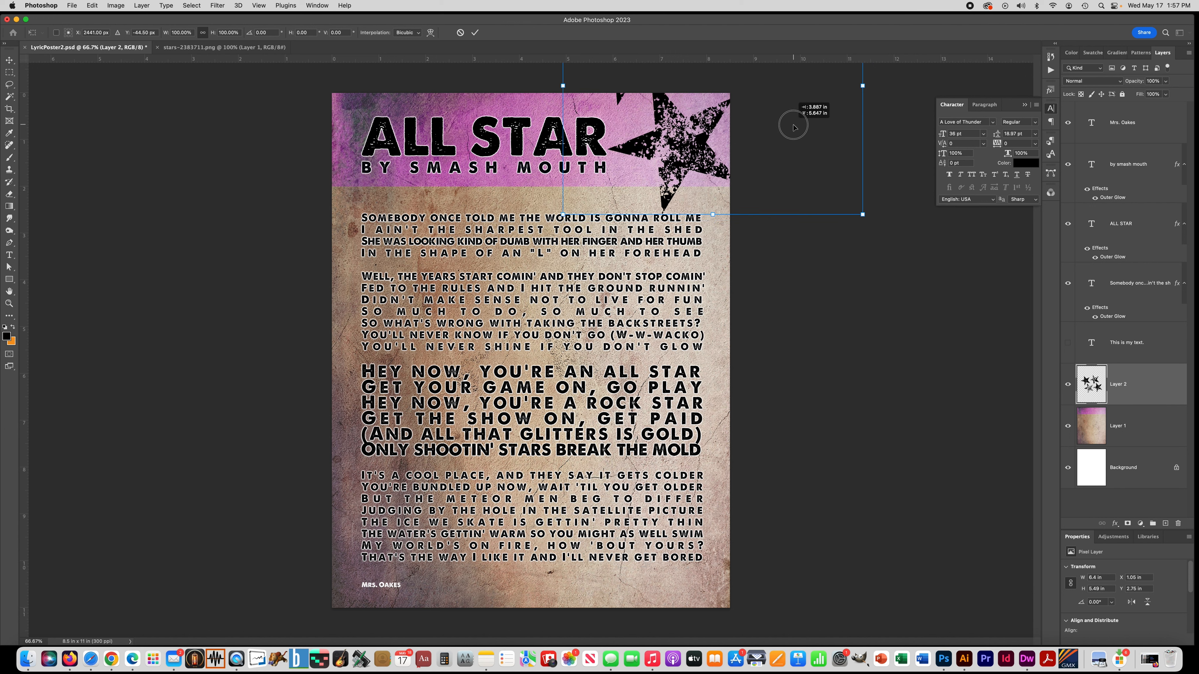
{"action": "left_click_drag", "start_coordinate": [793, 125], "coordinate": [788, 120]}
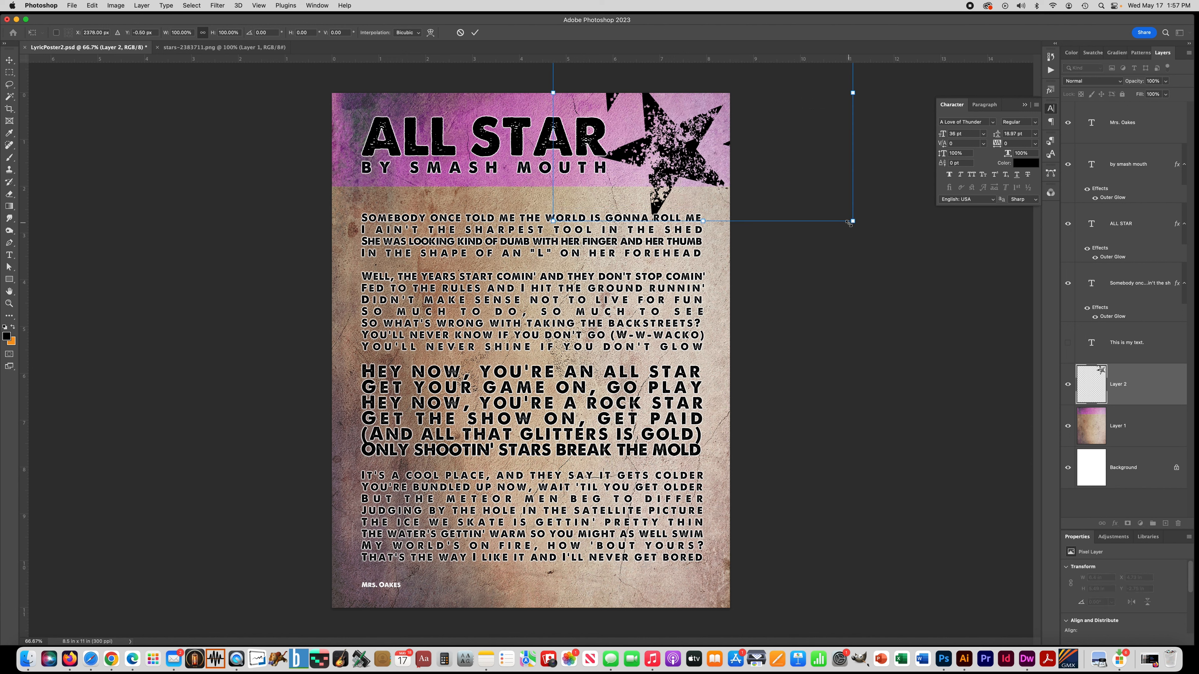
{"action": "mouse_move", "coordinate": [861, 222]}
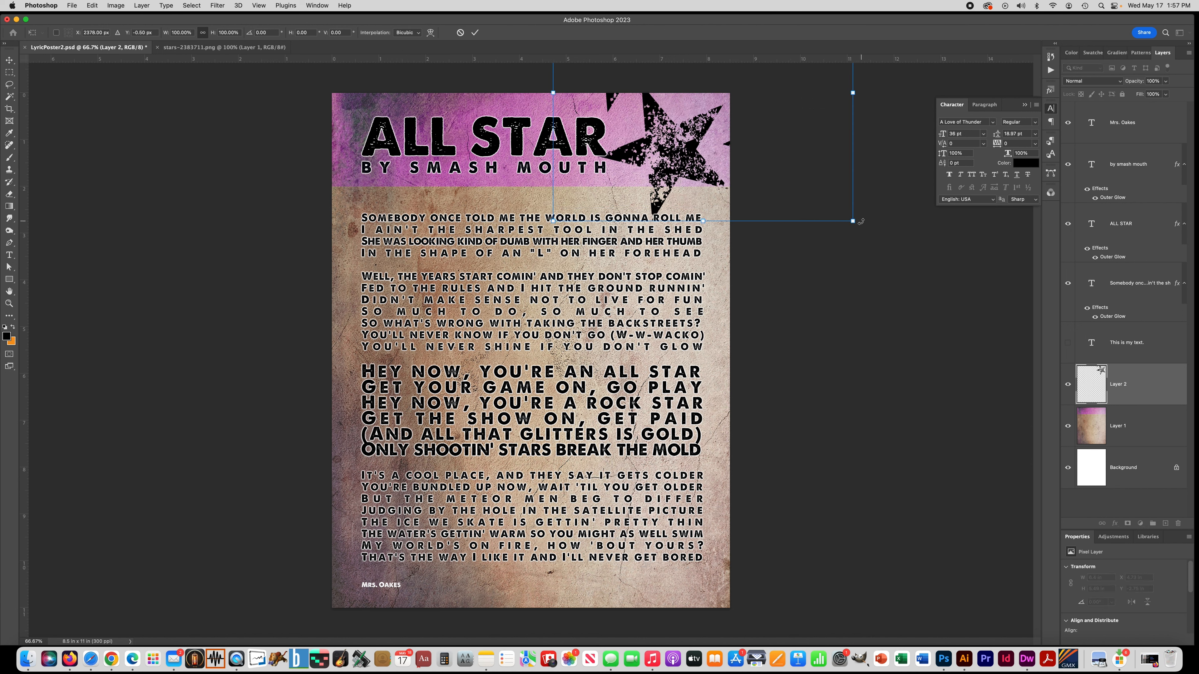
{"action": "left_click_drag", "start_coordinate": [852, 222], "coordinate": [806, 194]}
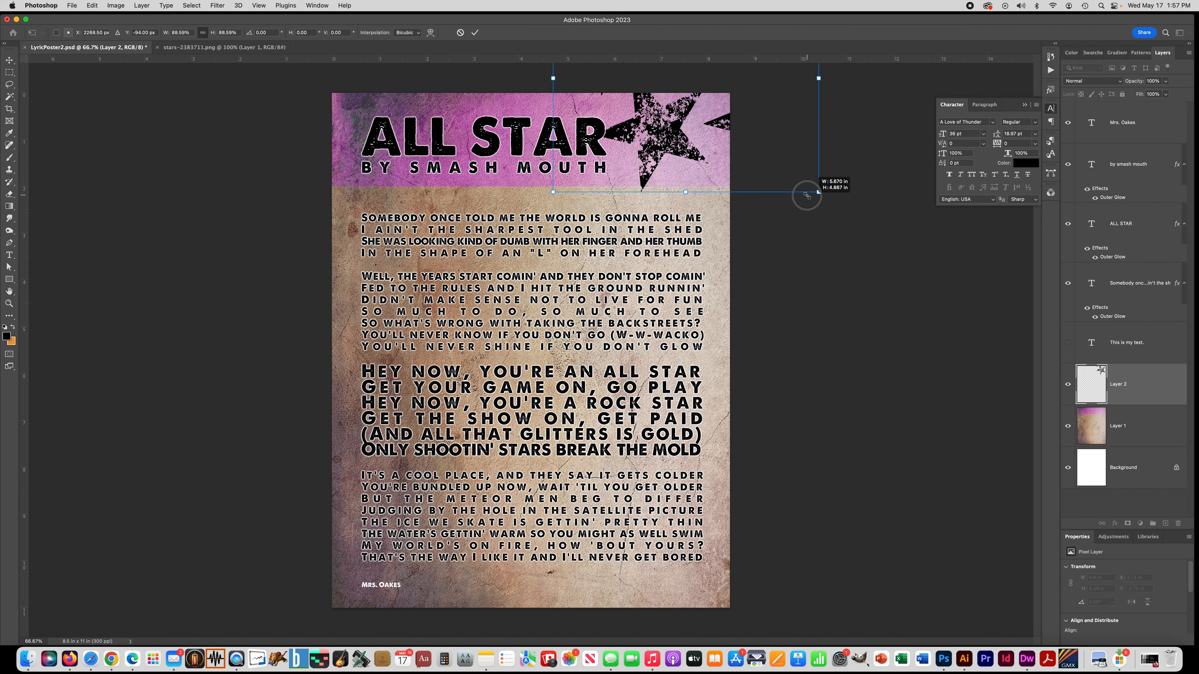
{"action": "left_click_drag", "start_coordinate": [807, 193], "coordinate": [816, 188]}
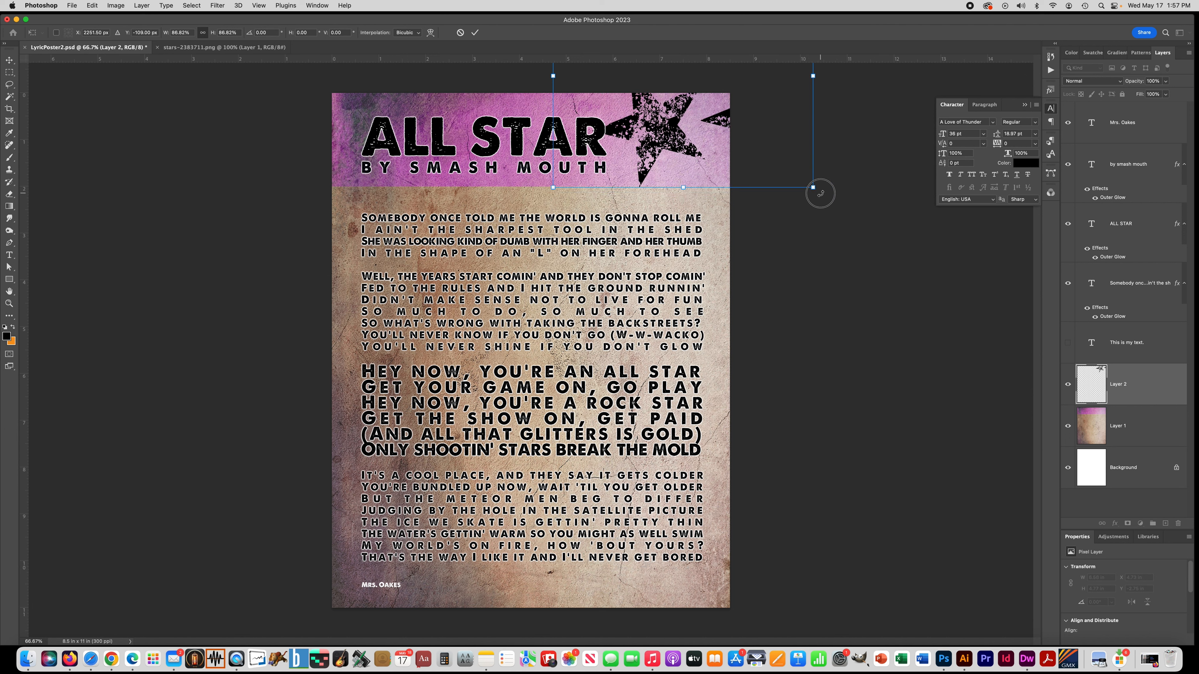
Step: Tilt the stars slightly, place them at the poster's top right and commit the transform
{"action": "left_click_drag", "start_coordinate": [820, 193], "coordinate": [827, 194]}
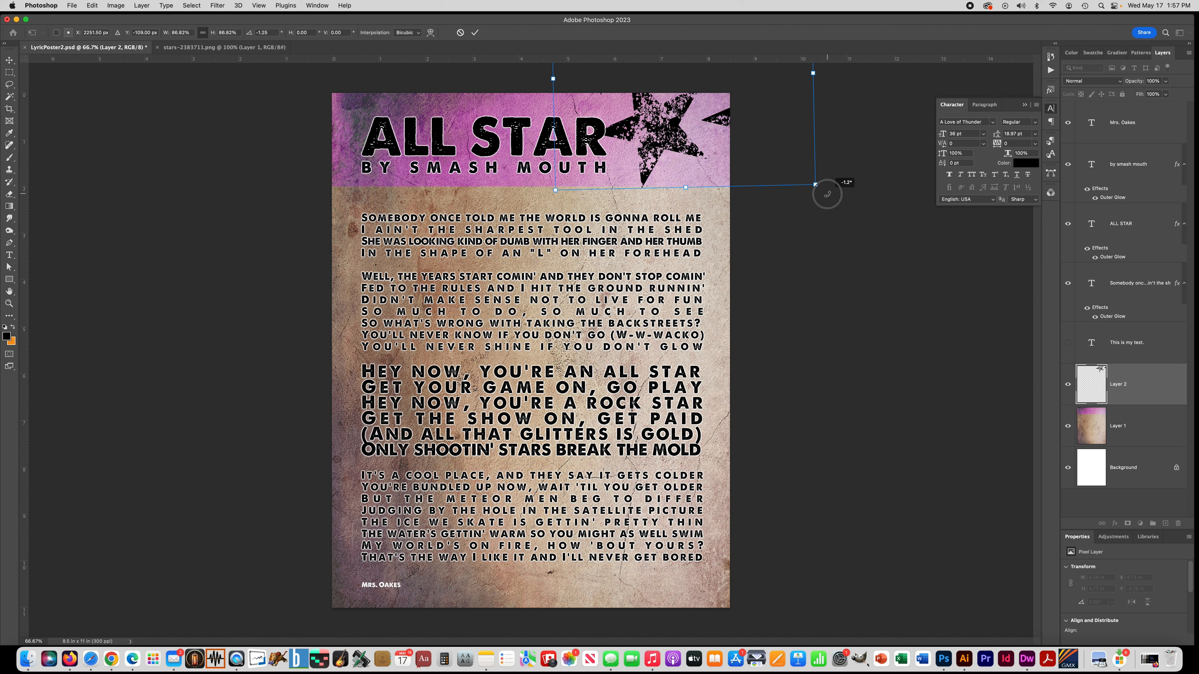
{"action": "left_click_drag", "start_coordinate": [827, 194], "coordinate": [804, 179]}
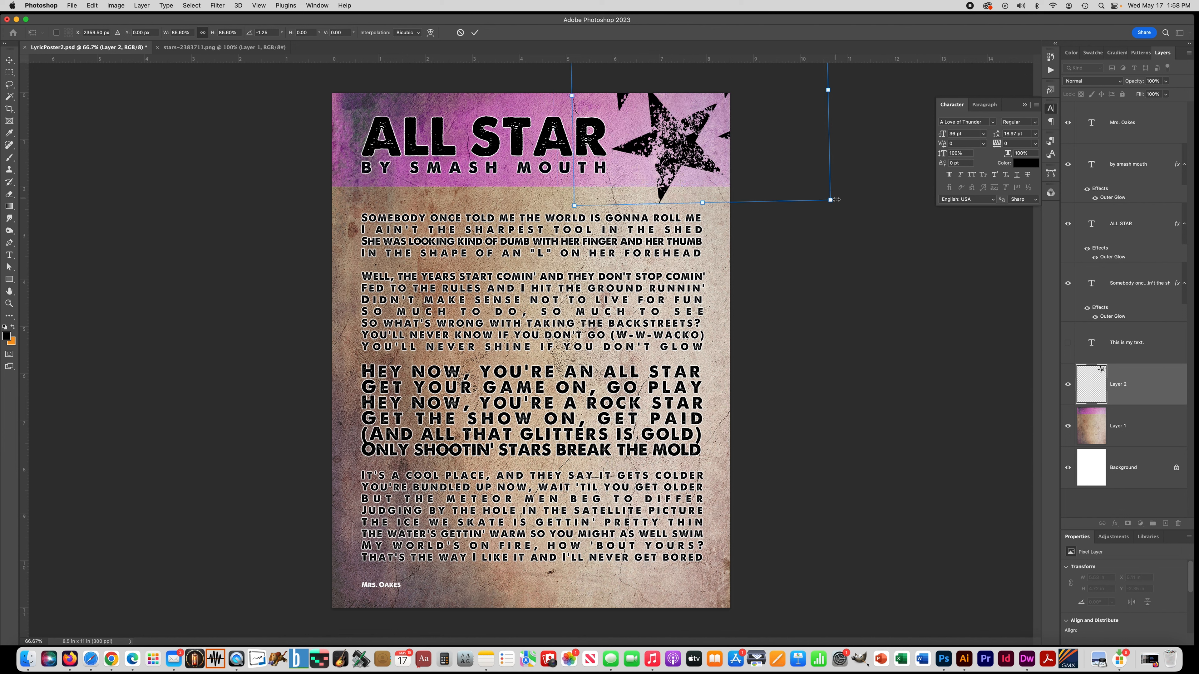
{"action": "left_click_drag", "start_coordinate": [827, 201], "coordinate": [766, 149]}
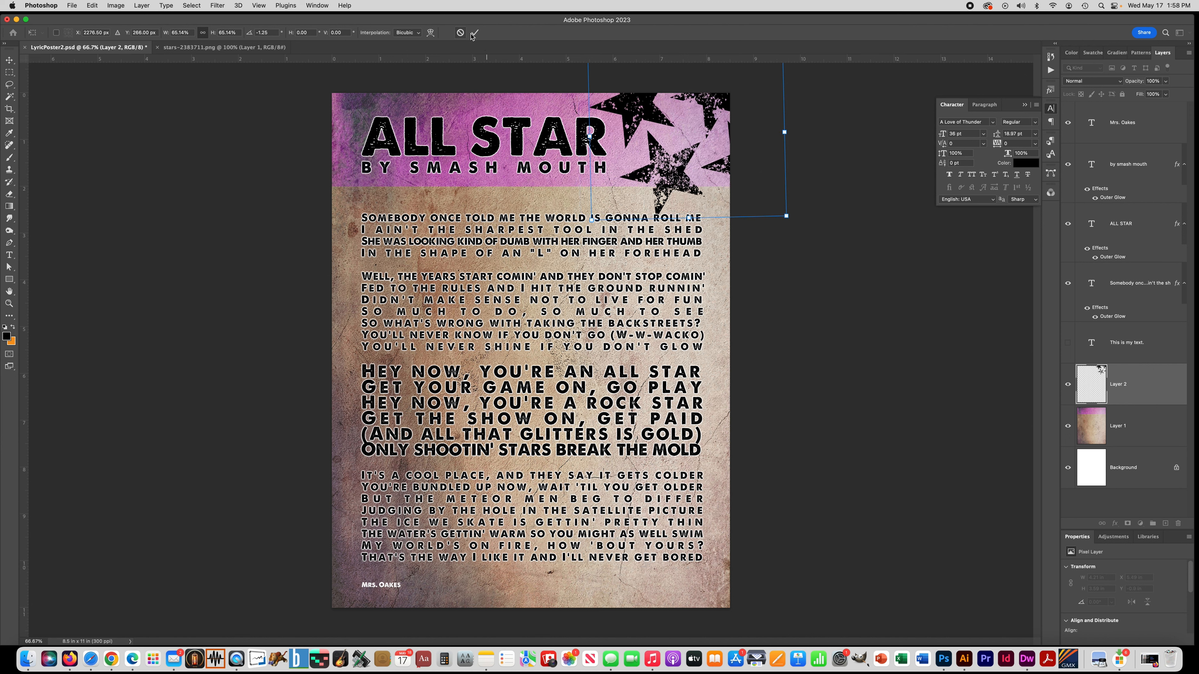
{"action": "left_click", "coordinate": [475, 32]}
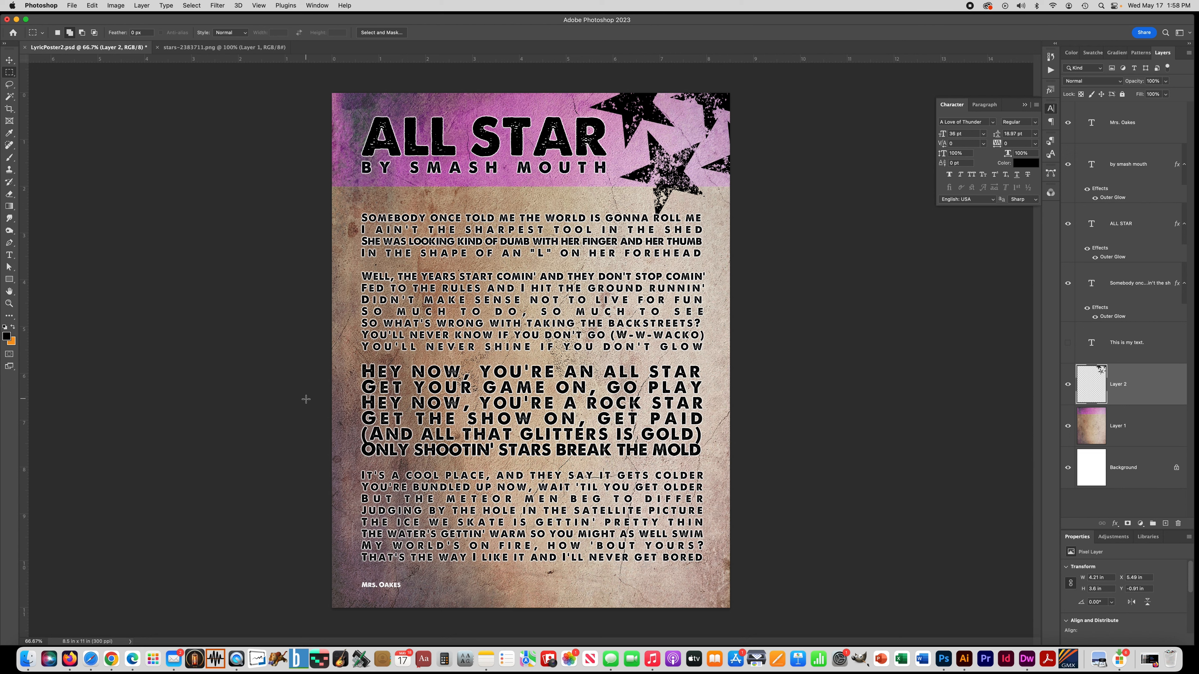
{"action": "mouse_move", "coordinate": [308, 399]}
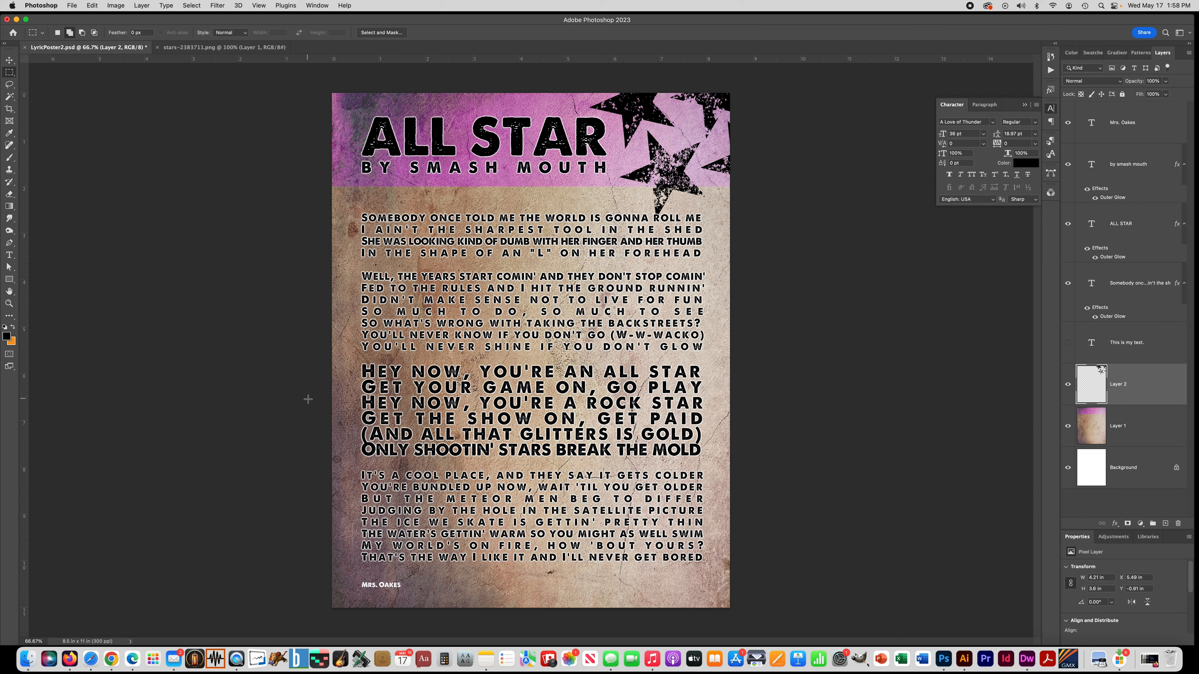
{"action": "mouse_move", "coordinate": [80, 22]}
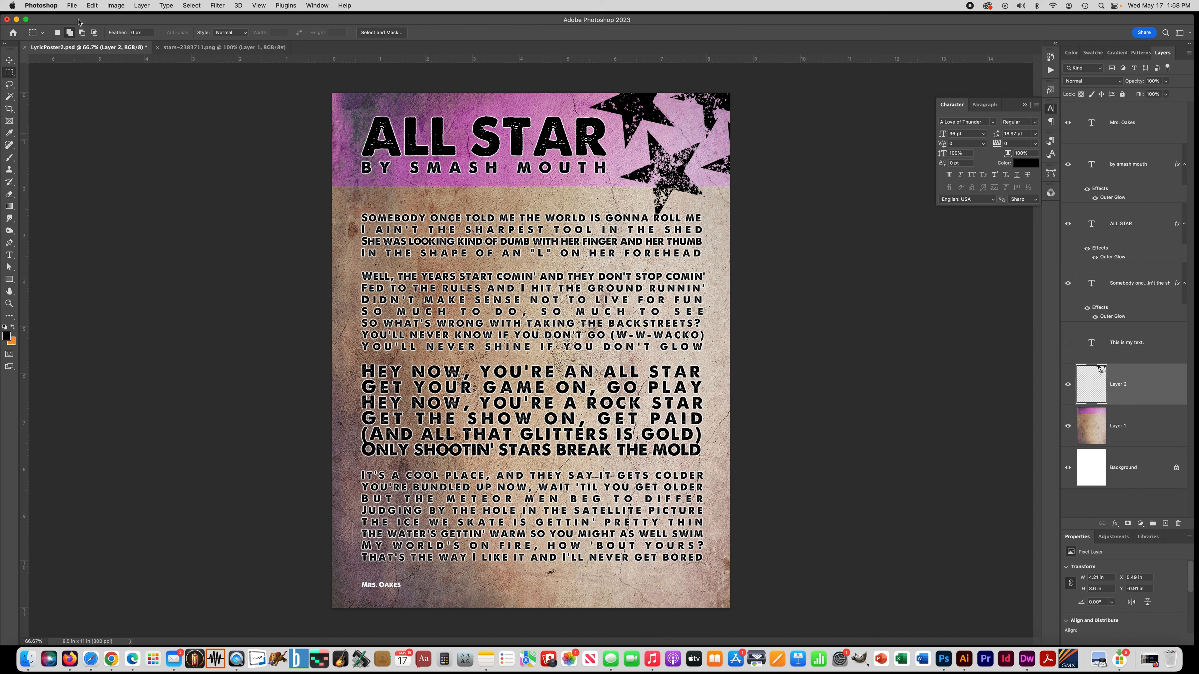
Step: Save the layered poster as its PSD file via File > Save
{"action": "left_click", "coordinate": [71, 5]}
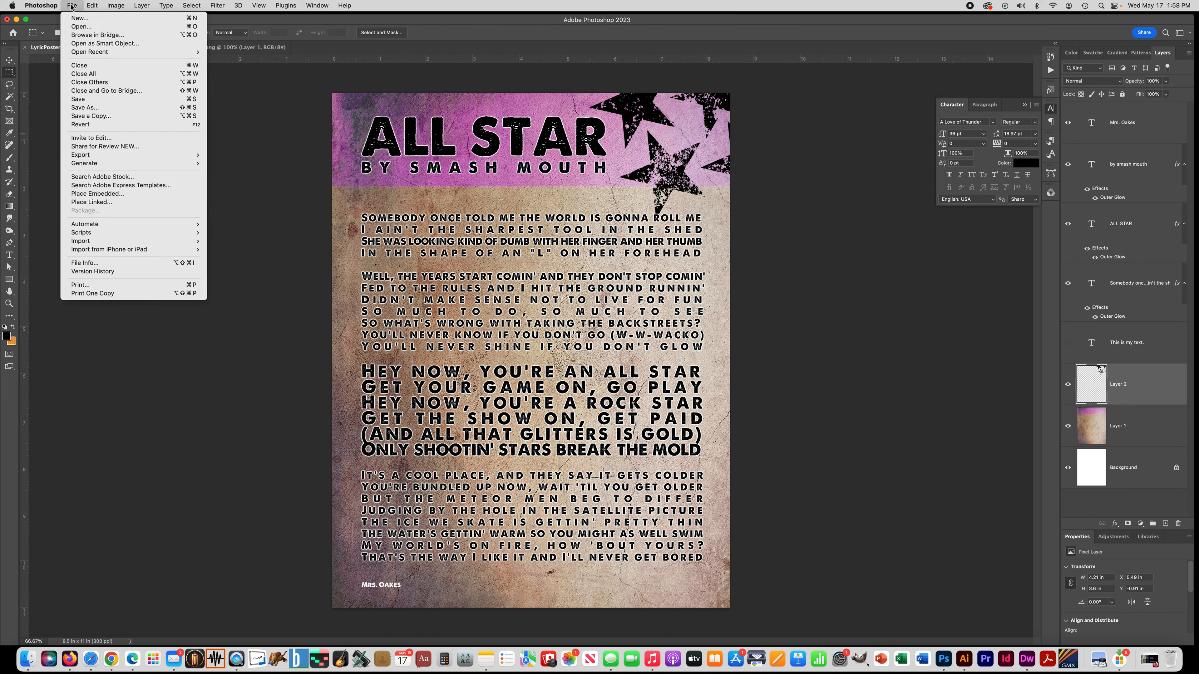
{"action": "left_click", "coordinate": [77, 99]}
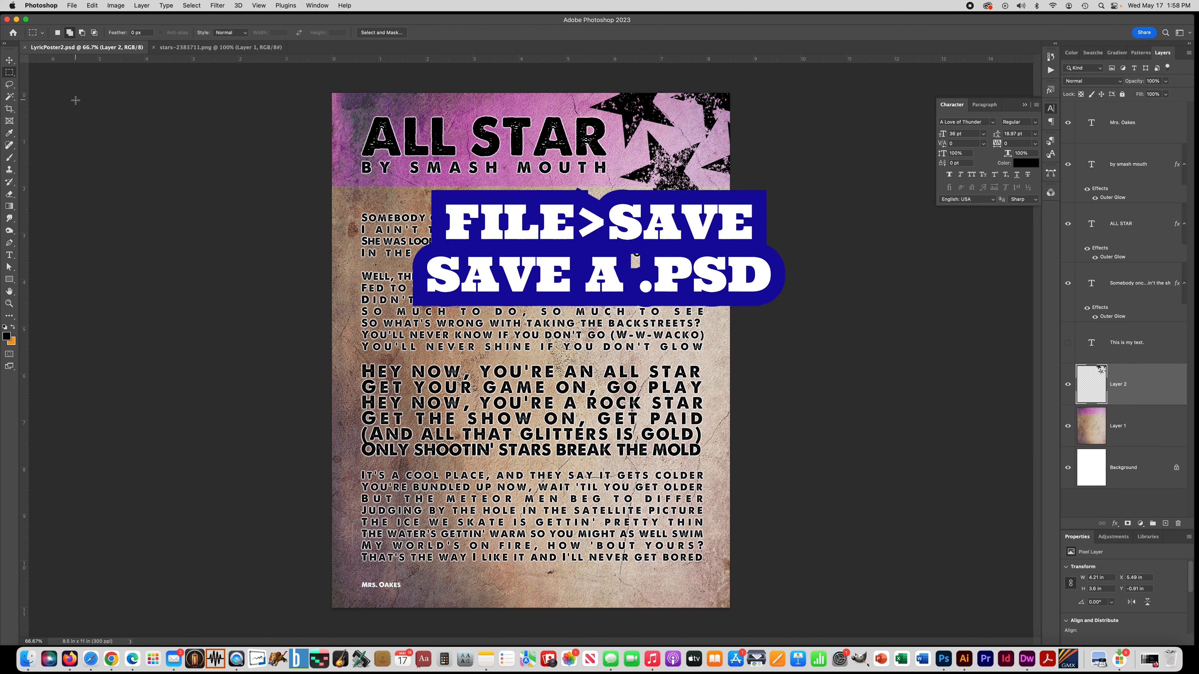
{"action": "mouse_move", "coordinate": [1130, 455]}
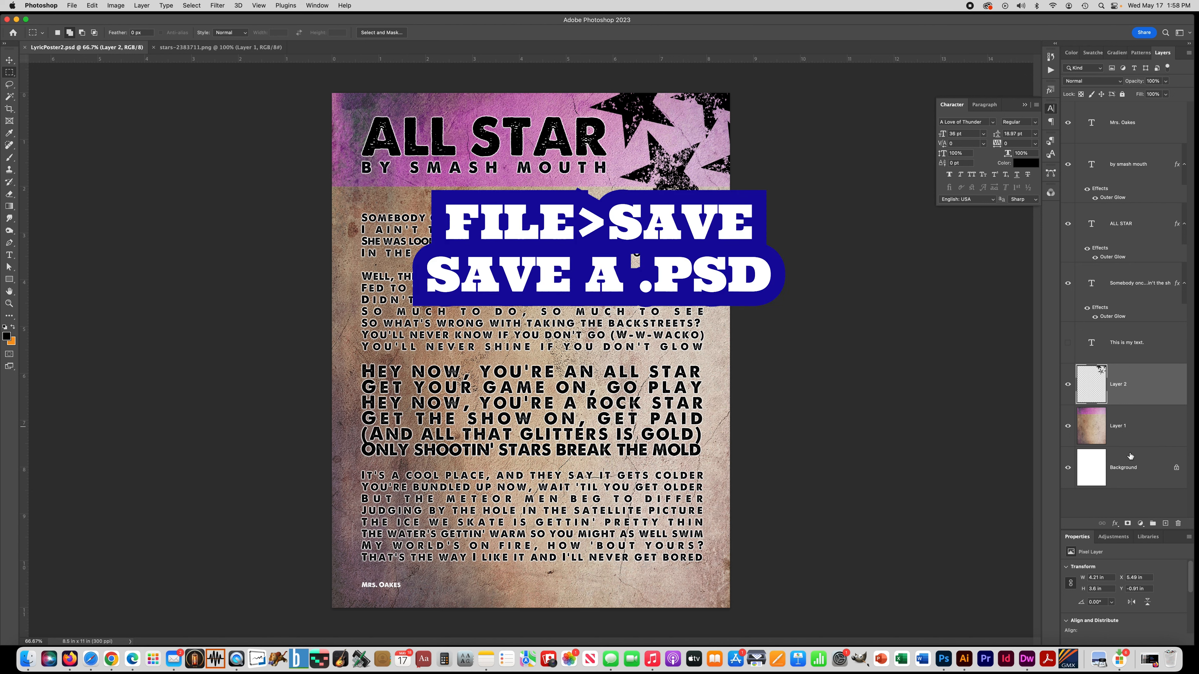
{"action": "mouse_move", "coordinate": [1103, 418]}
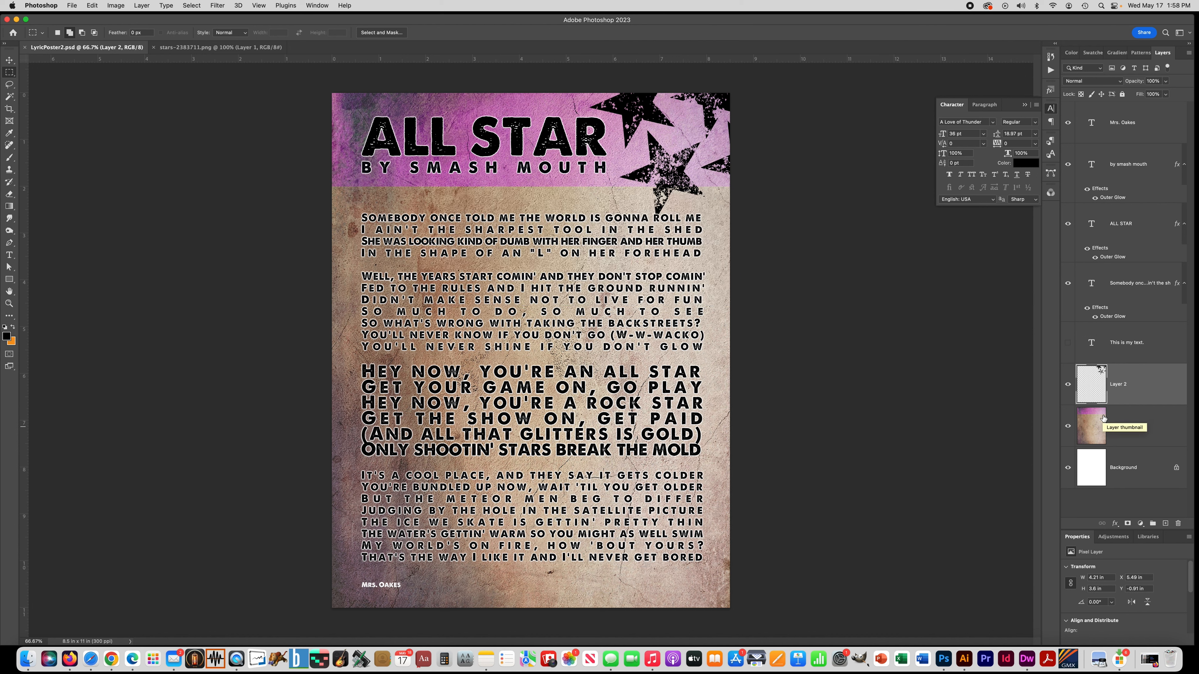
{"action": "left_click", "coordinate": [69, 5]}
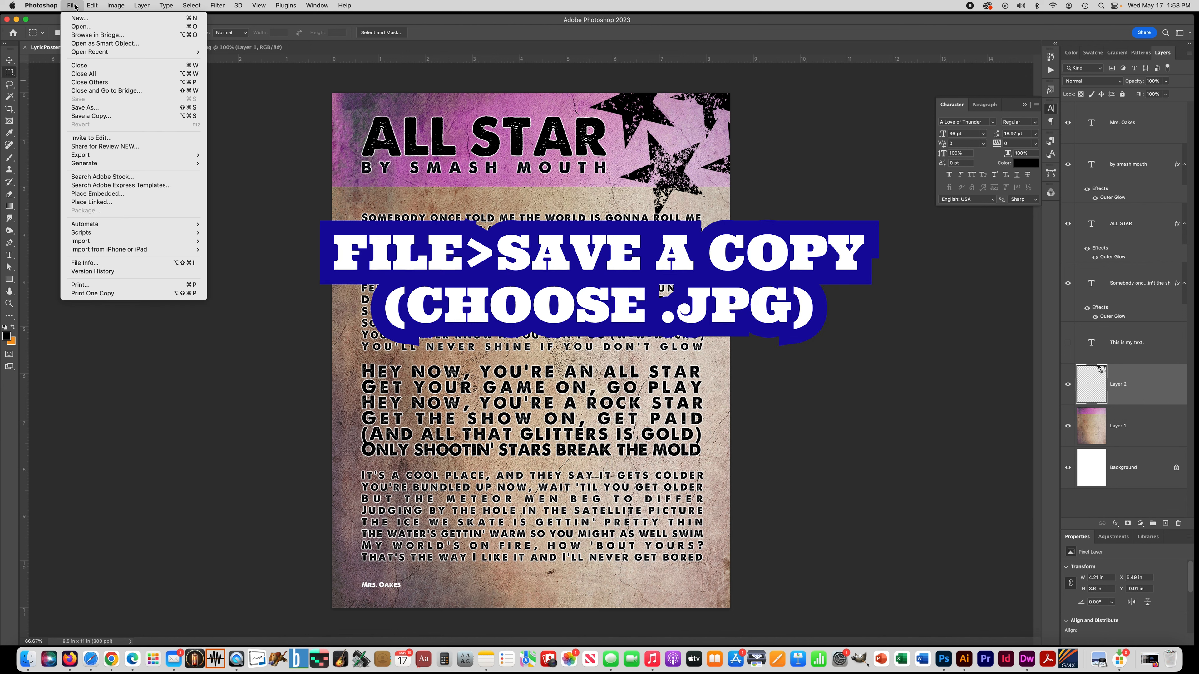
{"action": "mouse_move", "coordinate": [91, 116]}
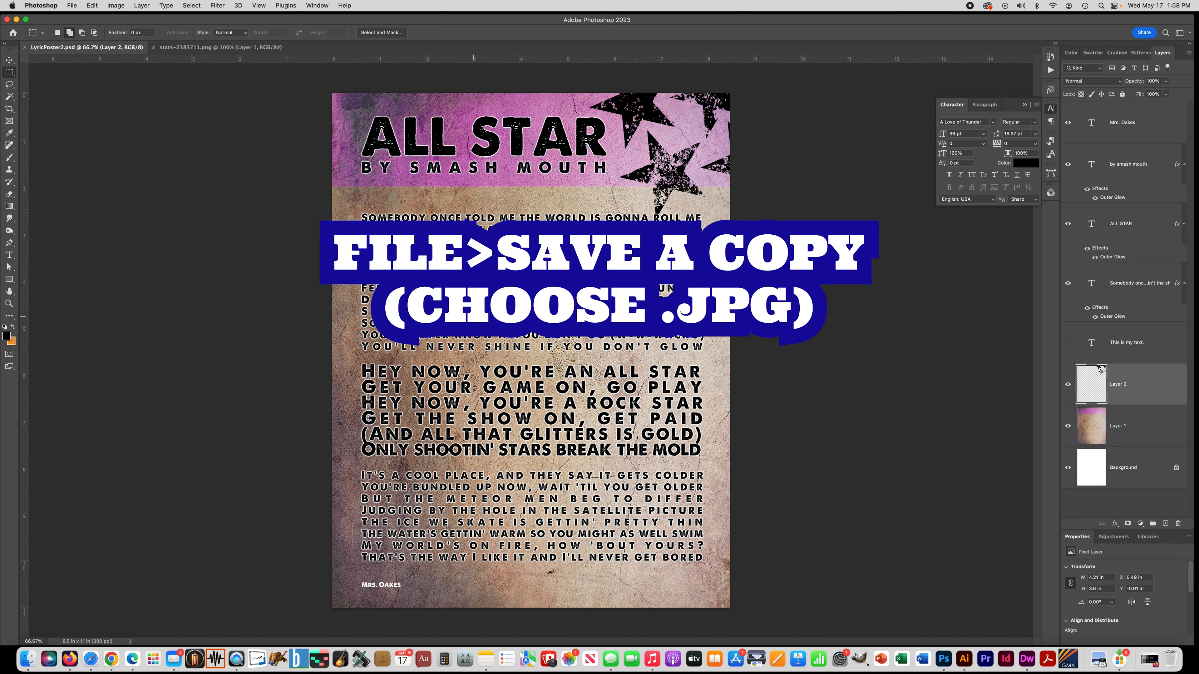
Step: Save a JPEG copy as LyricPoster2.jpg, replacing the existing file
{"action": "left_click", "coordinate": [74, 6]}
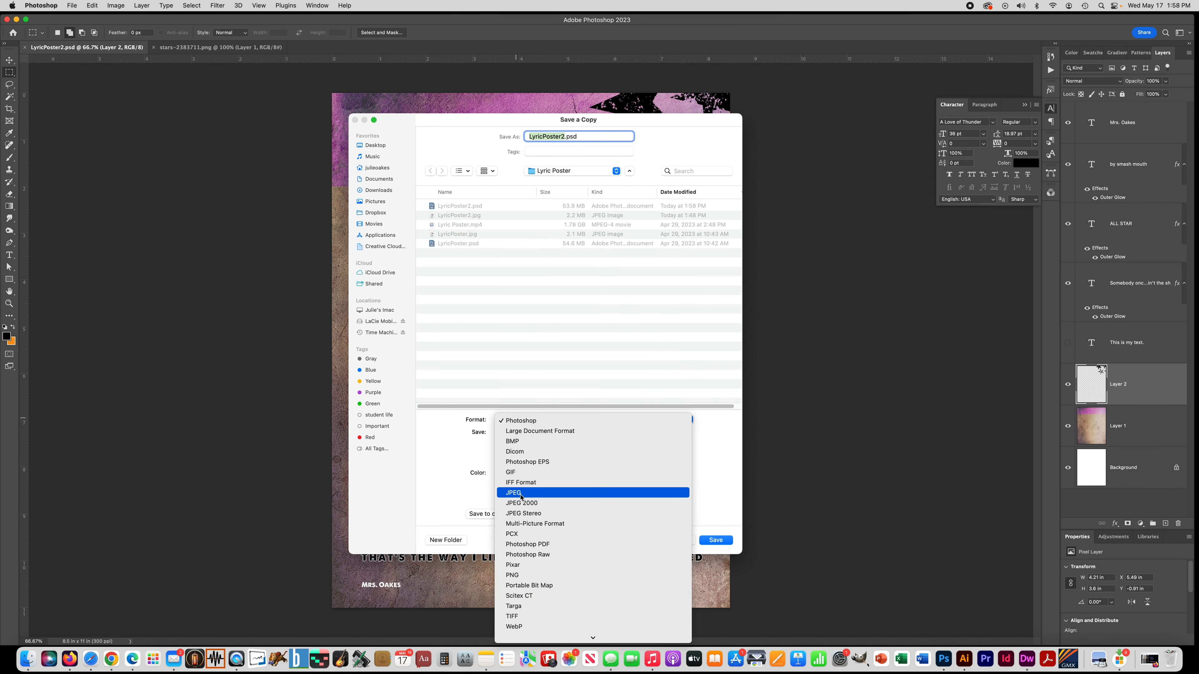
{"action": "left_click", "coordinate": [520, 493]}
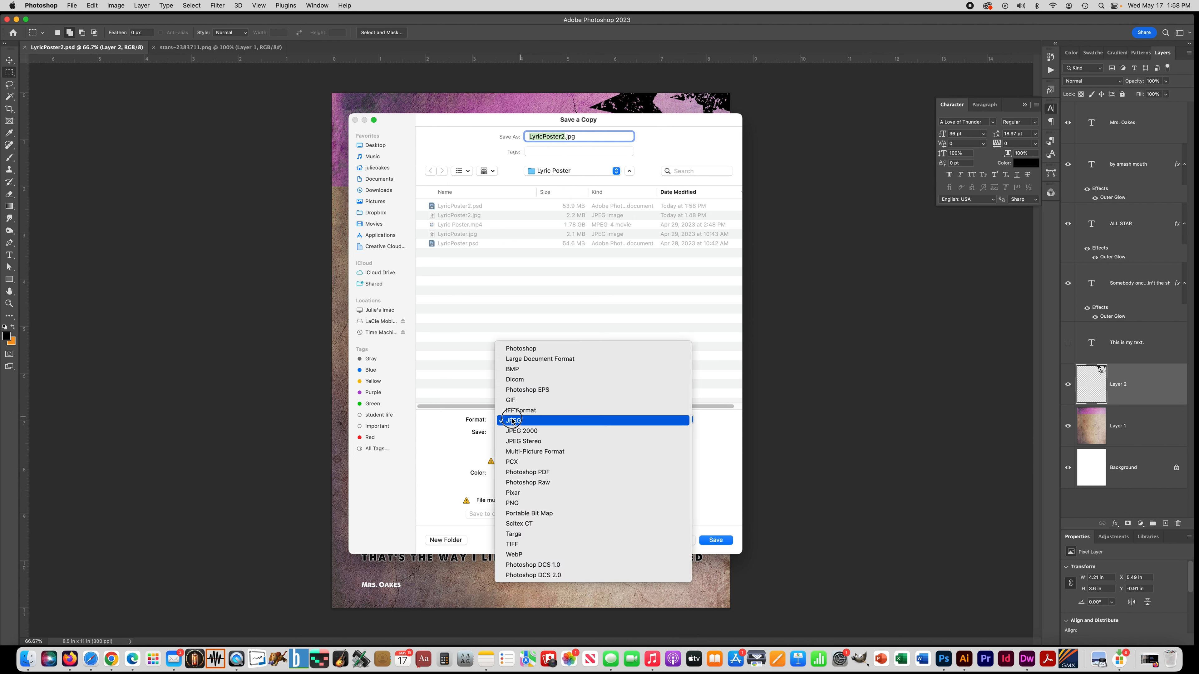
{"action": "left_click", "coordinate": [512, 420]}
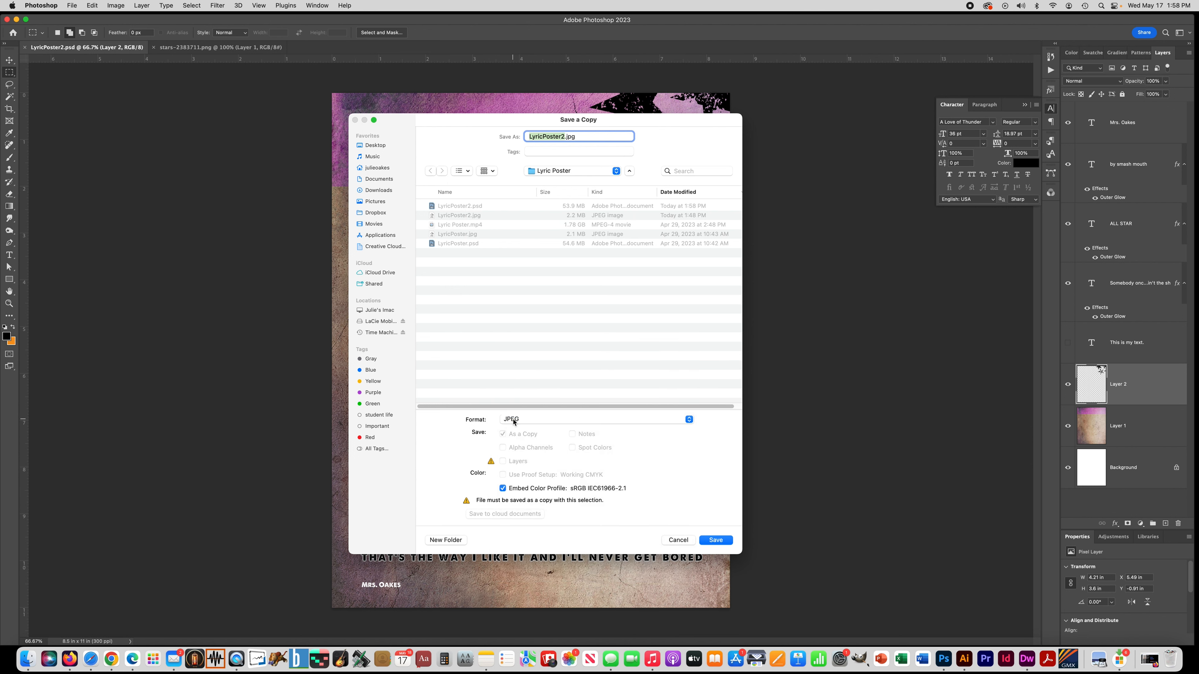
{"action": "left_click", "coordinate": [716, 540]}
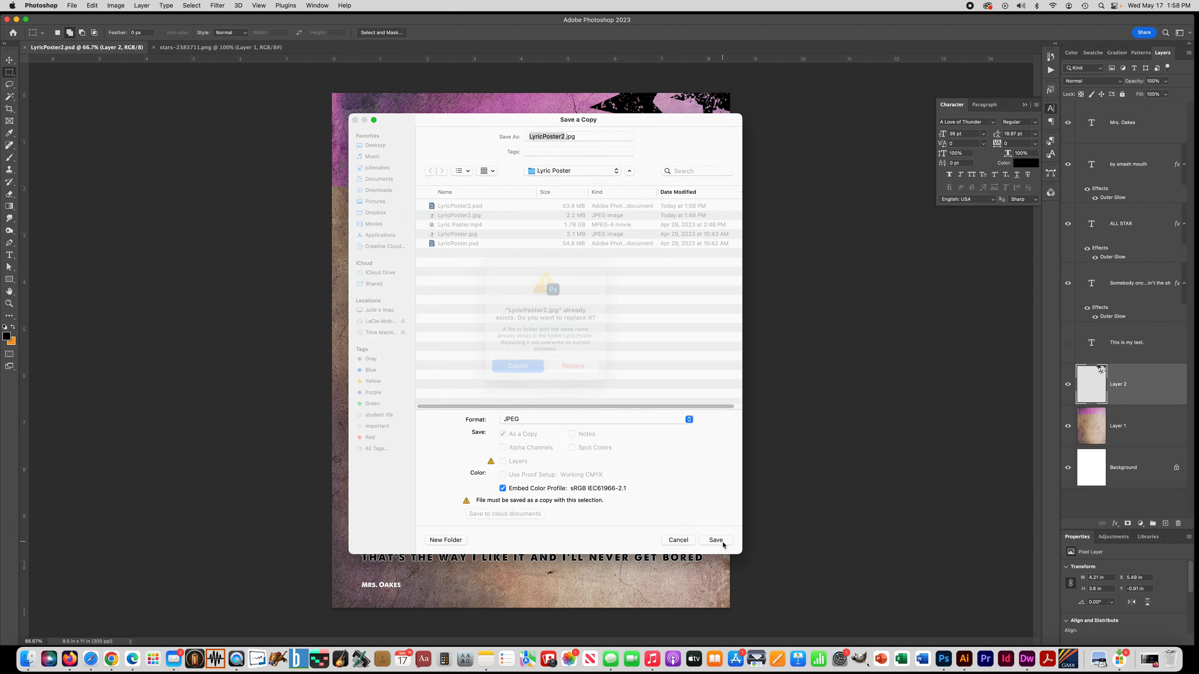
{"action": "left_click", "coordinate": [573, 366]}
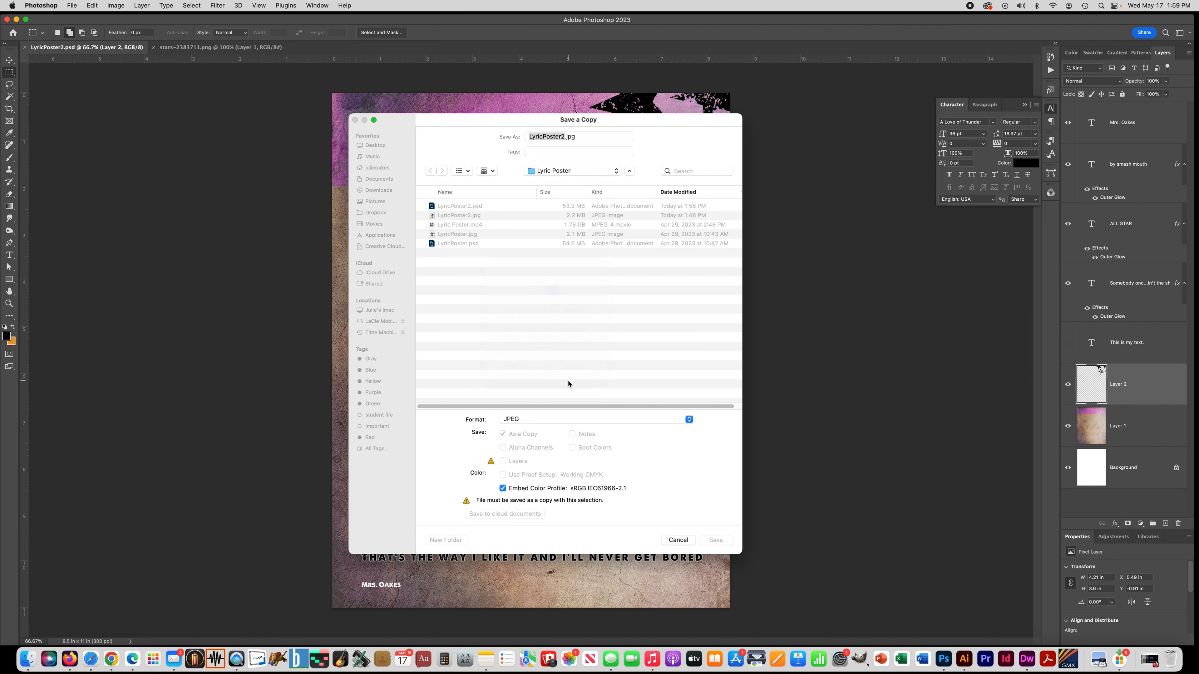
{"action": "left_click", "coordinate": [715, 540]}
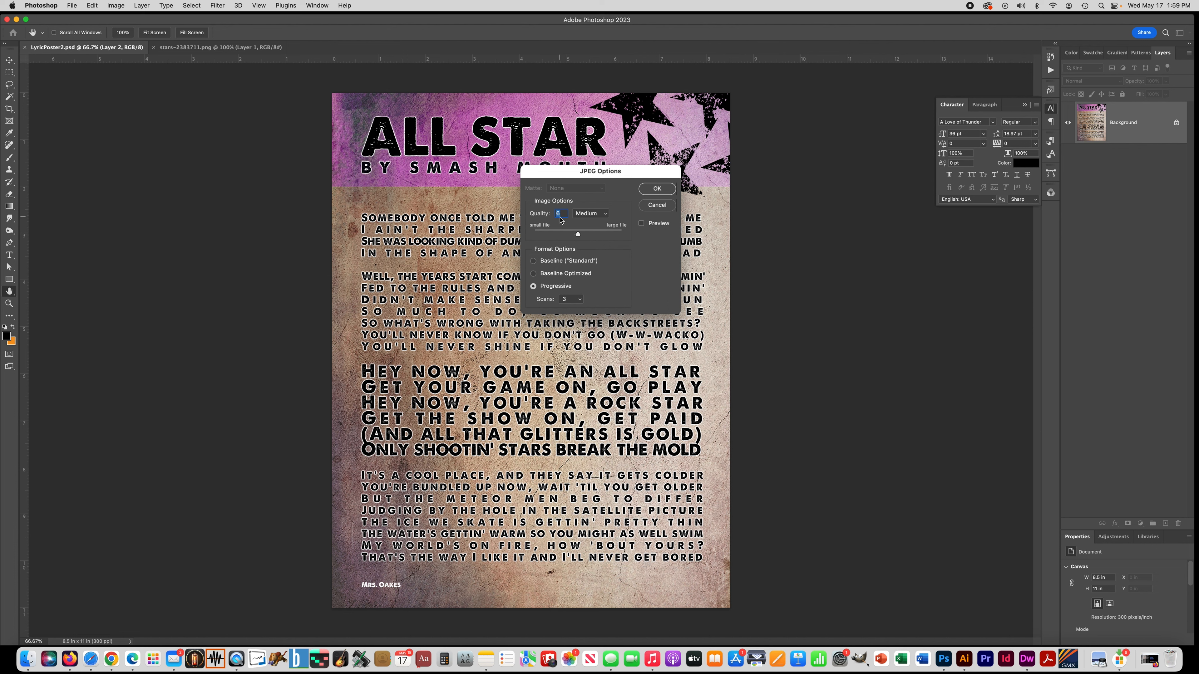
Step: Set the JPEG quality slider to 6, Medium
{"action": "left_click_drag", "start_coordinate": [577, 233], "coordinate": [583, 234]}
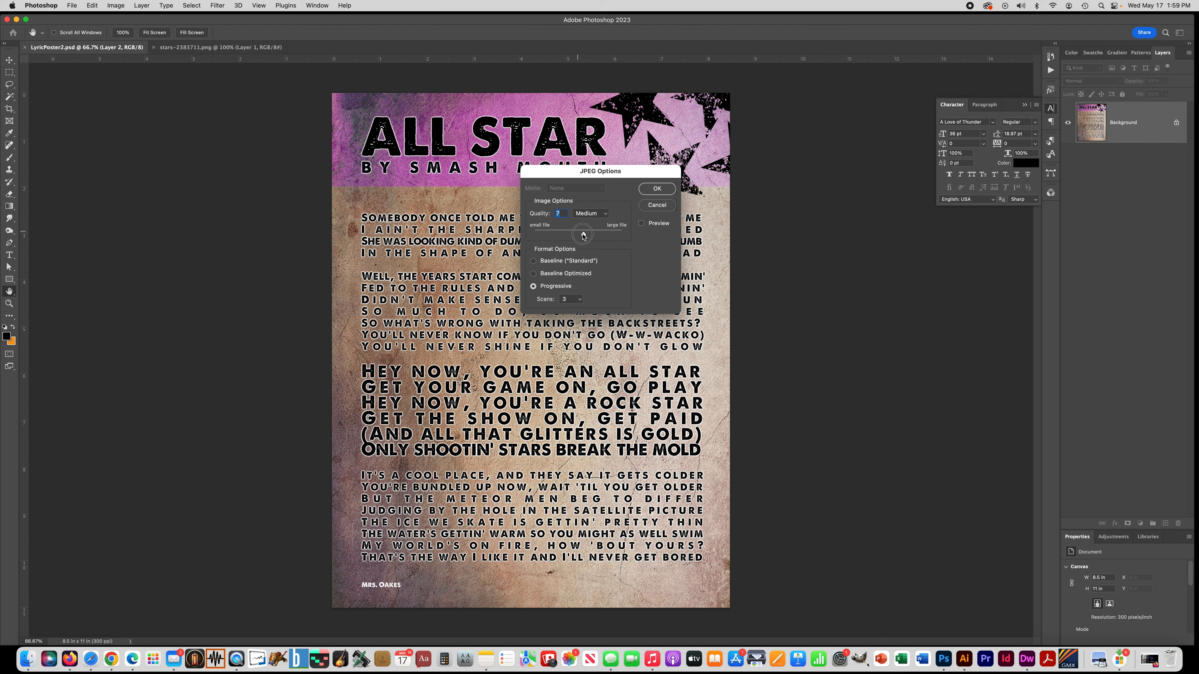
{"action": "left_click_drag", "start_coordinate": [582, 233], "coordinate": [578, 232]}
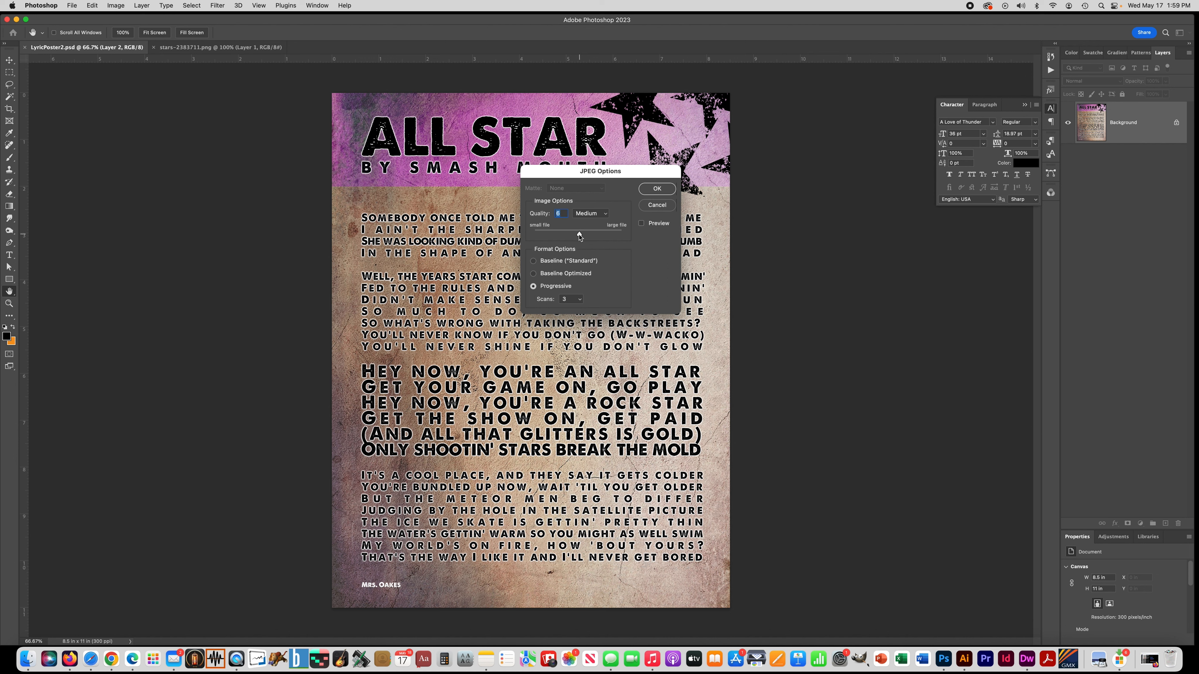
{"action": "mouse_move", "coordinate": [580, 235]}
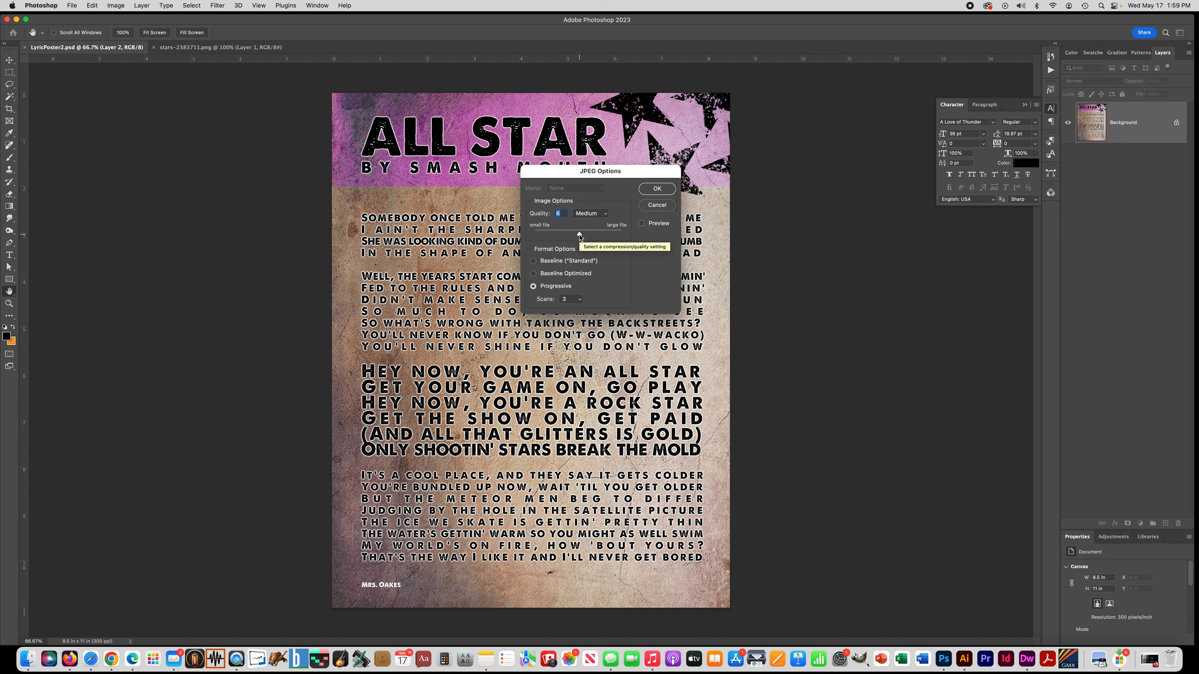
{"action": "mouse_move", "coordinate": [579, 235]}
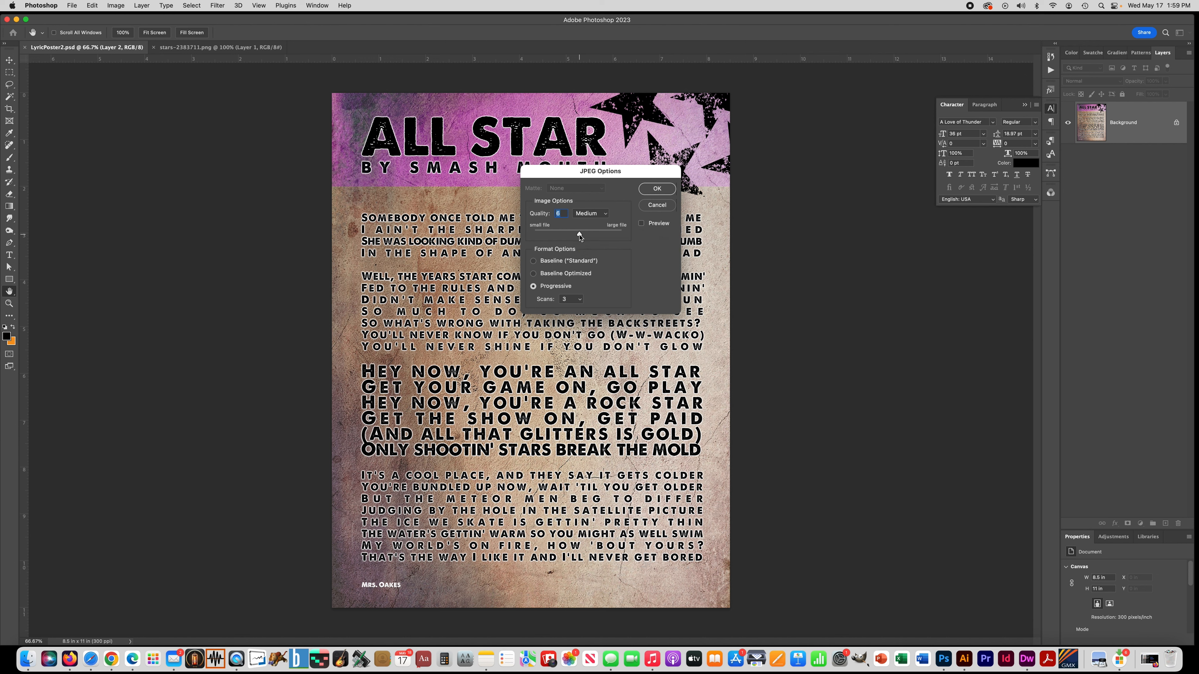